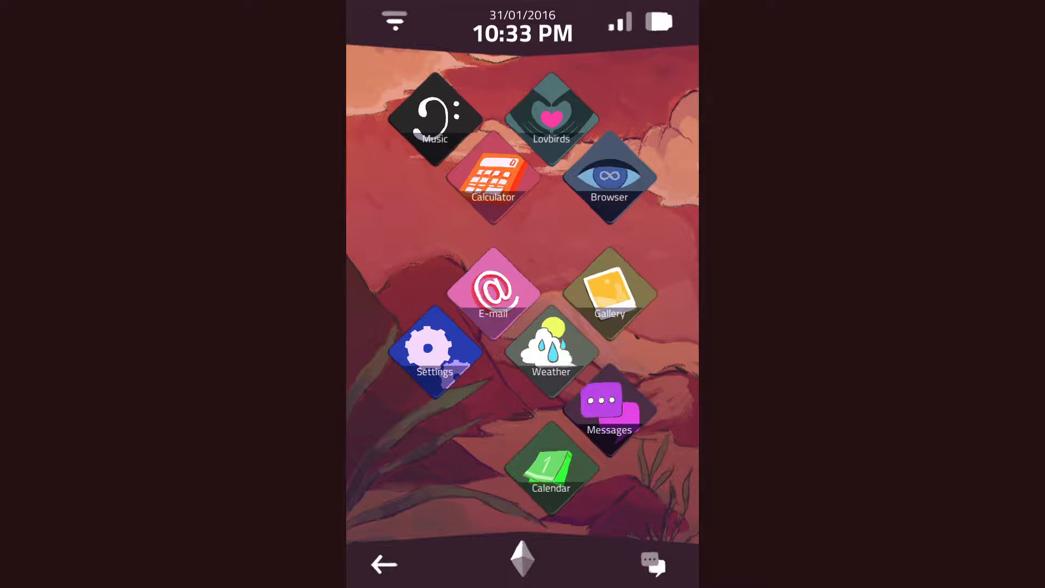
Step: Read the Sophie Board Games conversation in Messages
left_click(608, 407)
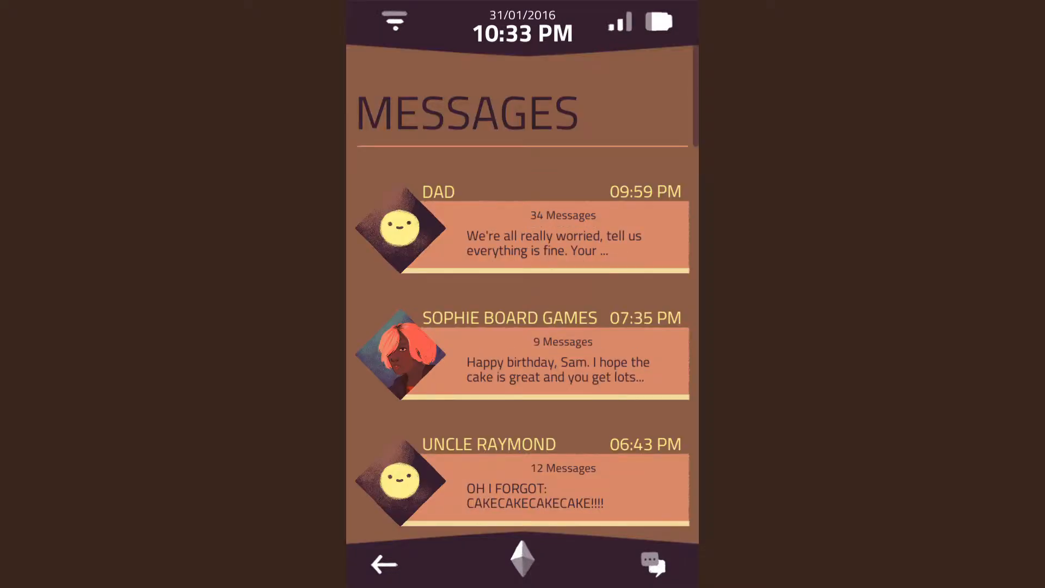
left_click(522, 235)
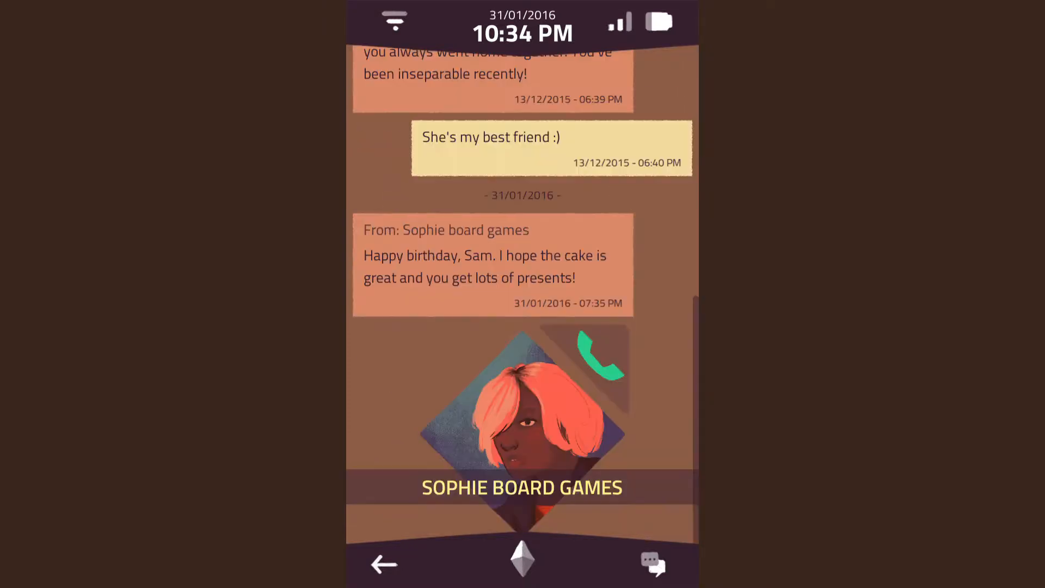
left_click(600, 353)
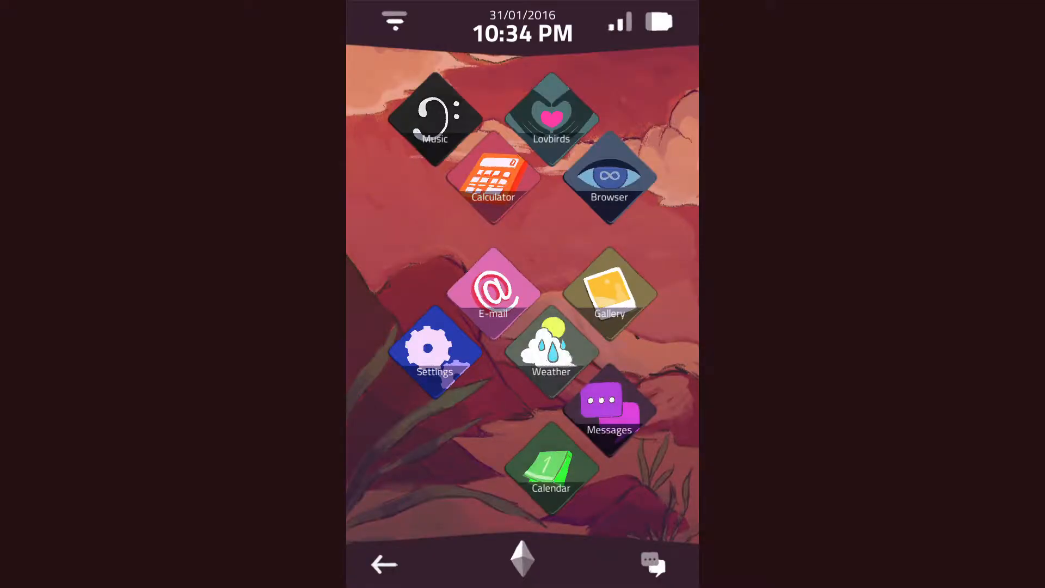
Step: Look through the e-mail app's inbox, sent e-mails and drafts folder
left_click(492, 288)
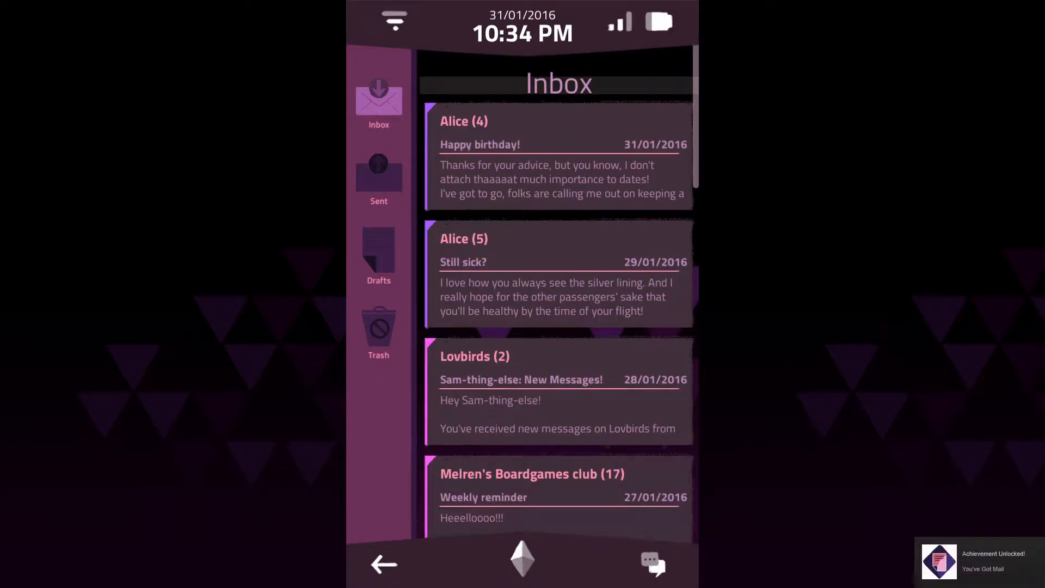
scroll("down", 3)
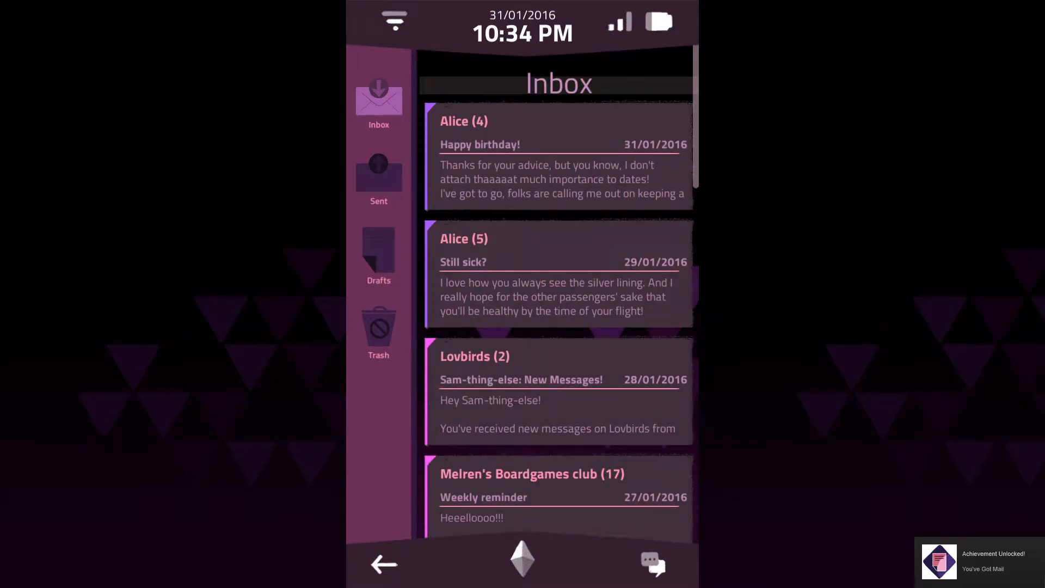
scroll("down", 3)
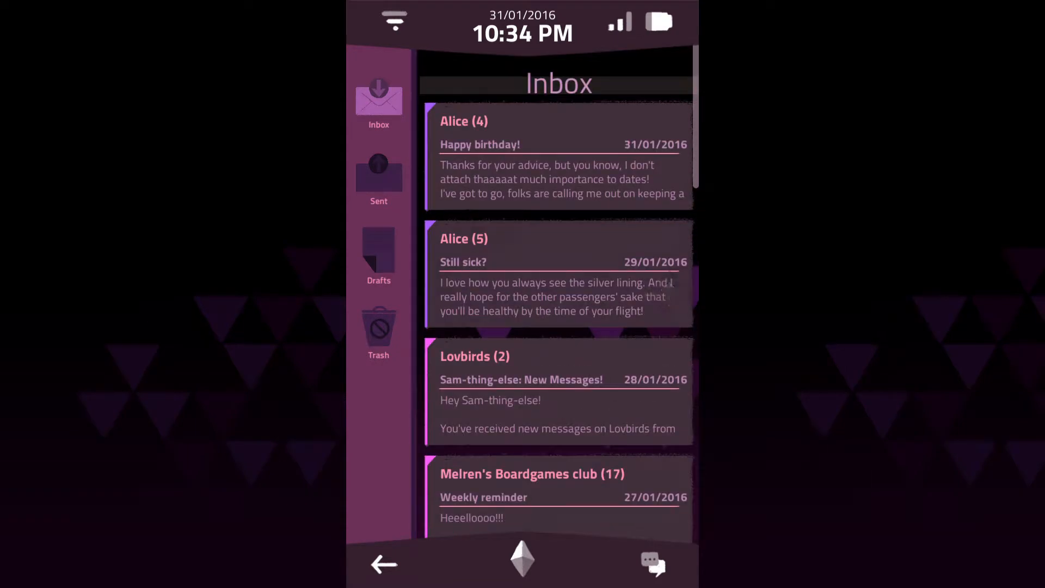
left_click(377, 174)
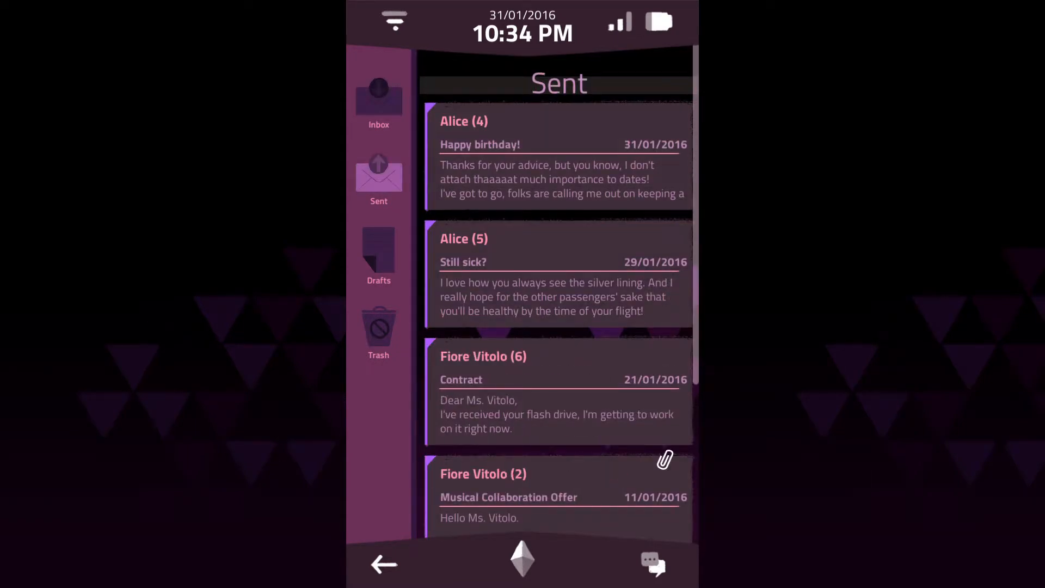
scroll("down", 3)
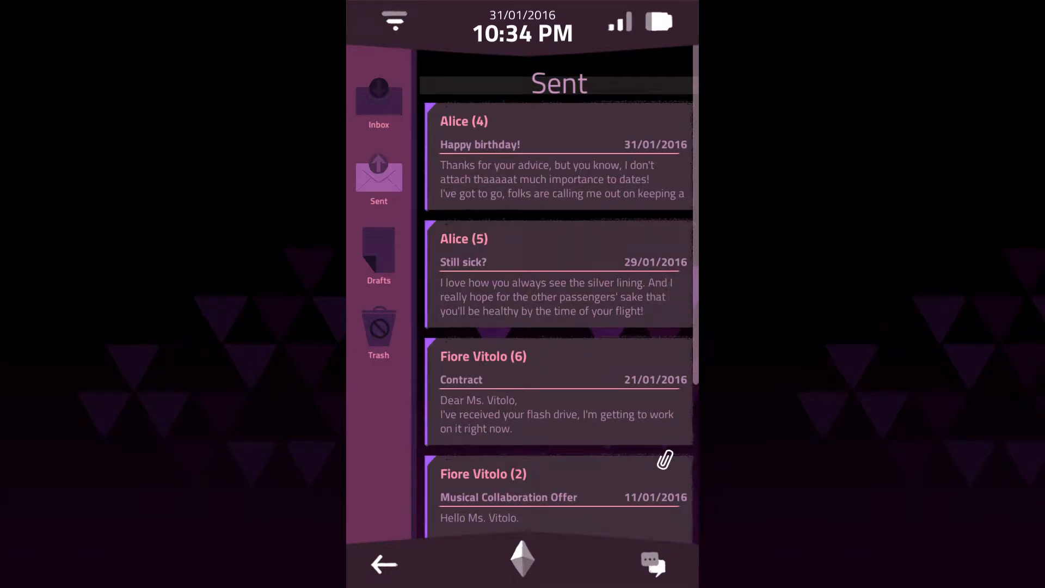
left_click(378, 257)
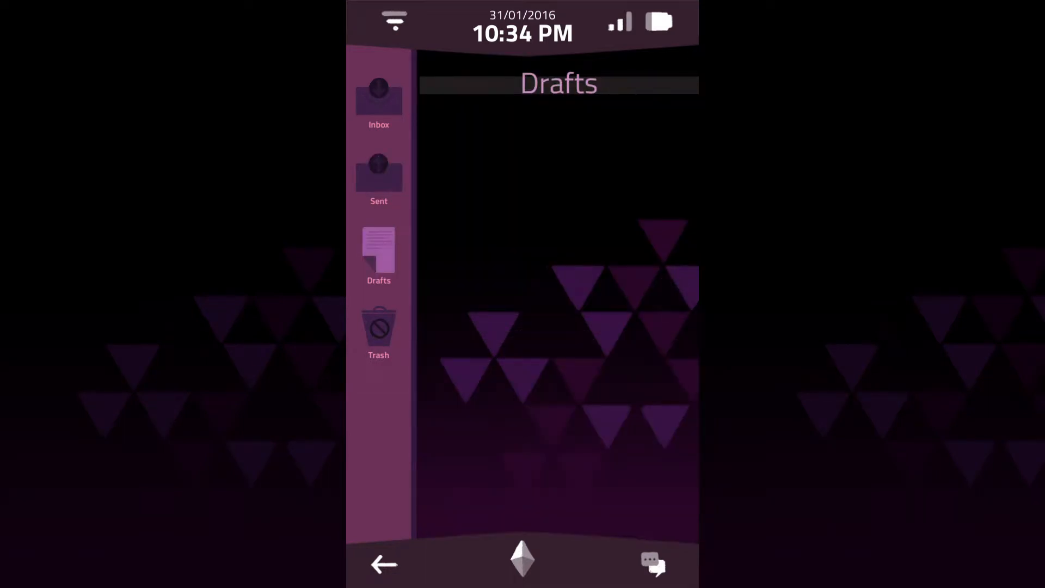
left_click(383, 564)
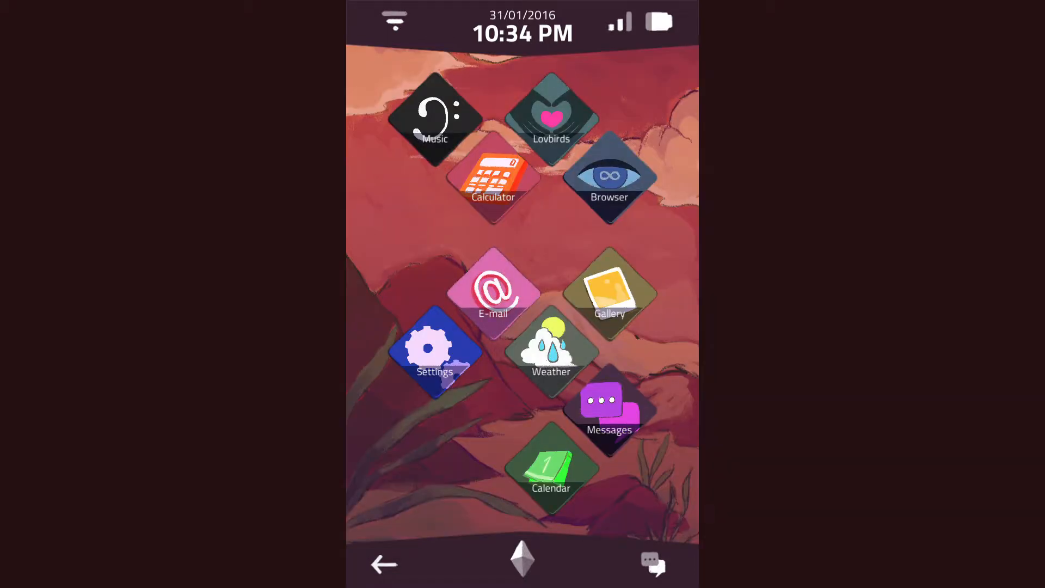
Step: Accept the new incoming e-mail and read it through
left_click(609, 177)
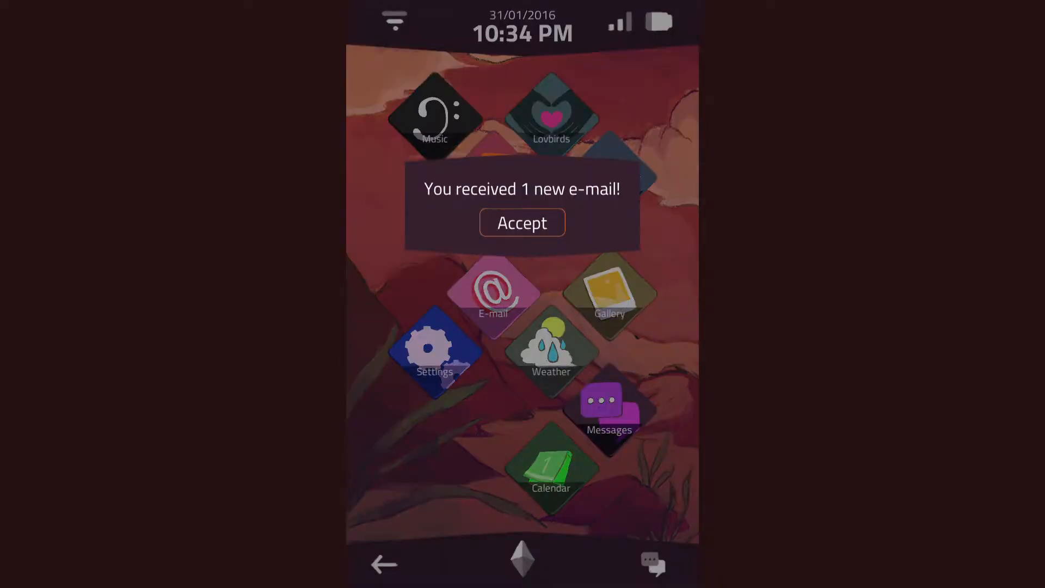
left_click(522, 223)
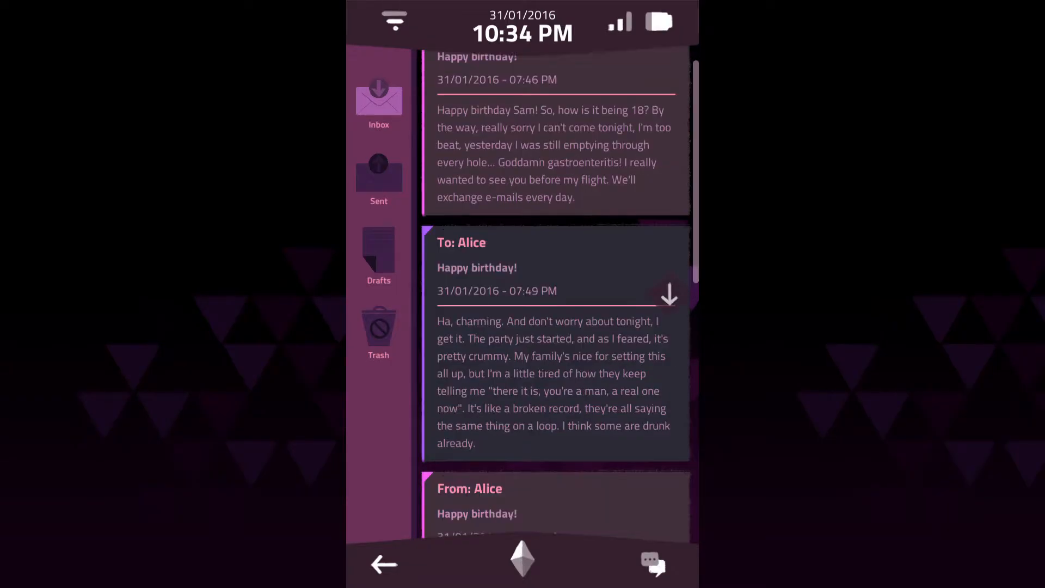
scroll("down", 3)
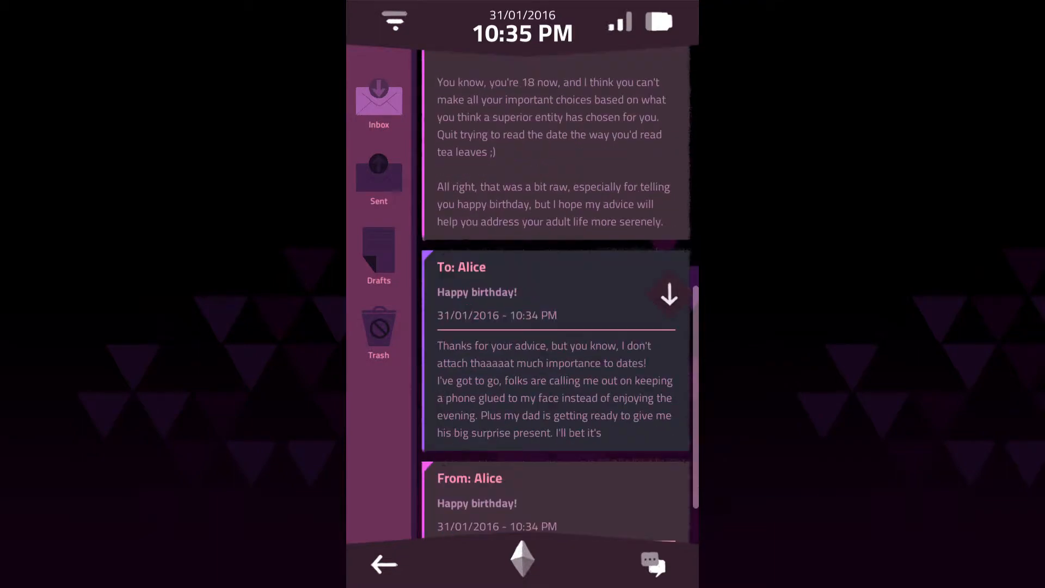
scroll("down", 3)
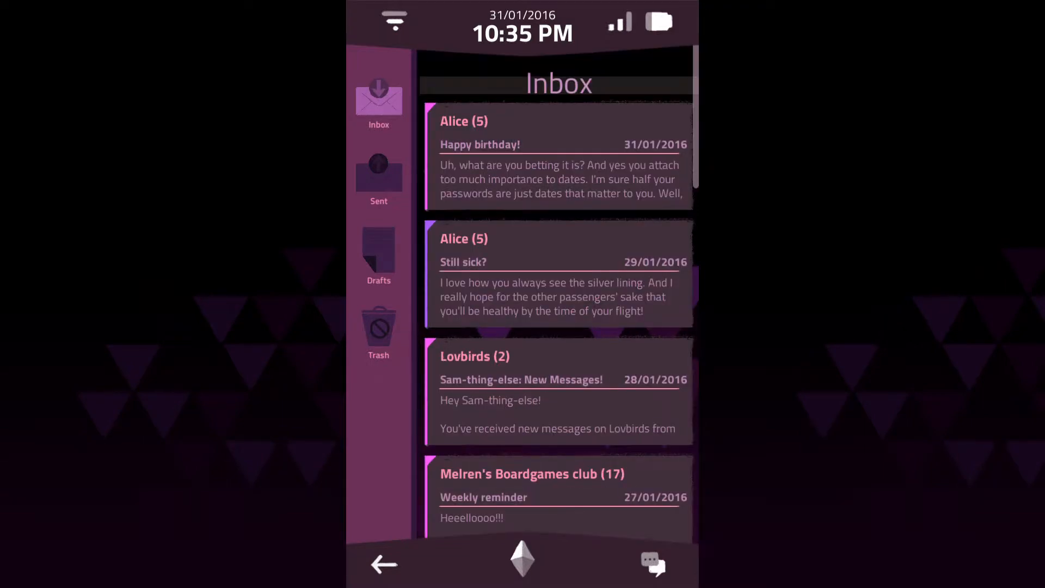
left_click(382, 564)
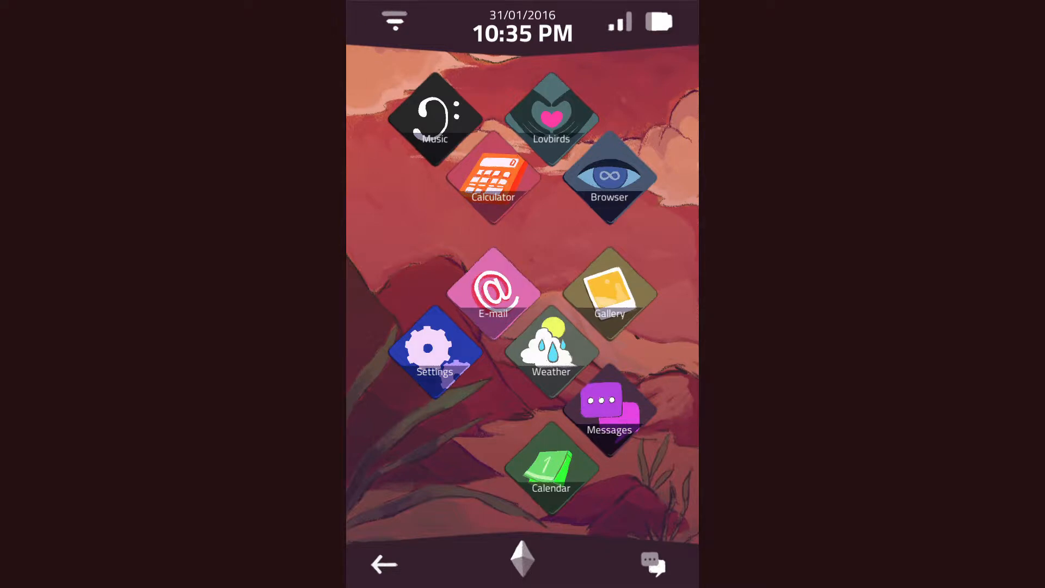
Step: Check the calendar entries marked on 7 December and 19 December
left_click(550, 460)
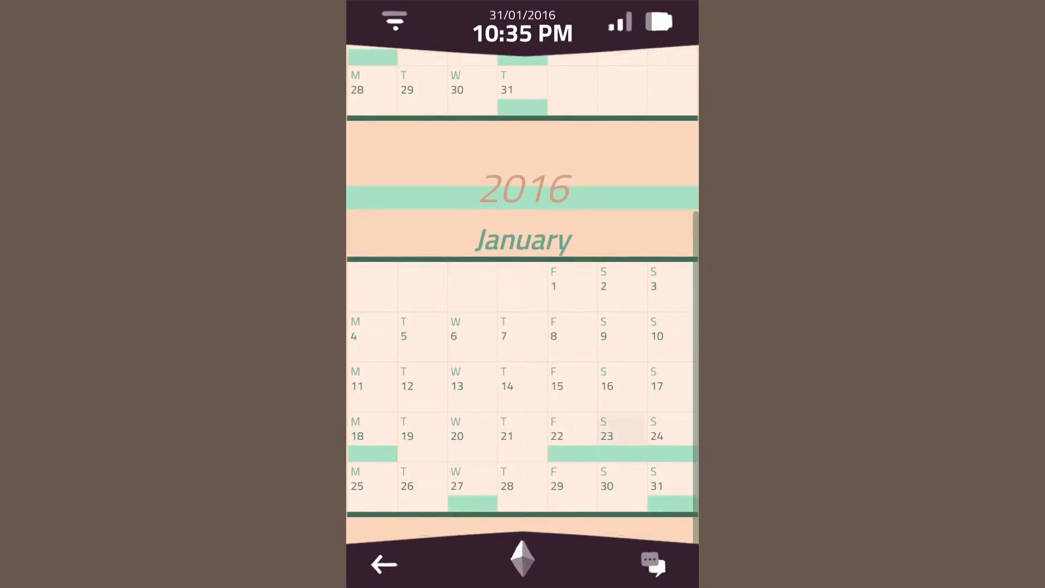
scroll("down", 3)
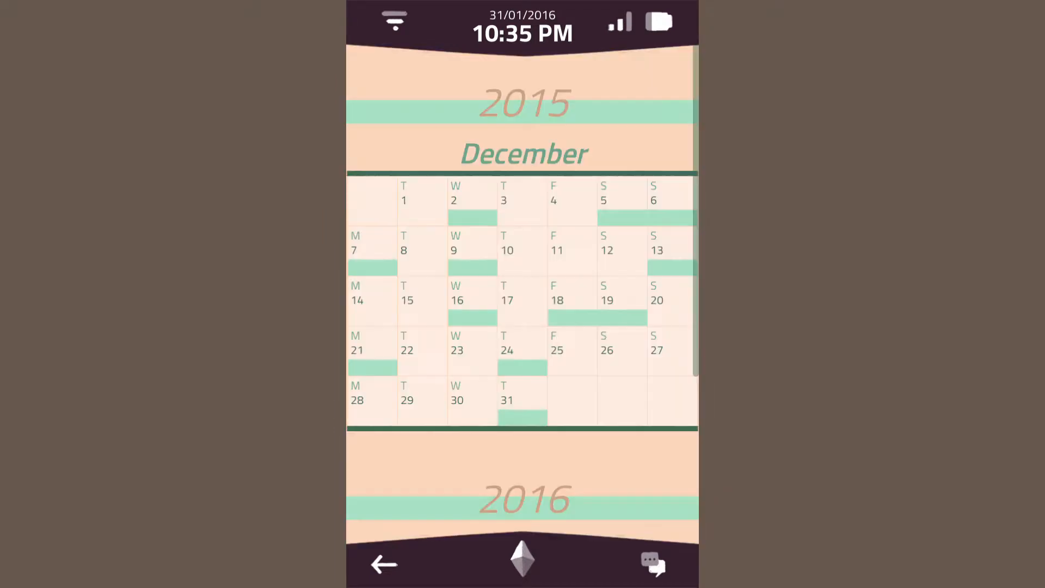
left_click(371, 250)
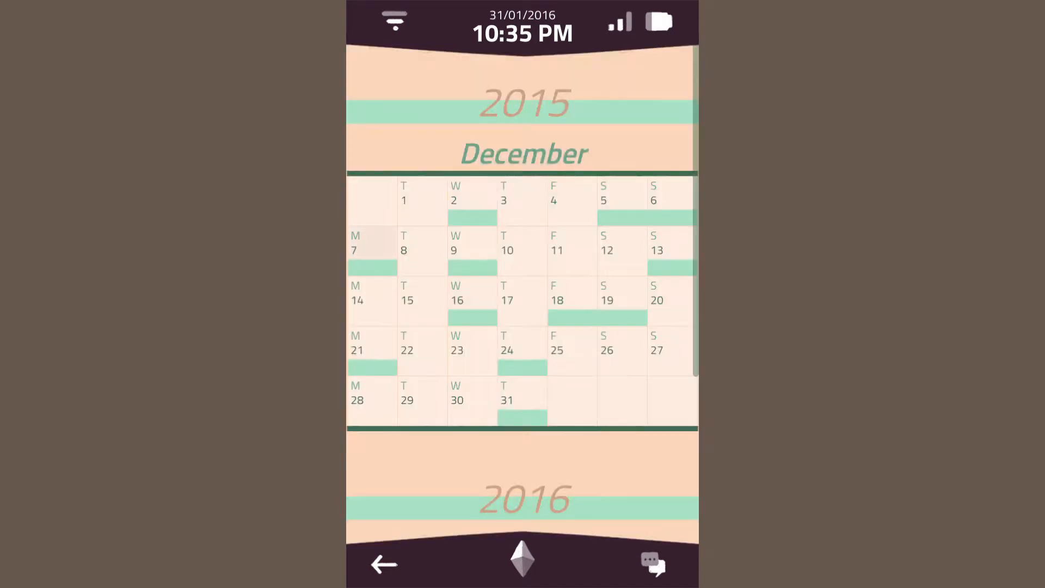
left_click(455, 250)
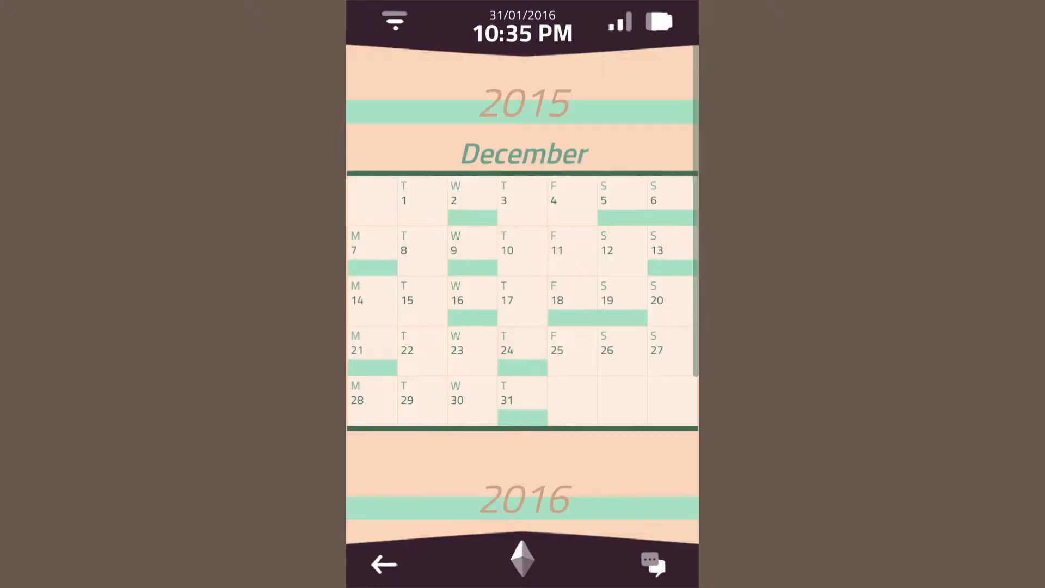
left_click(620, 300)
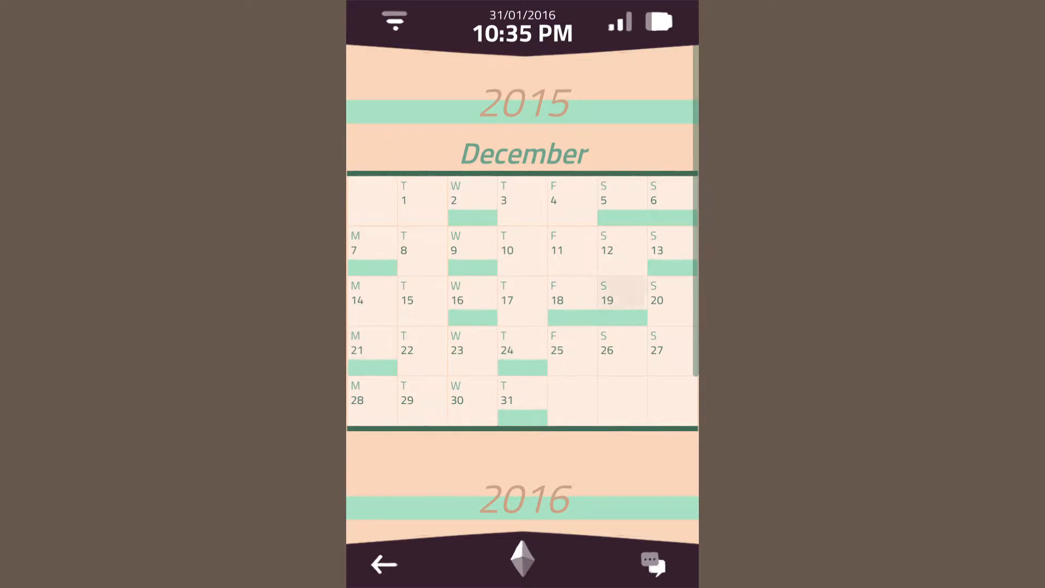
left_click(605, 299)
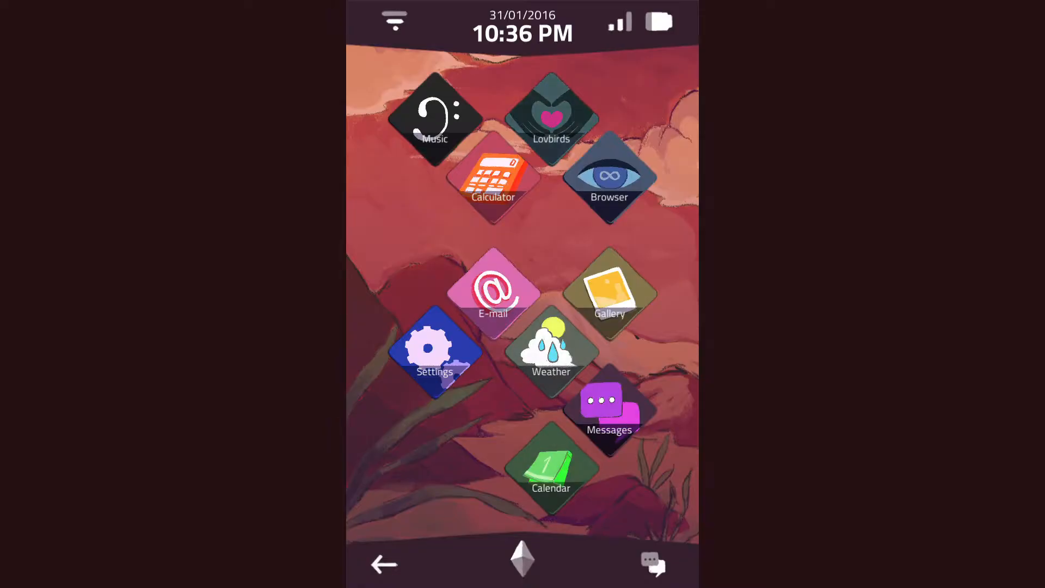
Step: Enter a first Lovbirds passcode guess using the digits 9 and 1
left_click(550, 118)
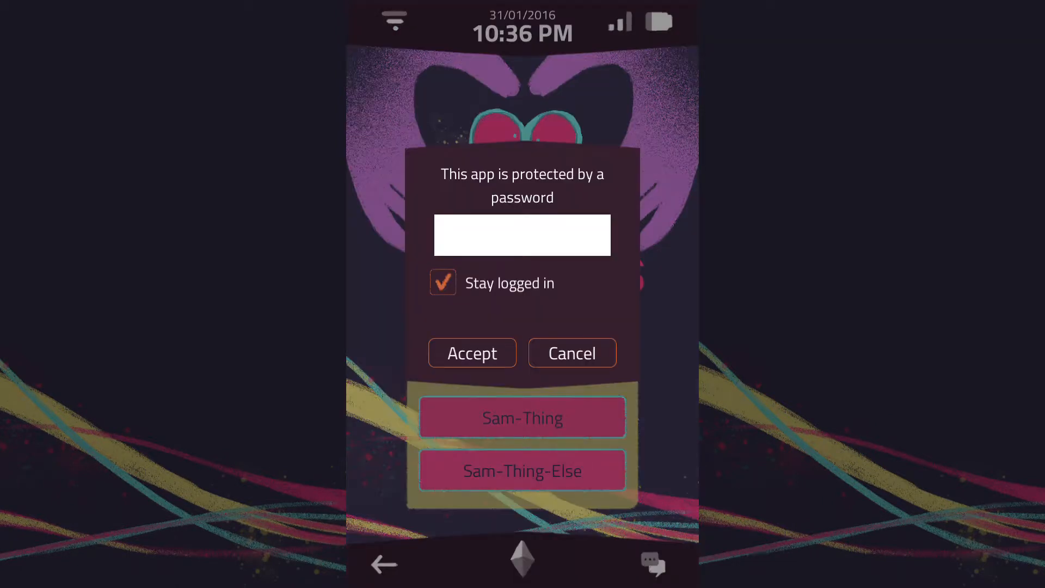
left_click(522, 235)
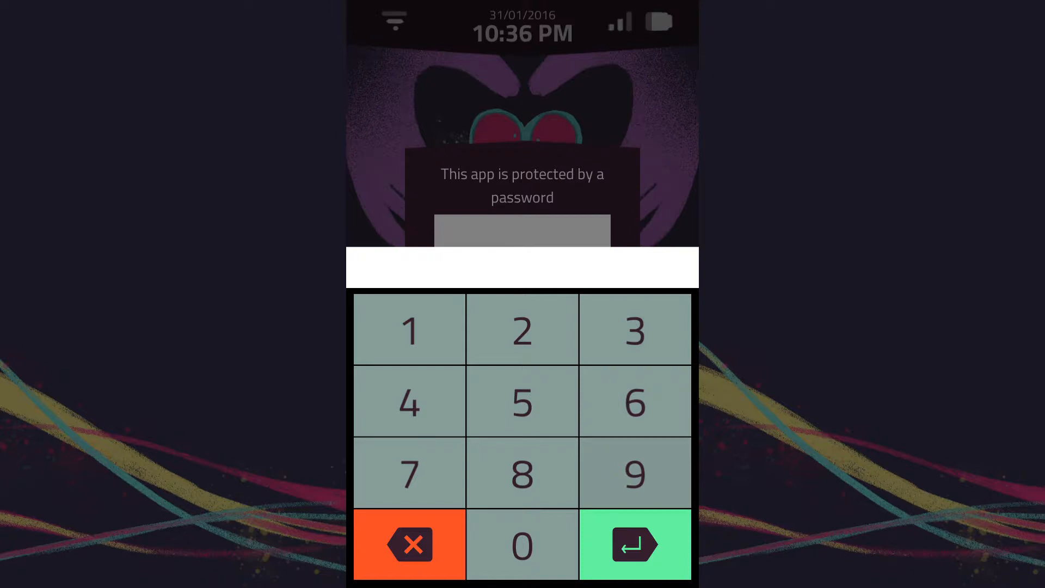
left_click(634, 474)
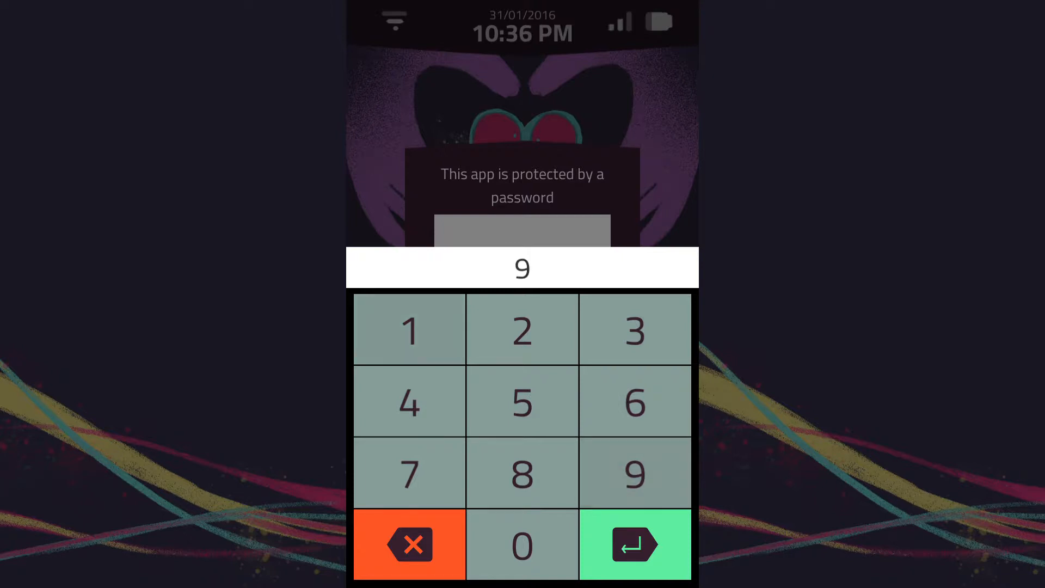
left_click(409, 327)
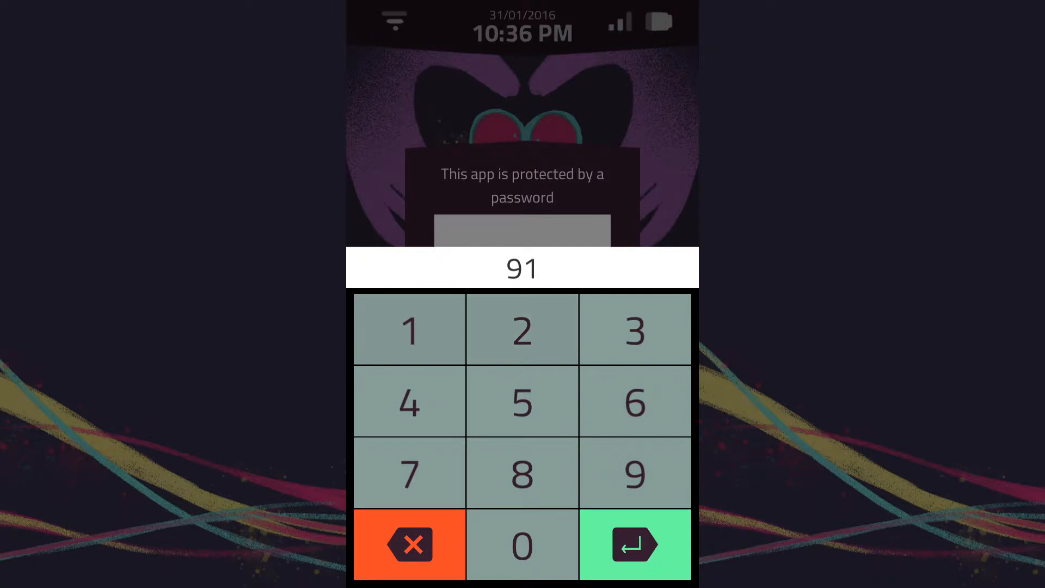
left_click(408, 544)
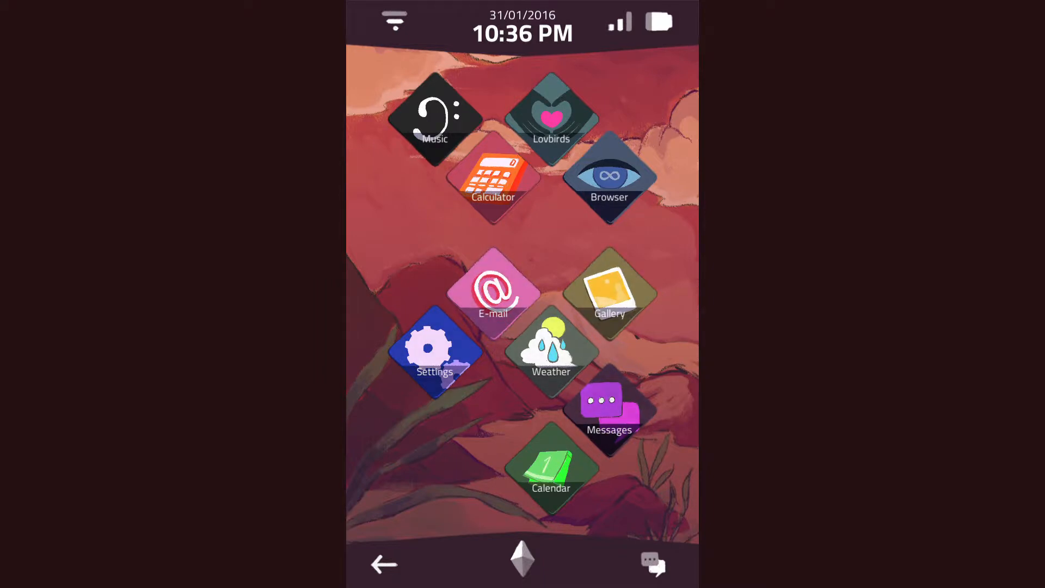
Step: Recheck the calendar, then submit another four-digit guess on Lovbirds
left_click(550, 463)
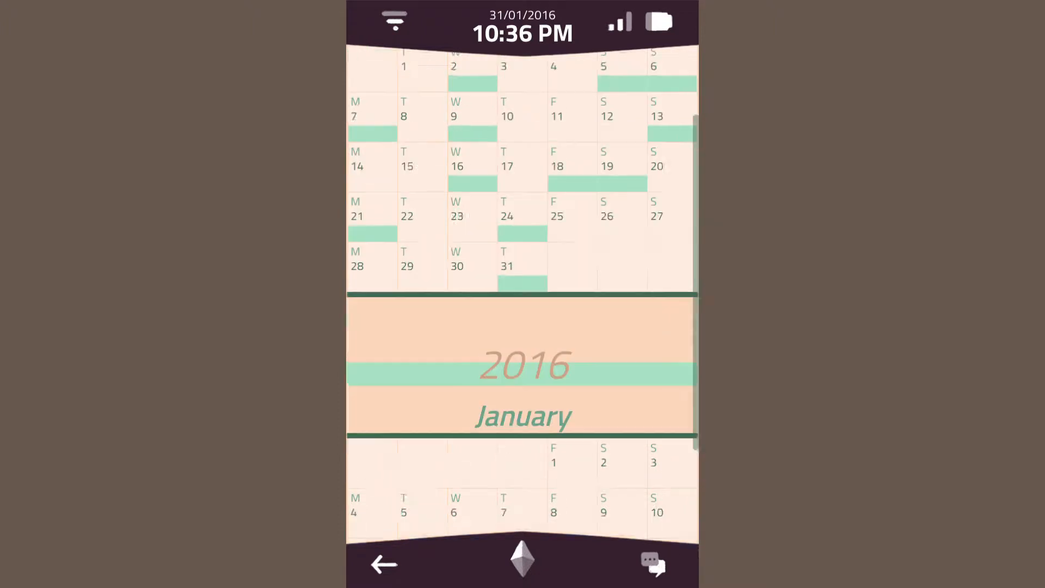
scroll("down", 3)
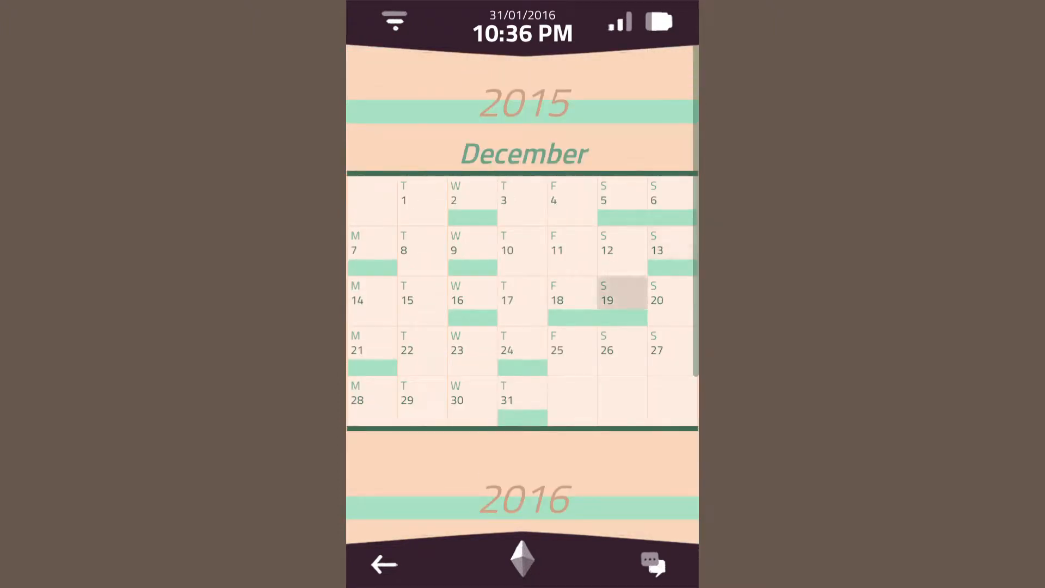
left_click(383, 564)
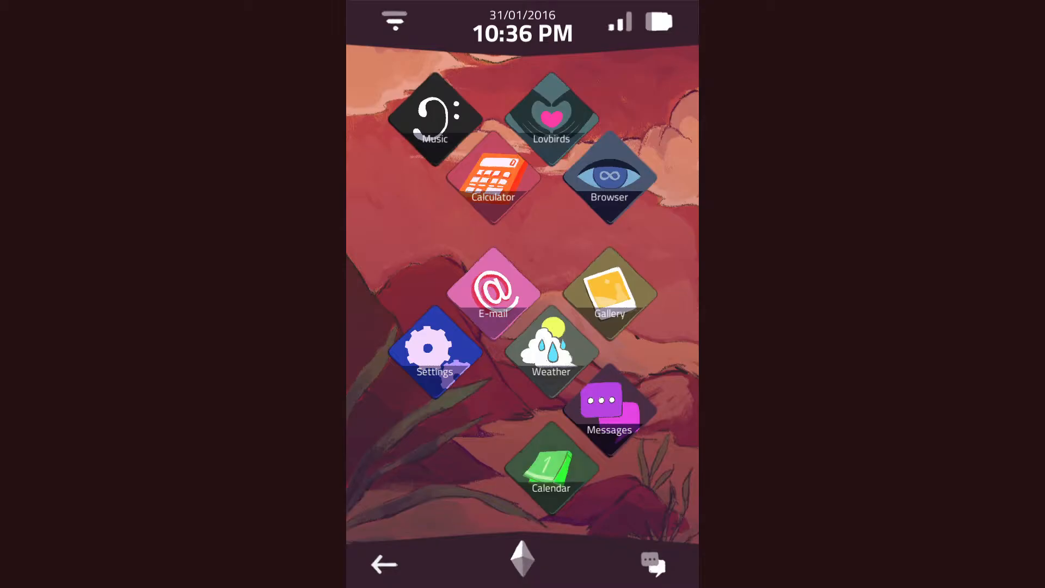
left_click(551, 118)
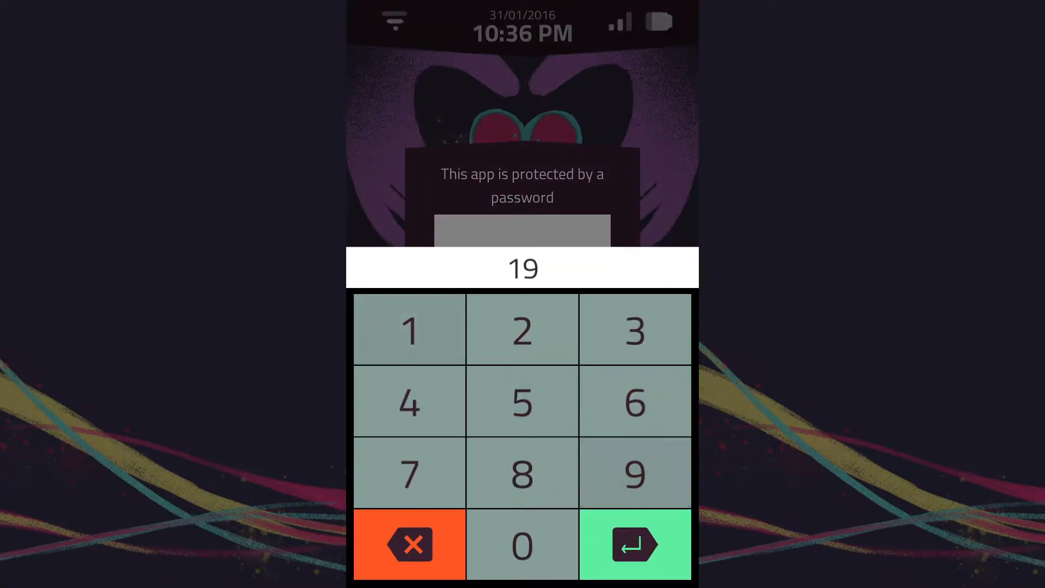
left_click(409, 329)
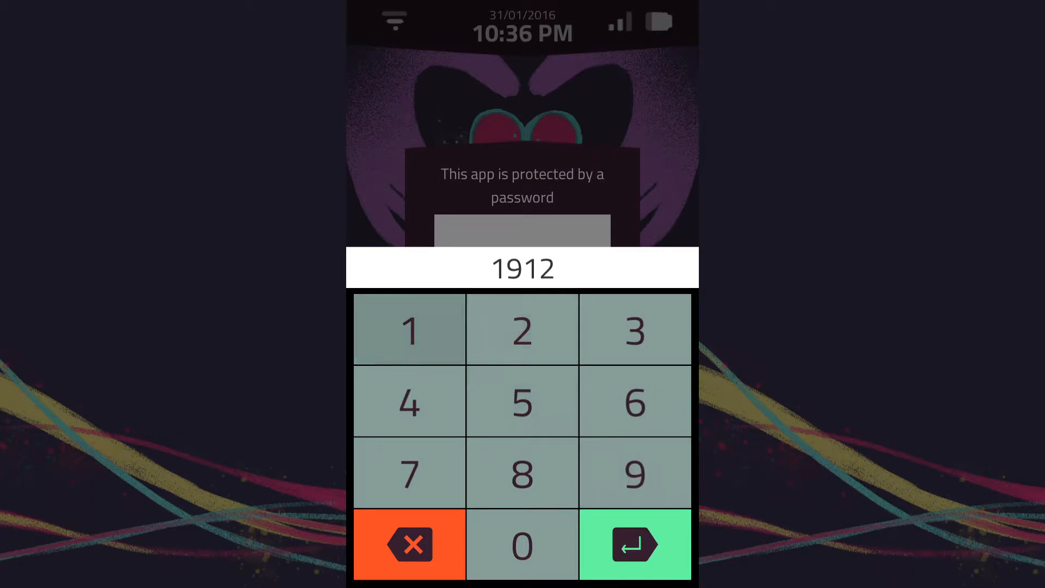
left_click(634, 545)
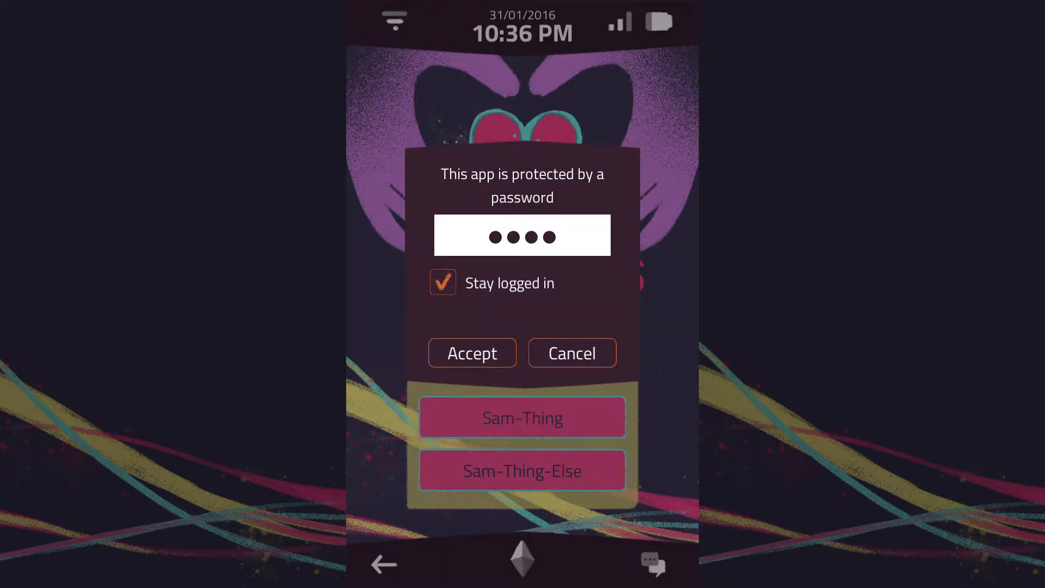
Step: Try further Lovbirds passcode guesses, including a birthday-based code
left_click(522, 235)
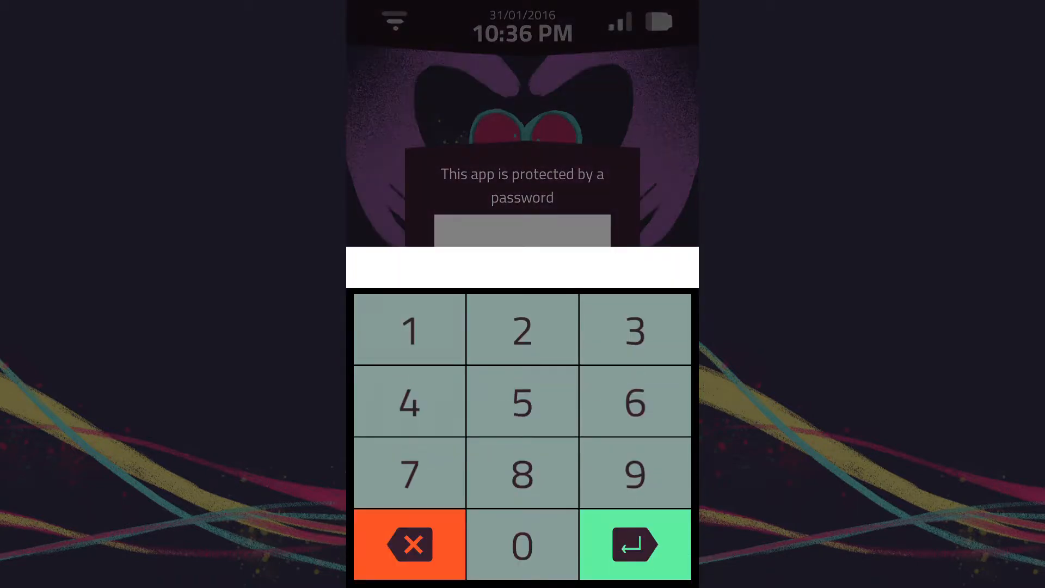
left_click(409, 328)
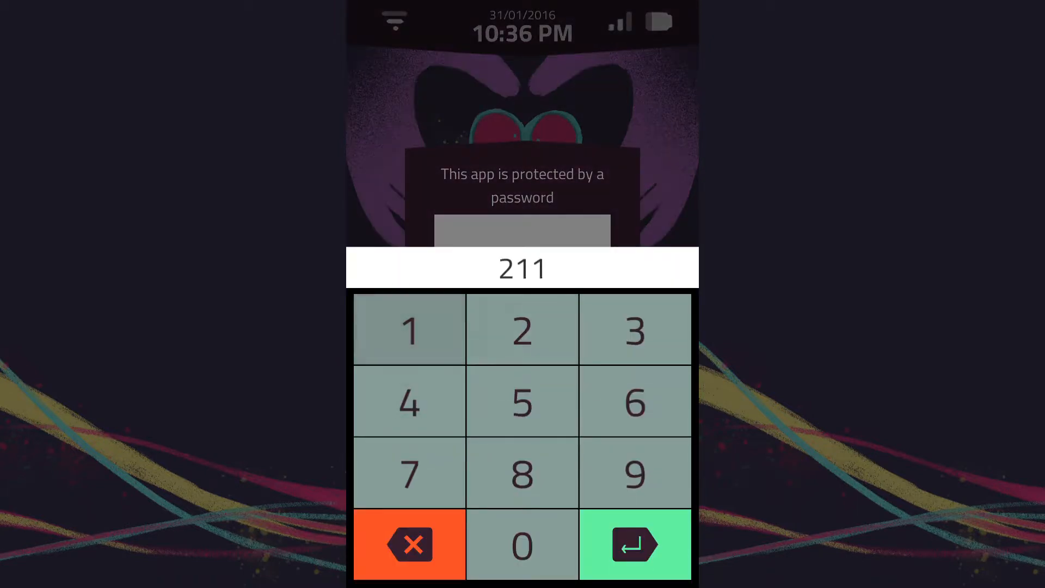
left_click(634, 544)
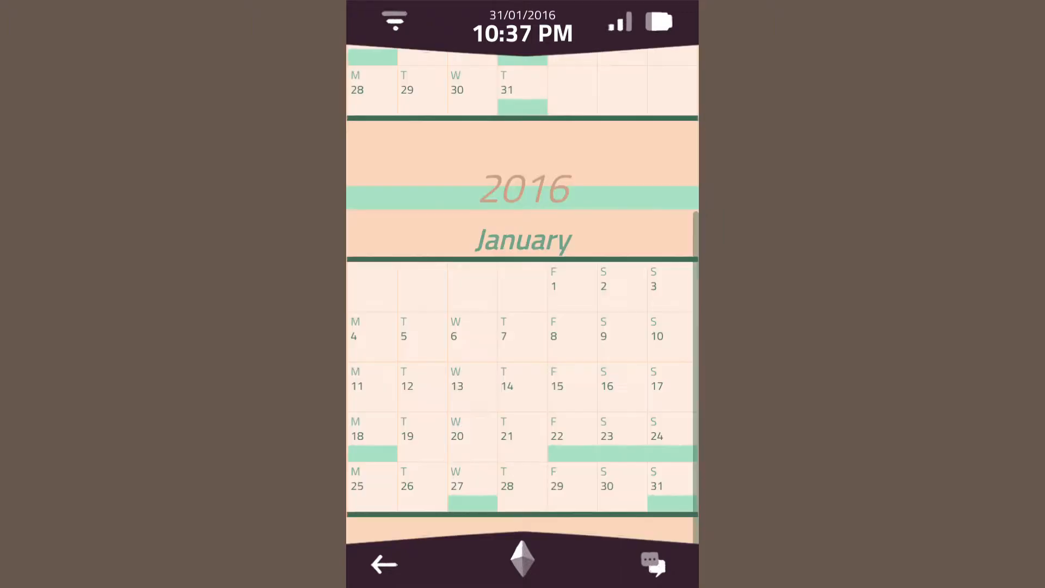
left_click(384, 564)
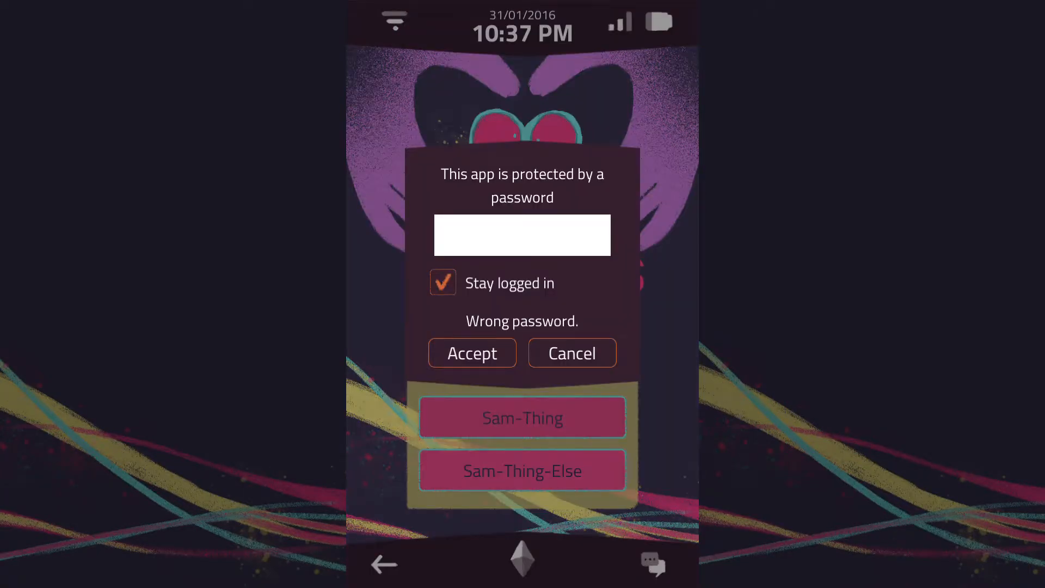
left_click(523, 235)
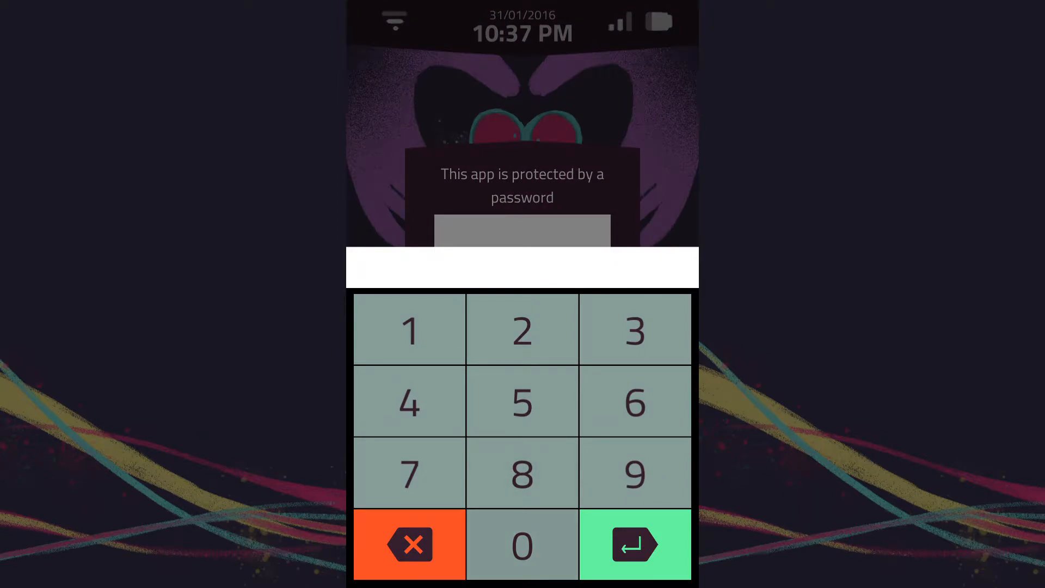
left_click(522, 473)
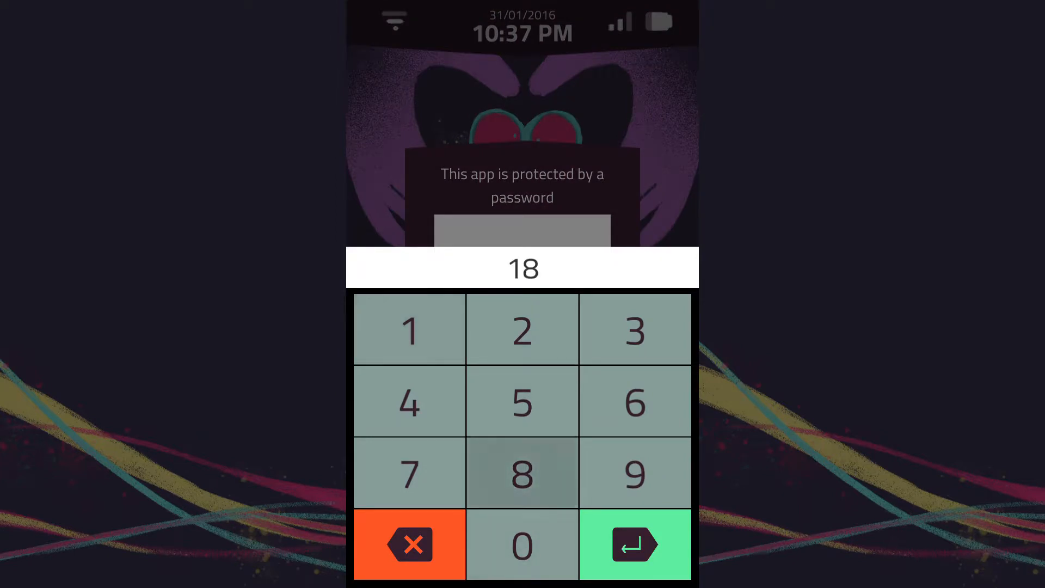
left_click(634, 544)
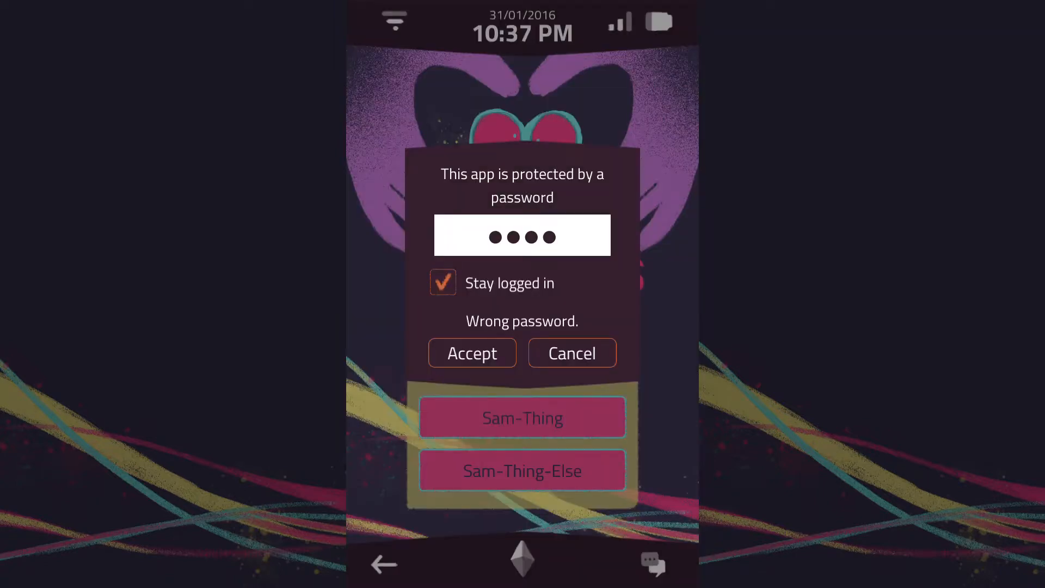
left_click(522, 235)
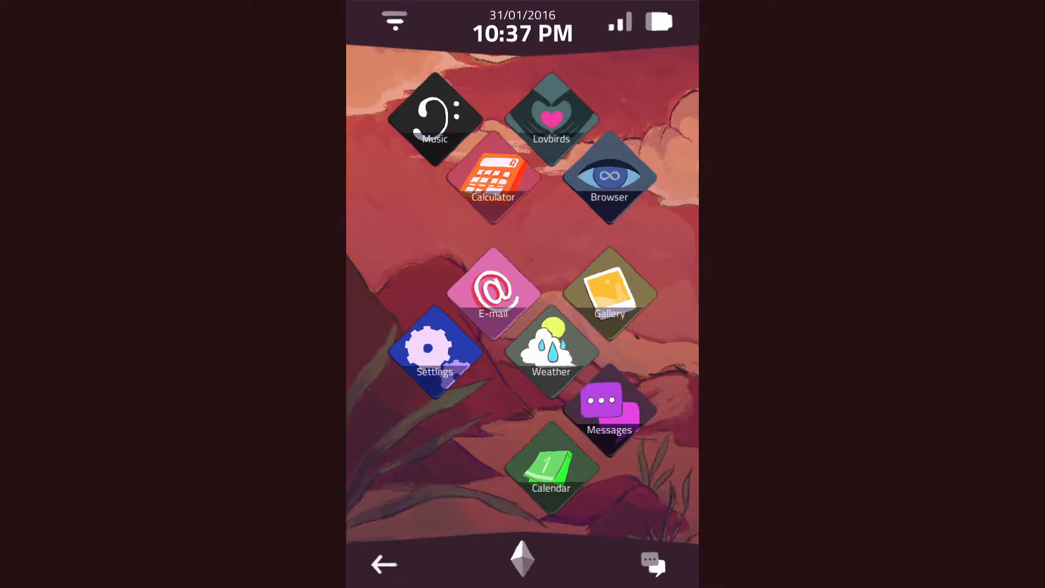
Step: Find the 31 January birthday party among the January 2016 calendar events
left_click(550, 460)
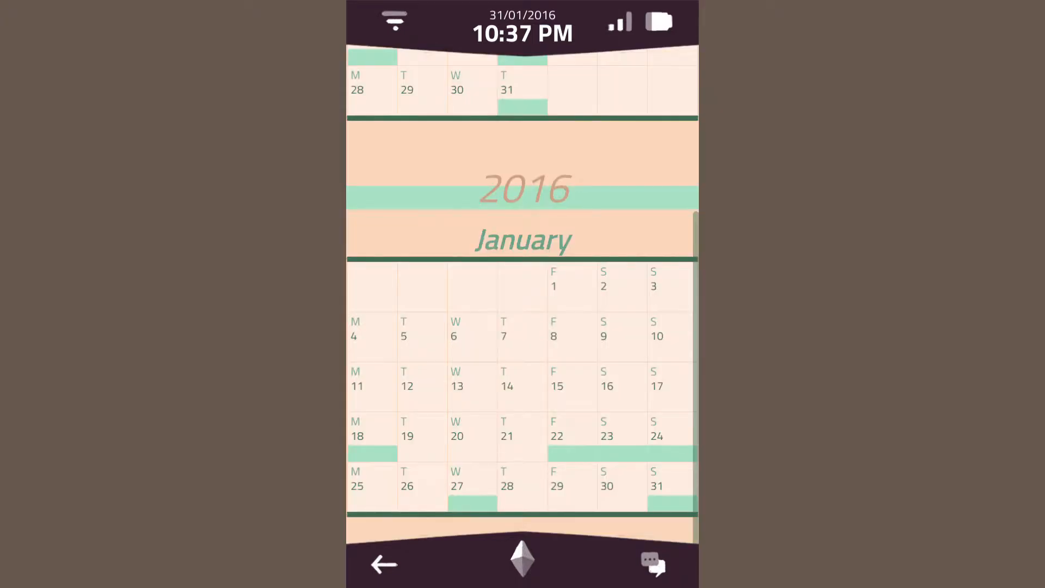
left_click(605, 430)
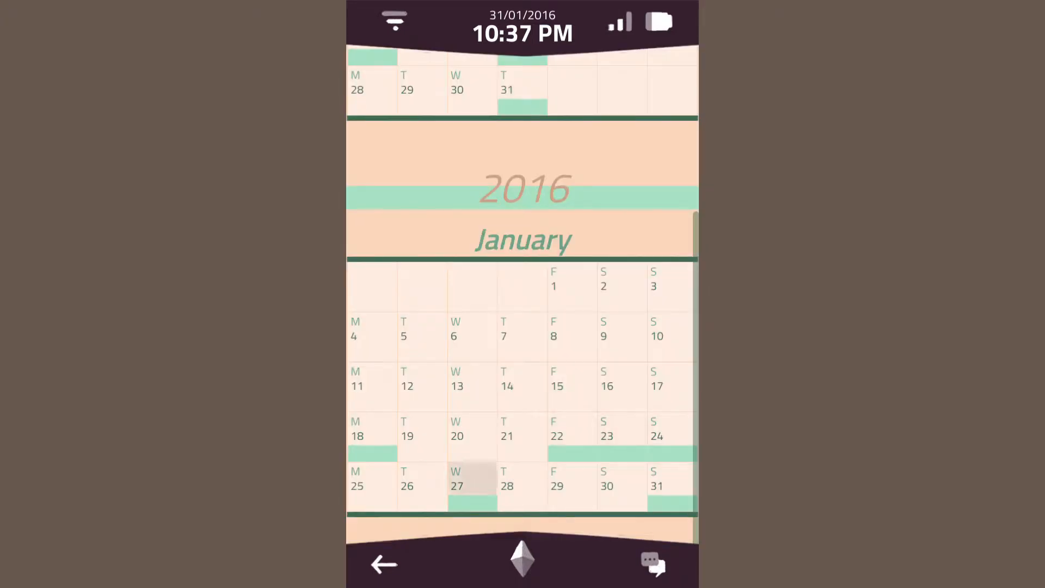
left_click(472, 484)
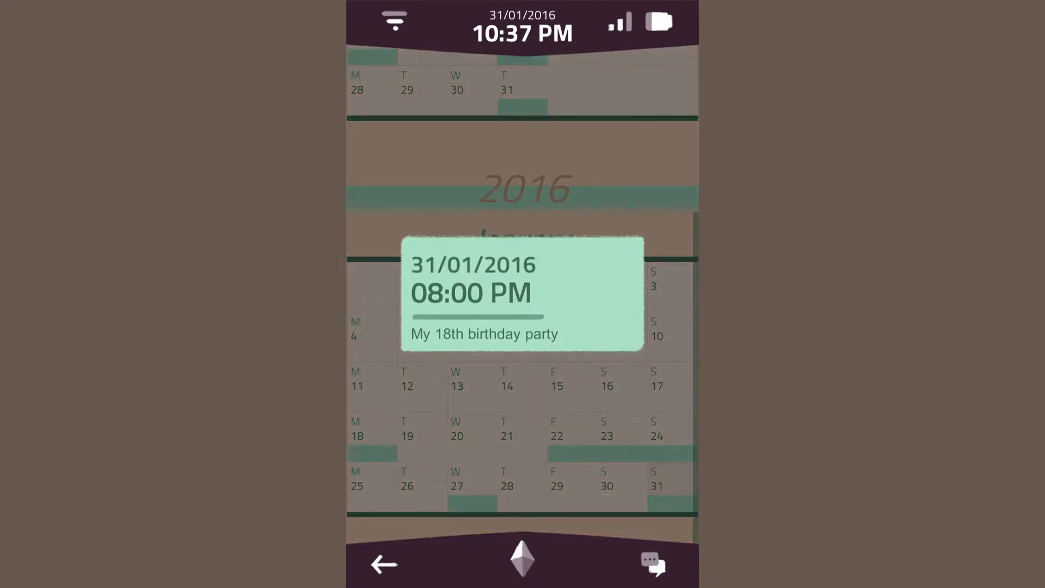
left_click(383, 564)
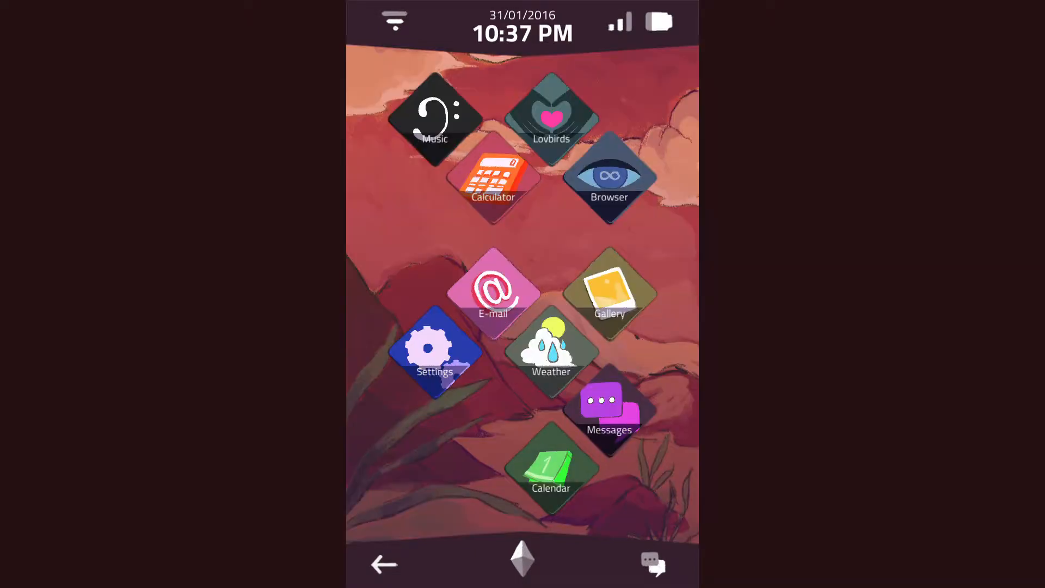
Step: Try 3101 as the Lovbirds passcode; it is rejected
left_click(552, 120)
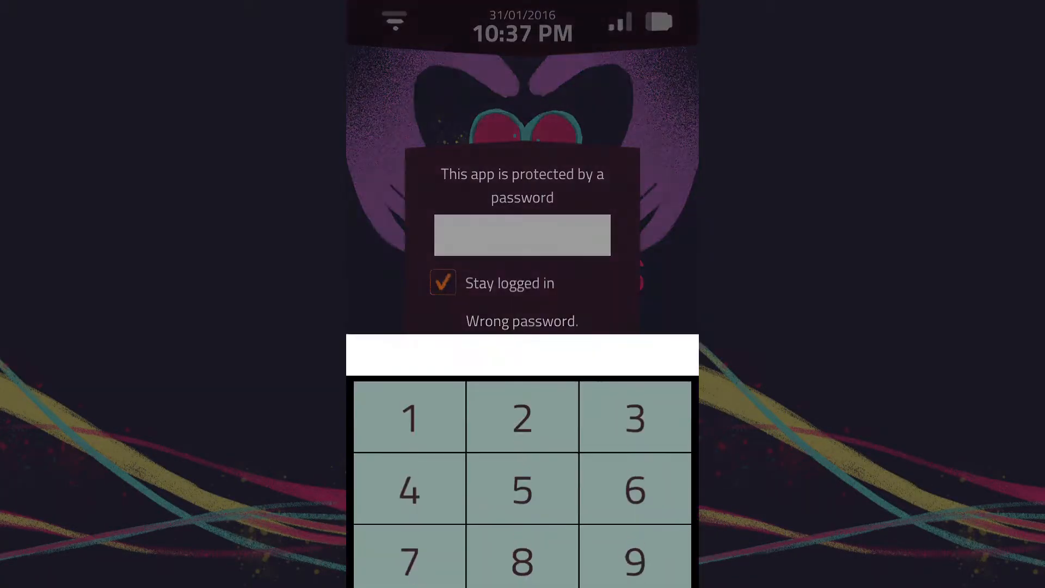
left_click(634, 415)
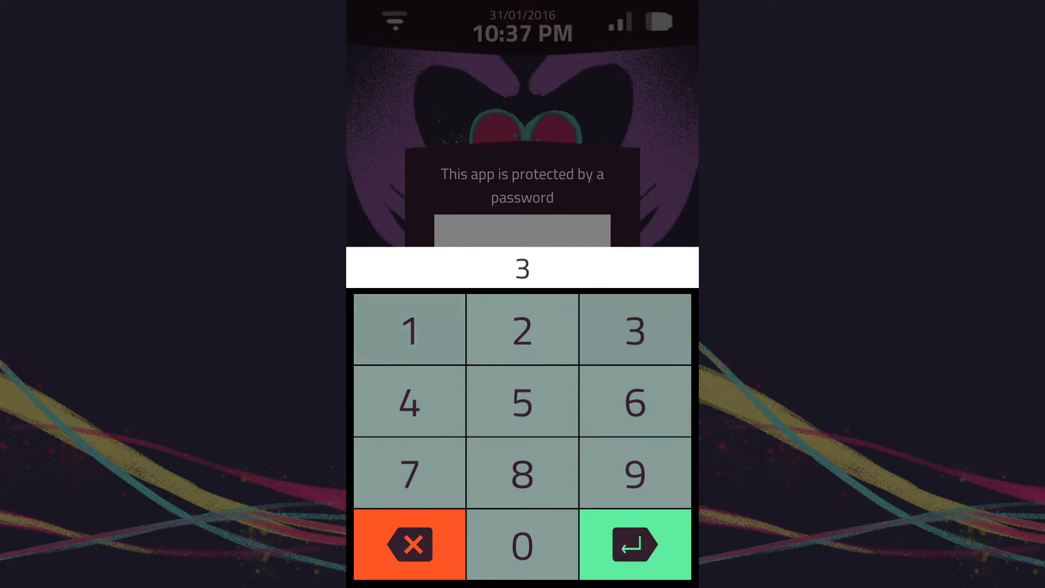
left_click(410, 330)
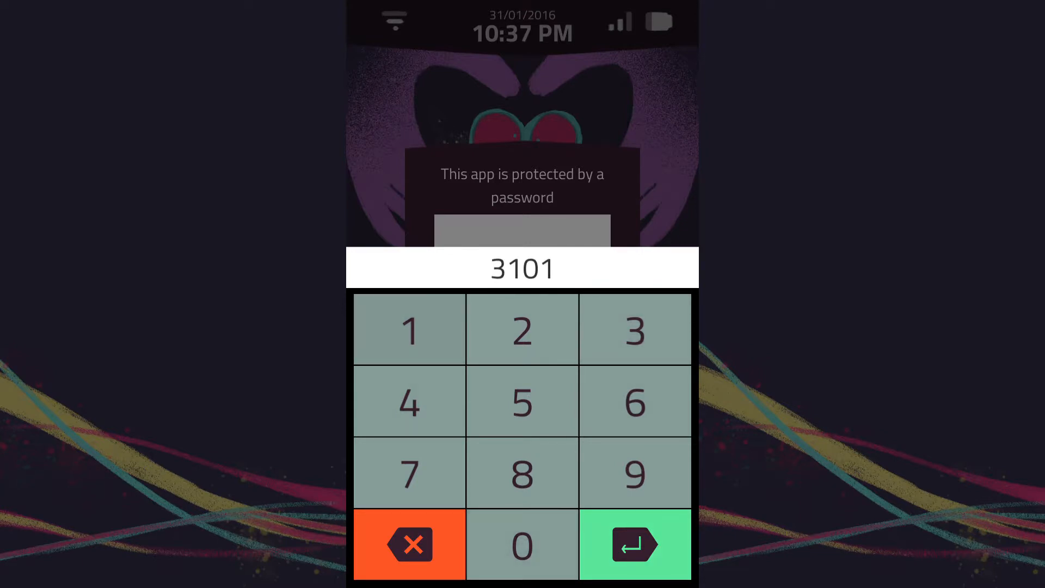
left_click(633, 545)
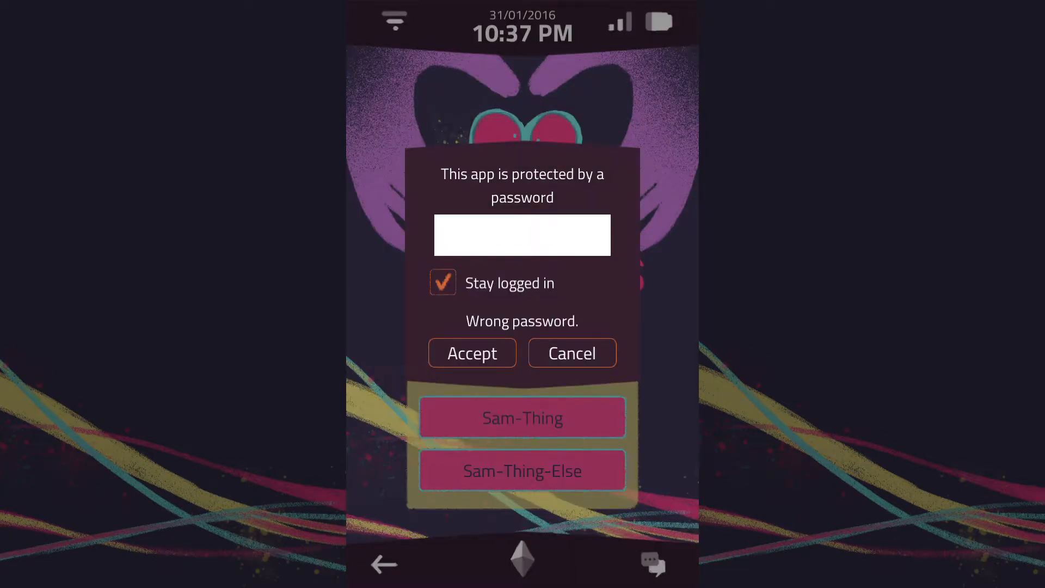
left_click(571, 353)
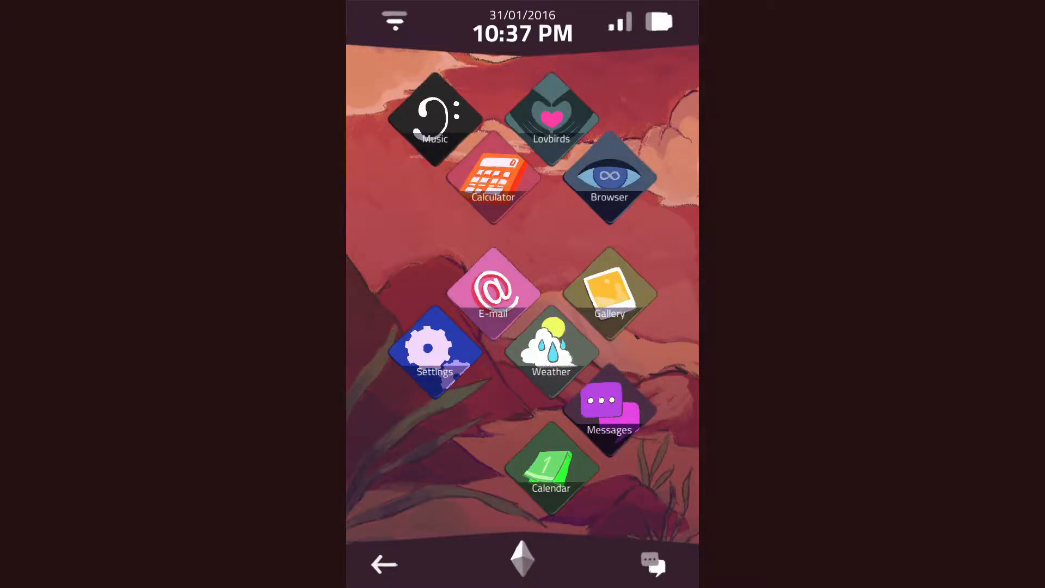
Step: Read Melissa's breakup thread in Messages, then enter another Lovbirds code and leave
left_click(609, 407)
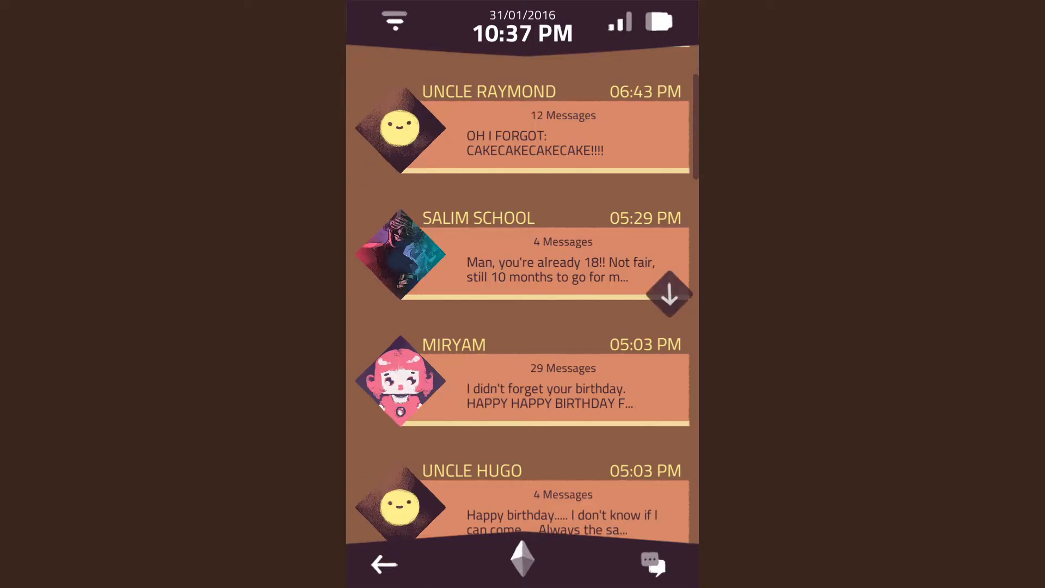
scroll("down", 3)
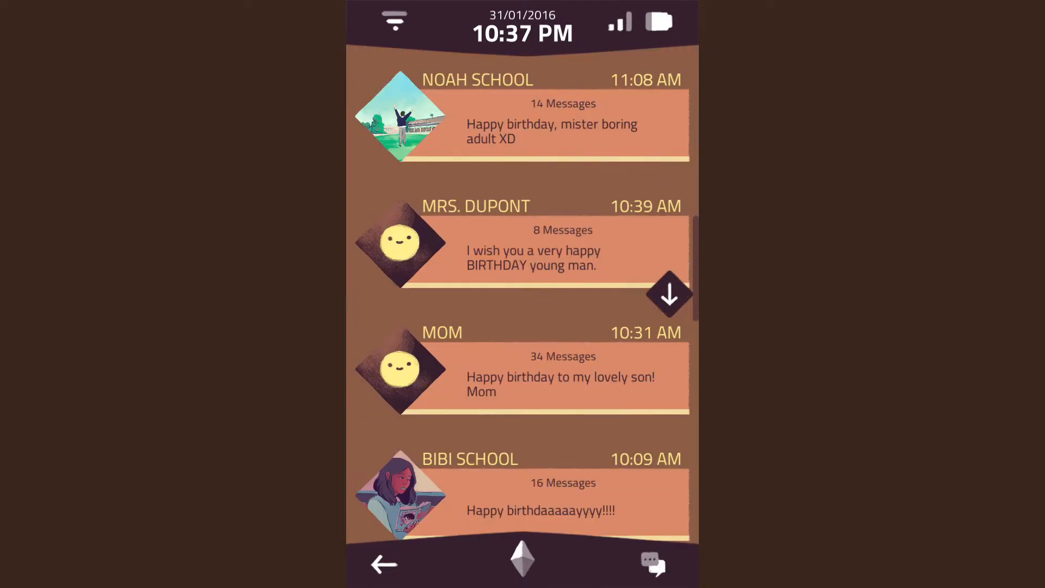
scroll("down", 3)
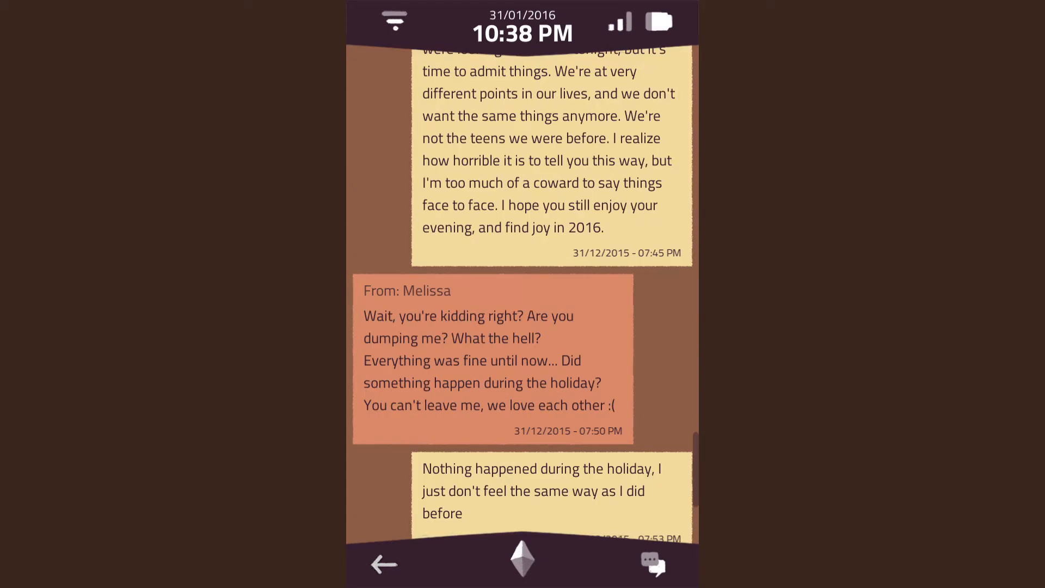
left_click(383, 564)
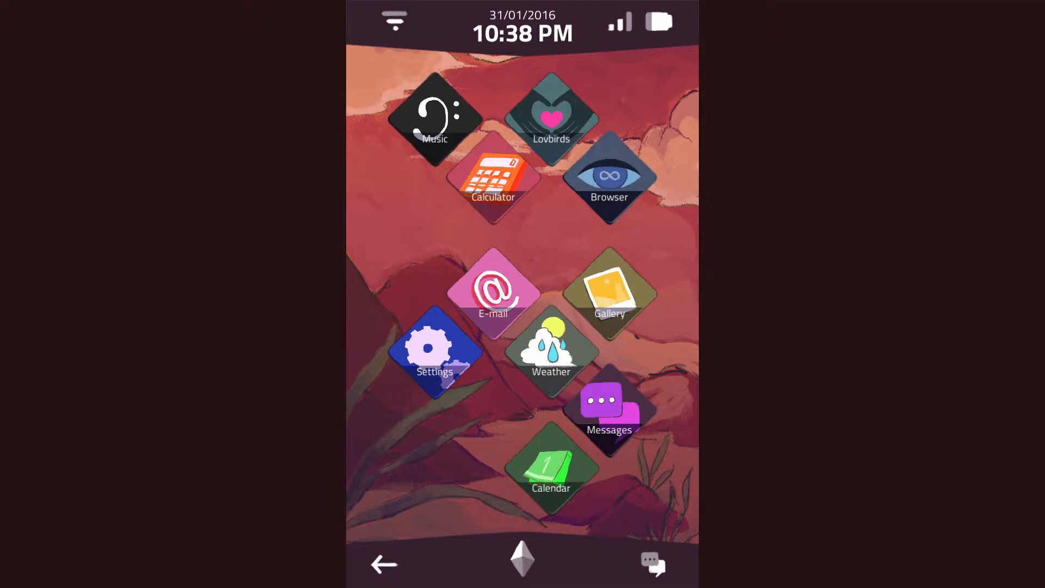
left_click(552, 119)
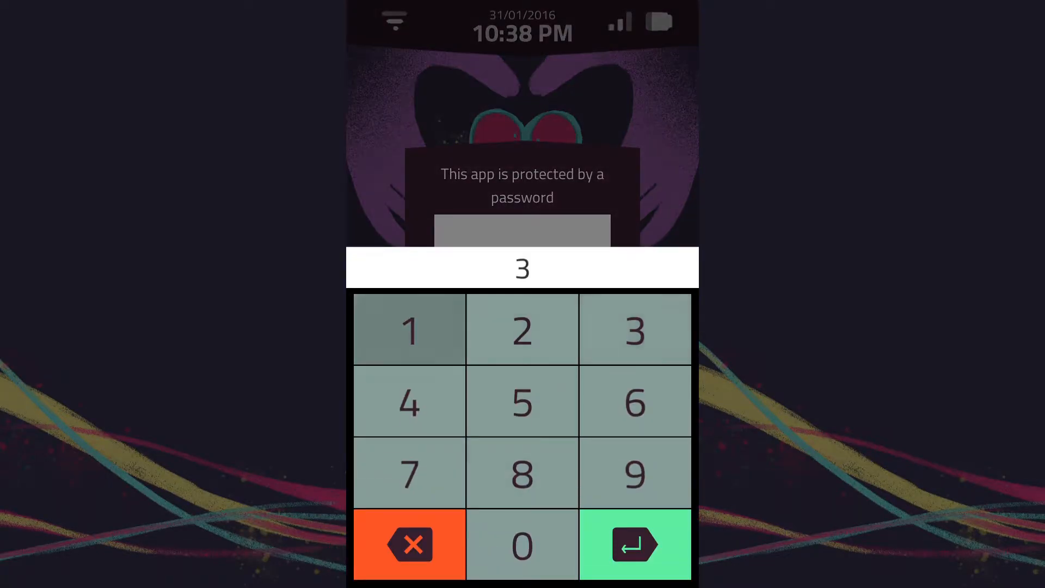
left_click(634, 544)
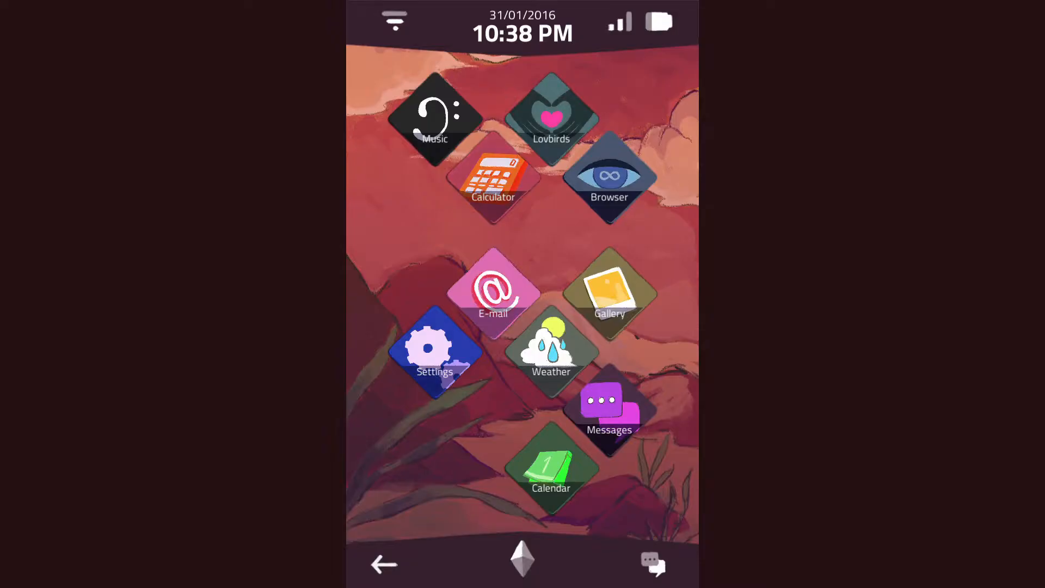
Step: Recheck the December 2015 calendar, then submit a Lovbirds passcode that is rejected
left_click(550, 460)
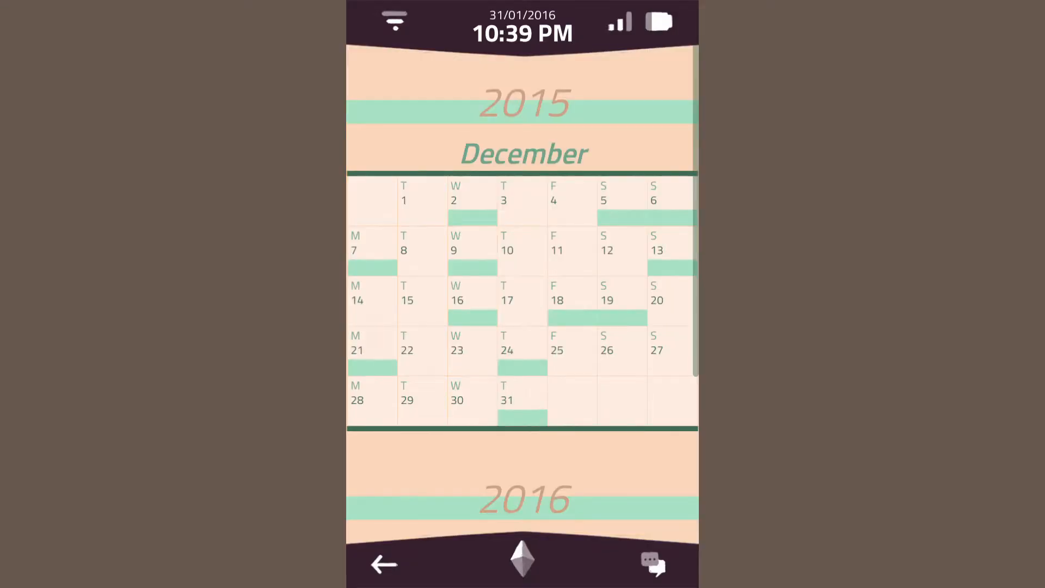
left_click(521, 360)
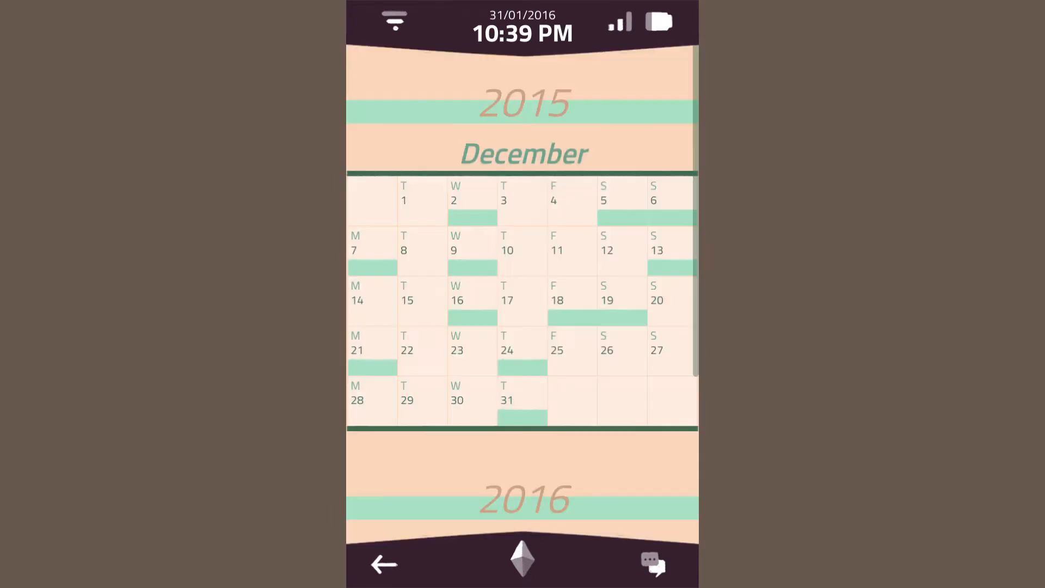
left_click(383, 564)
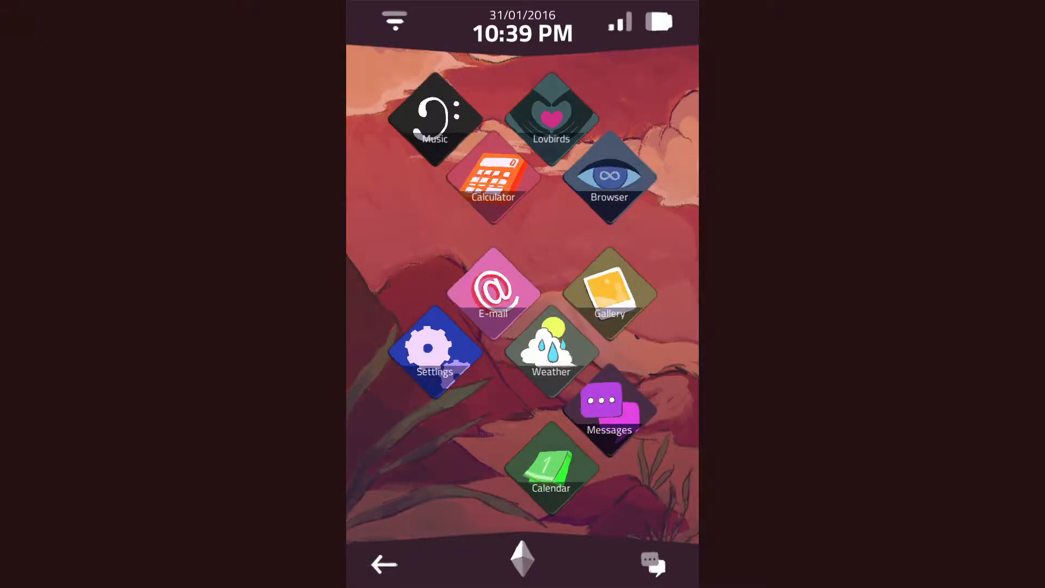
left_click(550, 118)
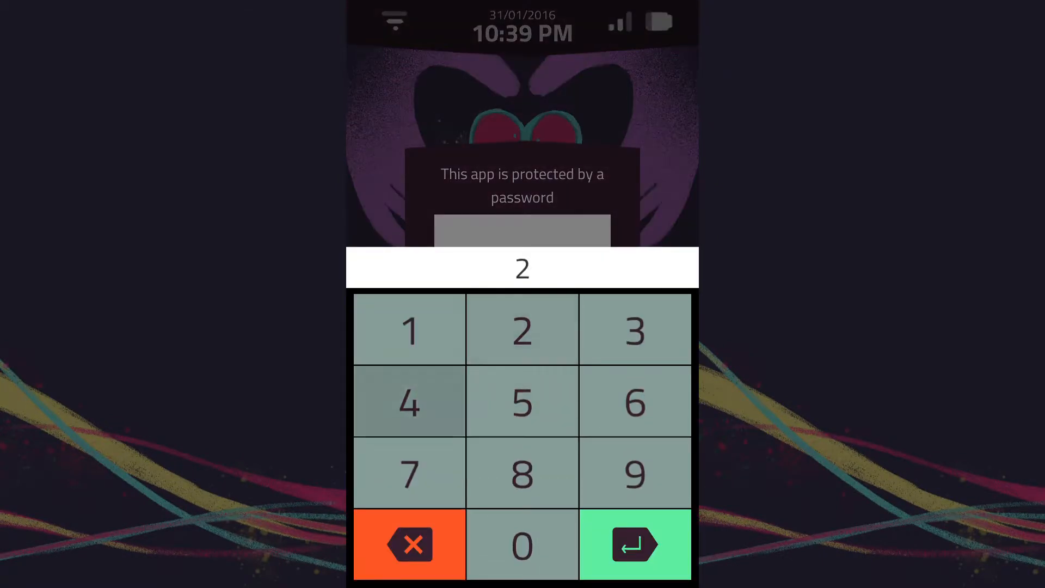
left_click(634, 543)
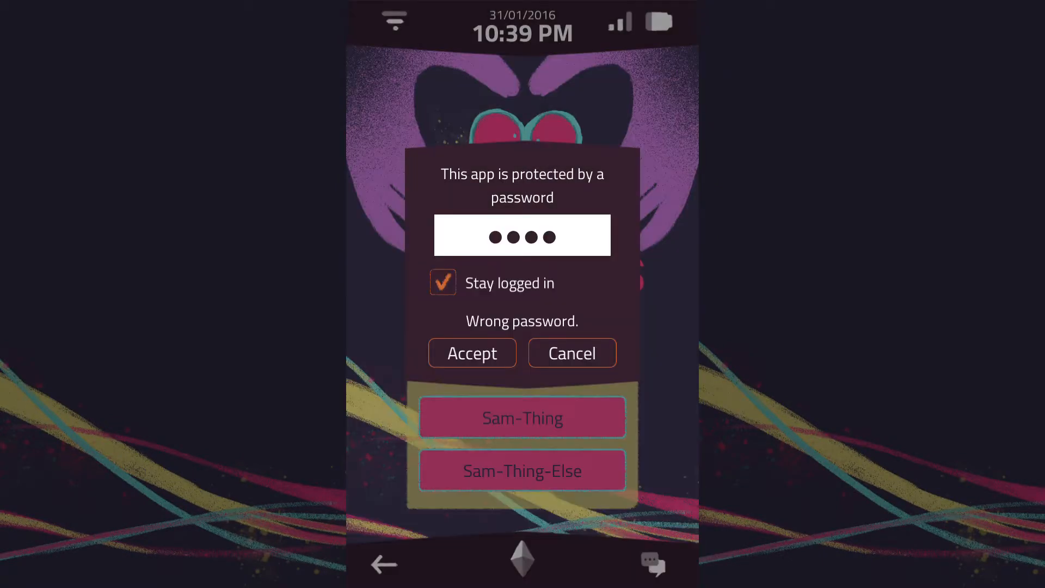
left_click(570, 352)
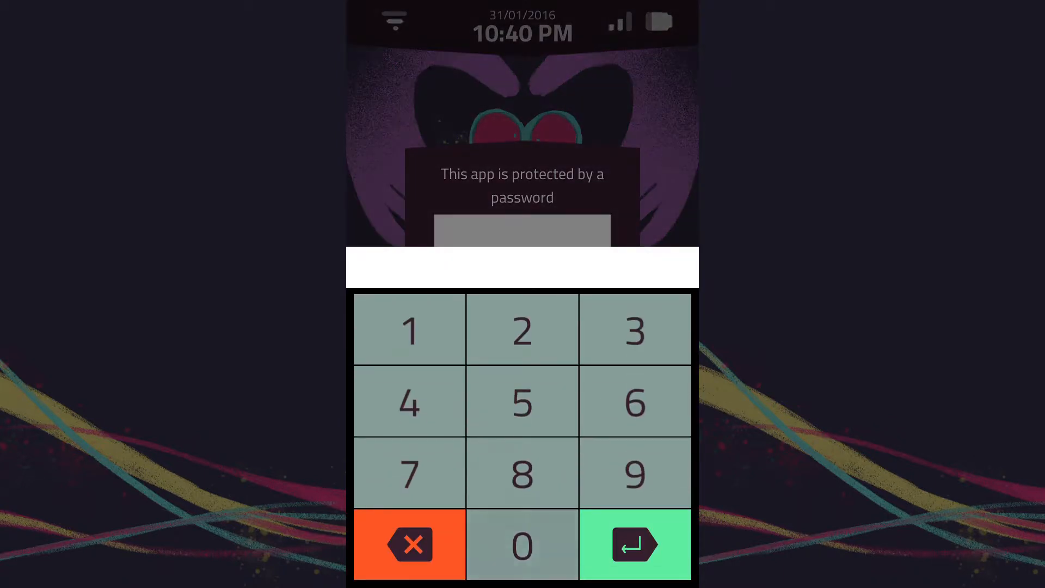
left_click(408, 329)
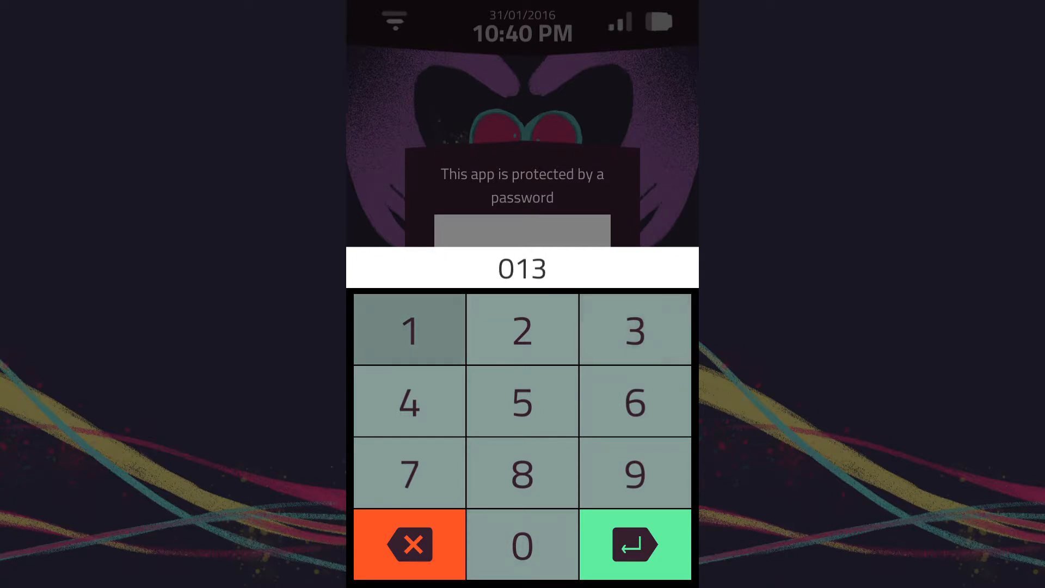
left_click(634, 544)
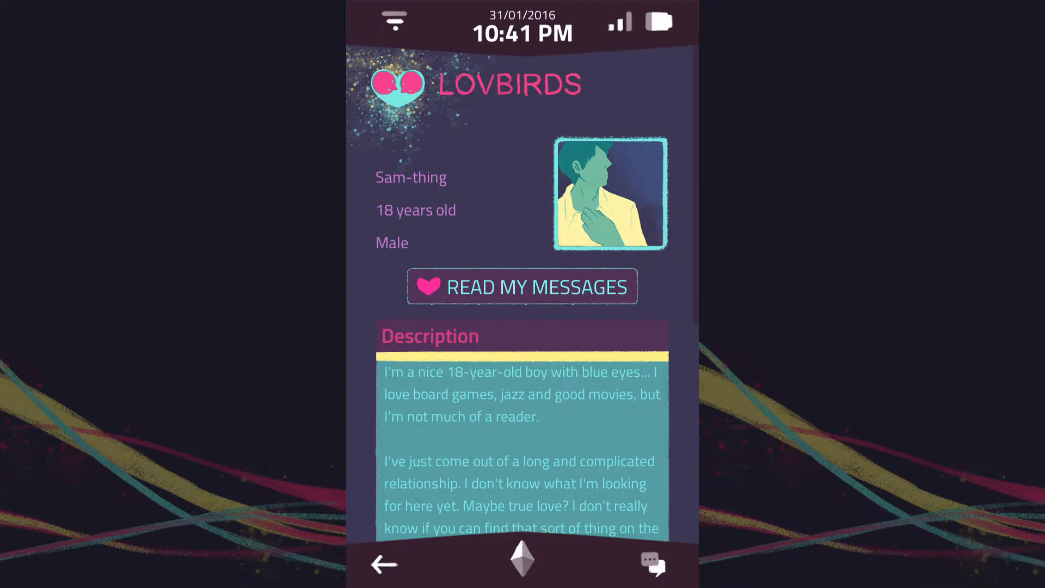
Step: Scroll Sam-thing's description down to the Her-mimine, MouetteLove and Asick suggestions
scroll("down", 3)
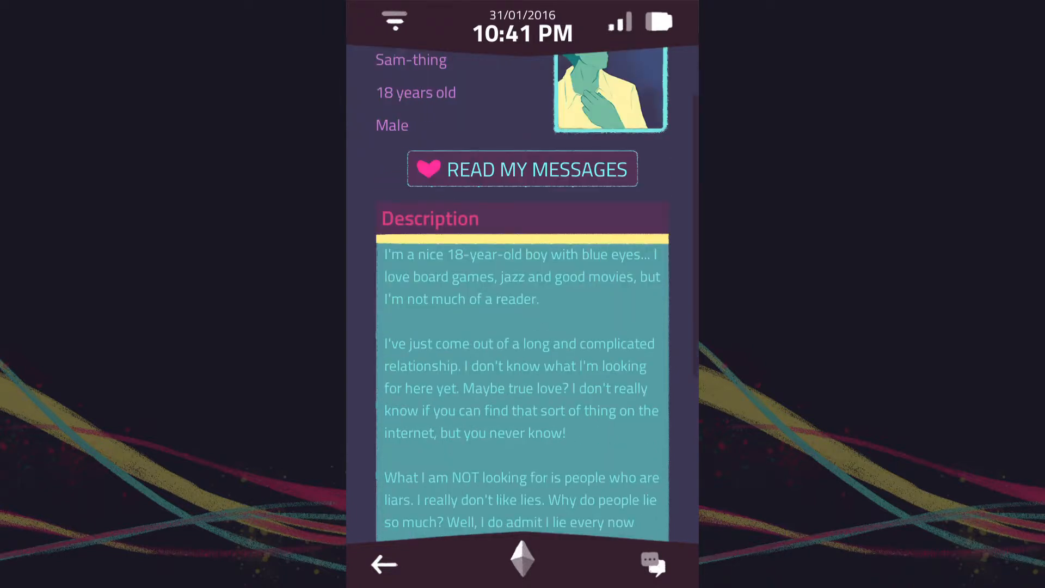
scroll("down", 3)
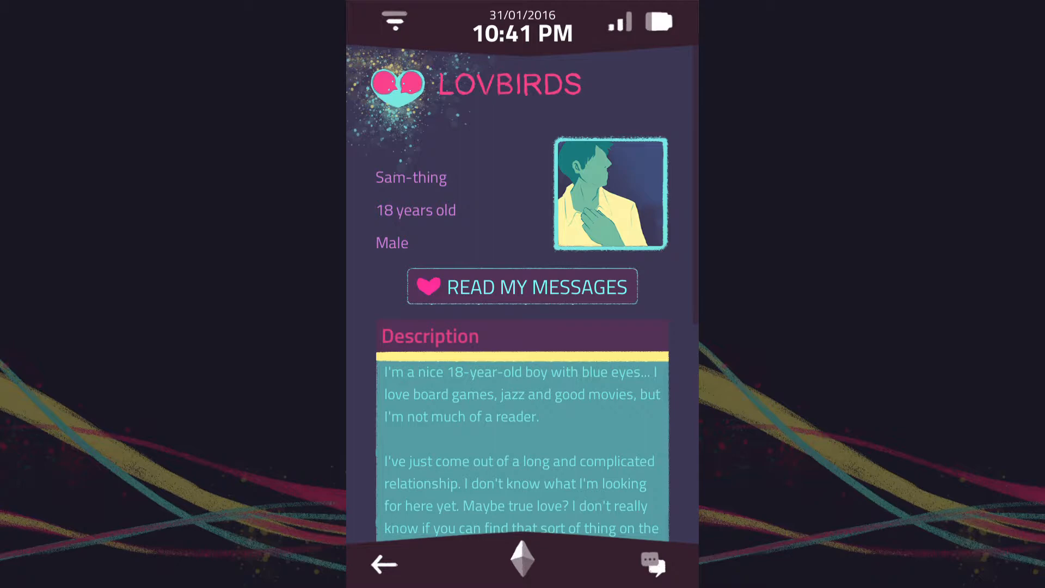
scroll("down", 3)
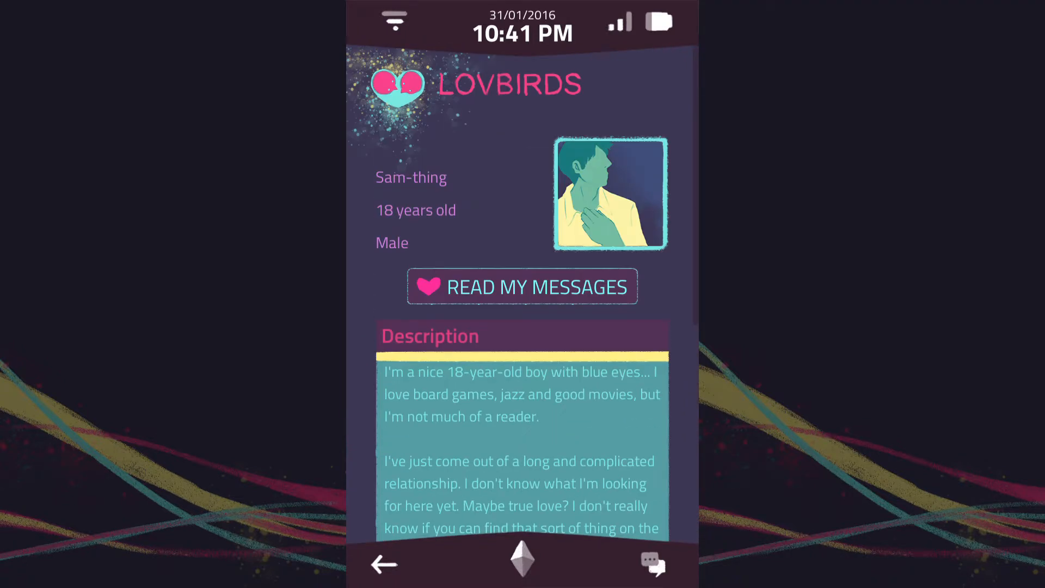
scroll("down", 3)
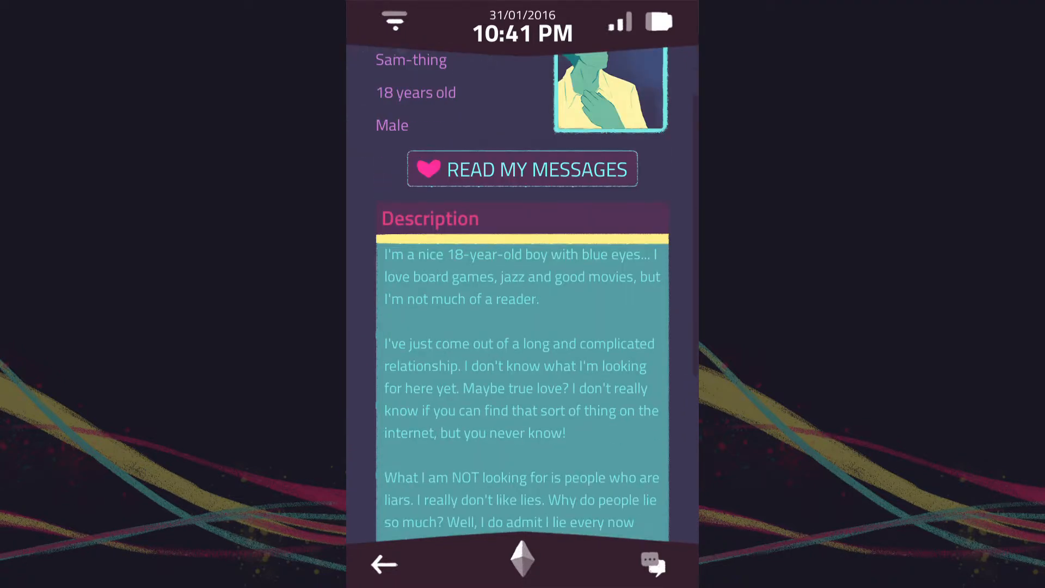
scroll("down", 3)
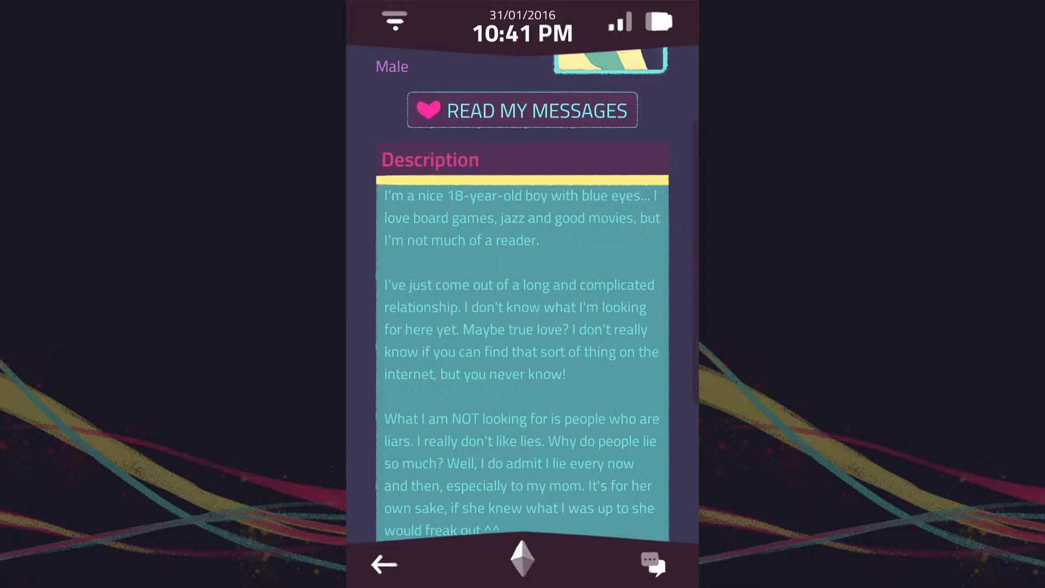
scroll("down", 3)
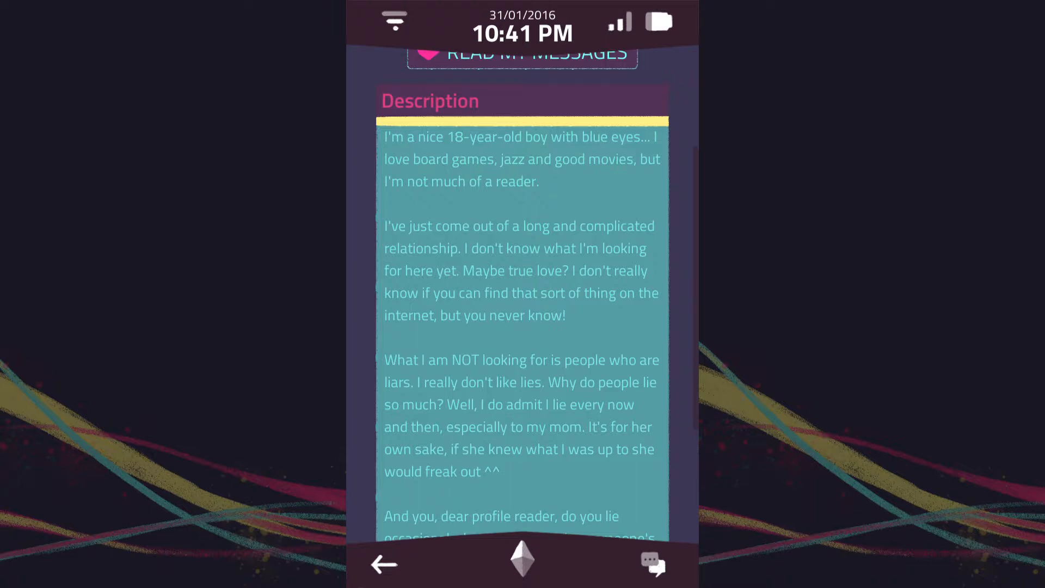
scroll("down", 3)
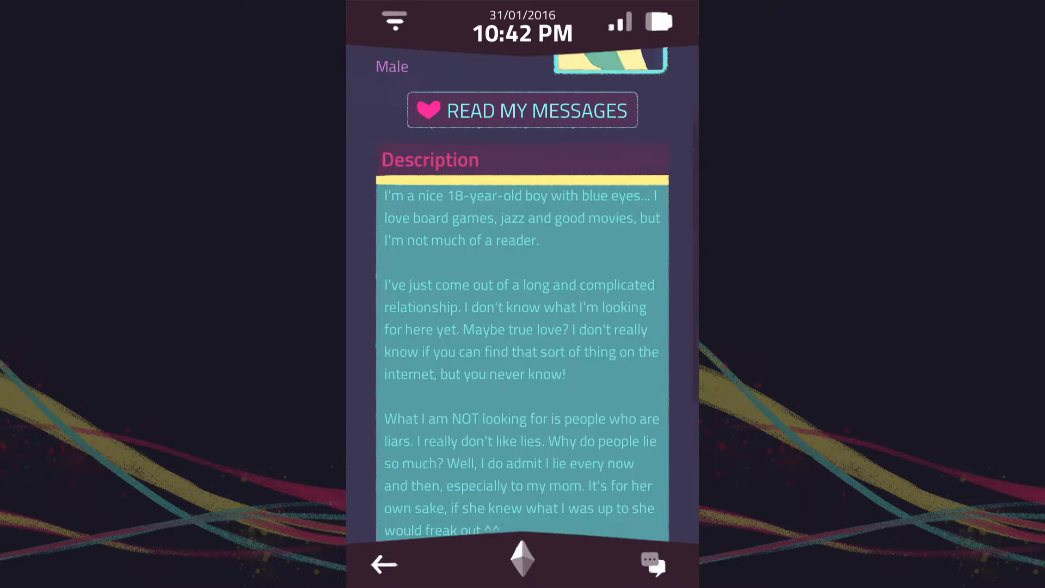
scroll("down", 3)
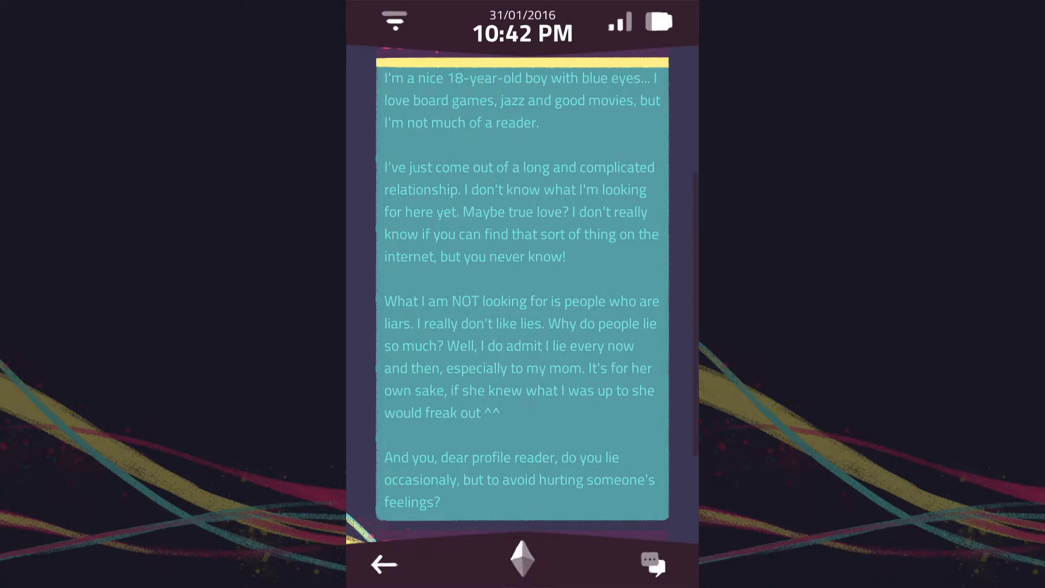
scroll("down", 3)
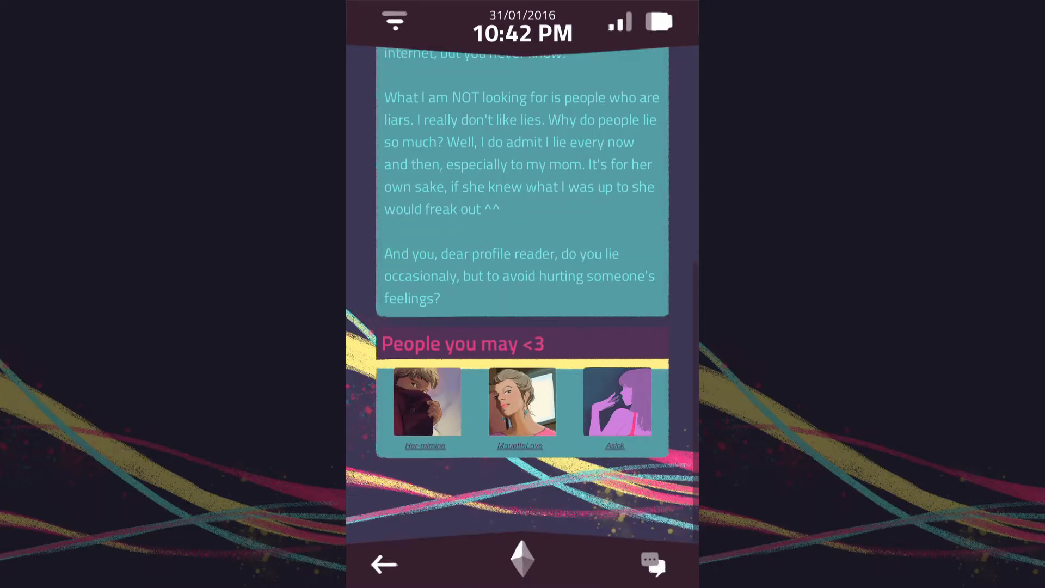
left_click(425, 401)
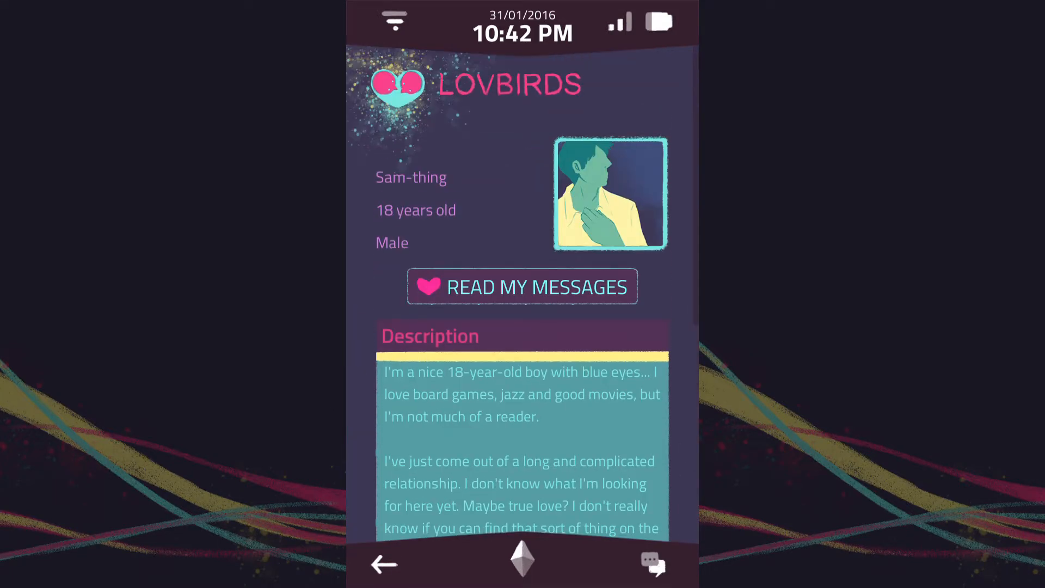
scroll("down", 3)
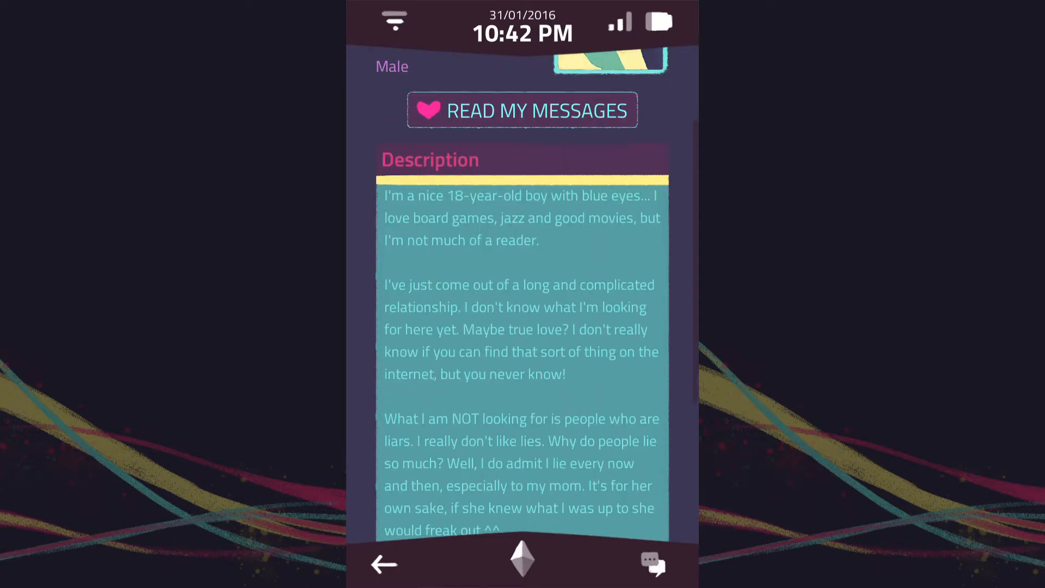
scroll("down", 3)
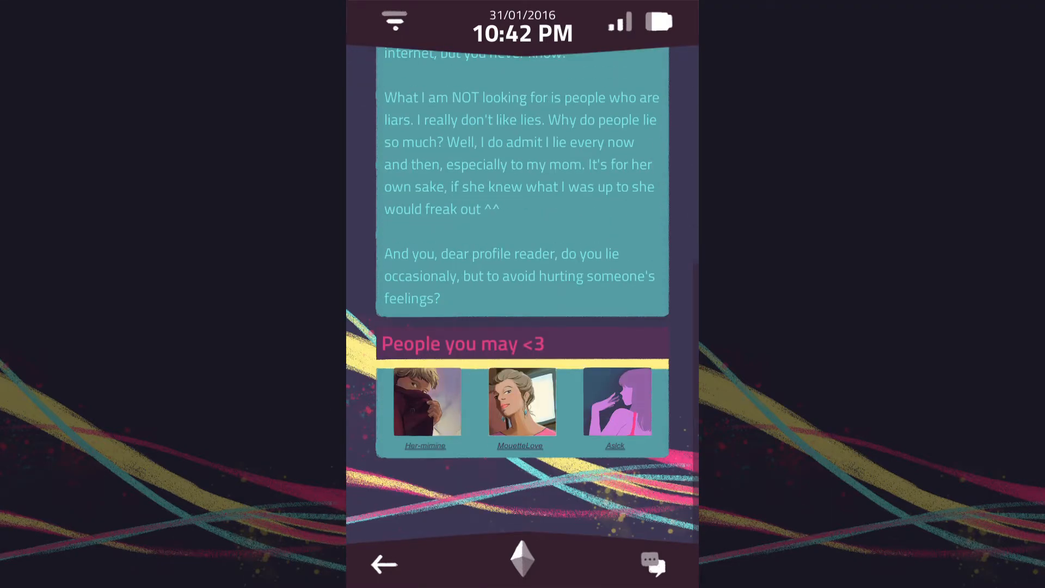
left_click(424, 407)
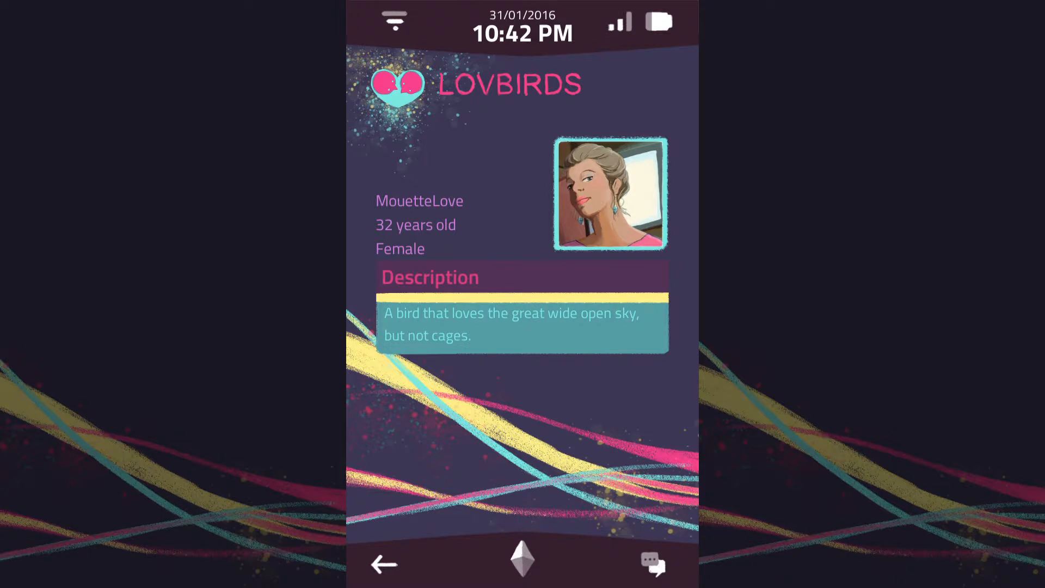
scroll("down", 3)
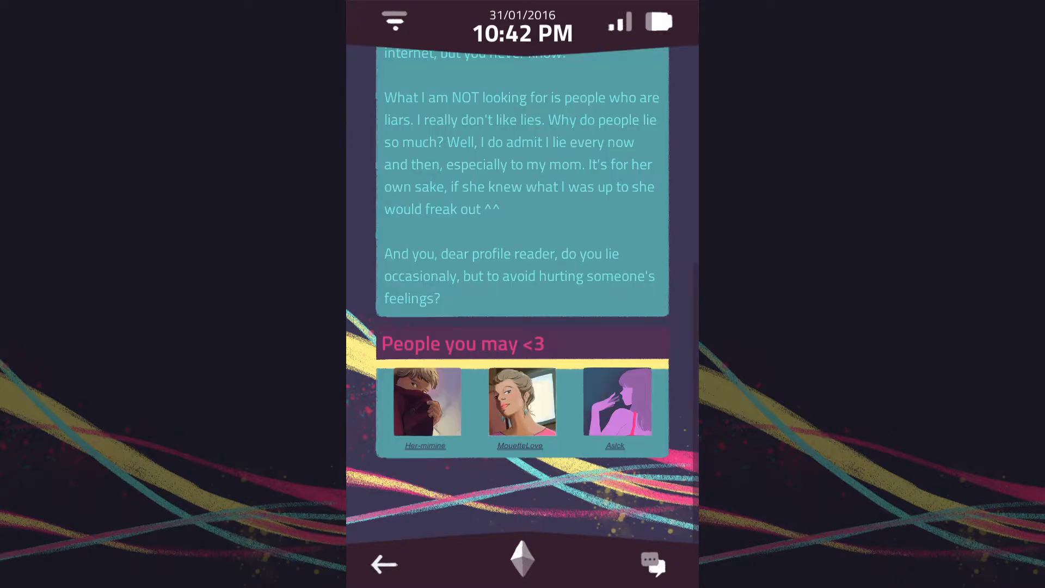
left_click(615, 400)
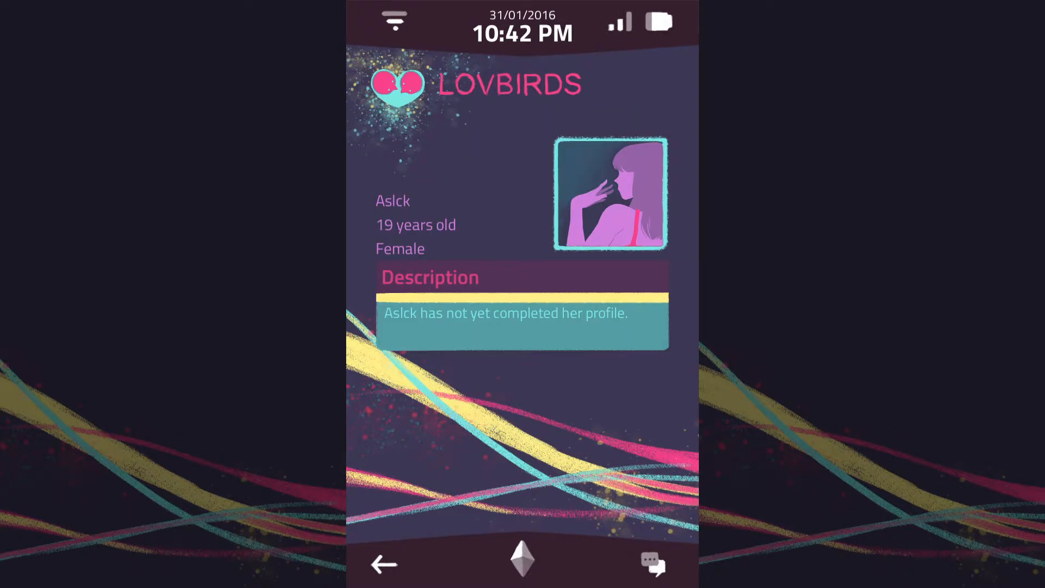
scroll("down", 3)
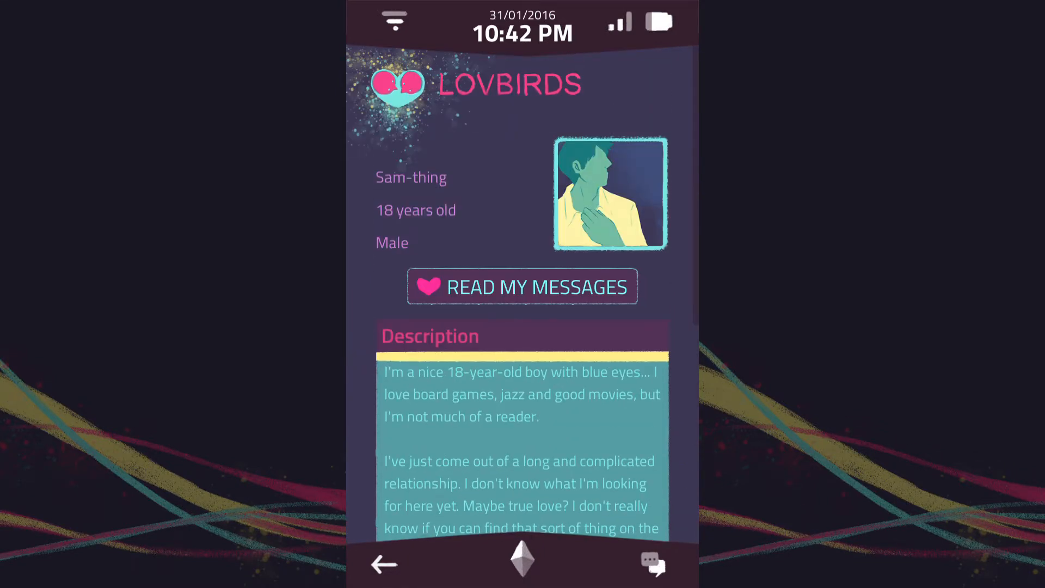
left_click(522, 287)
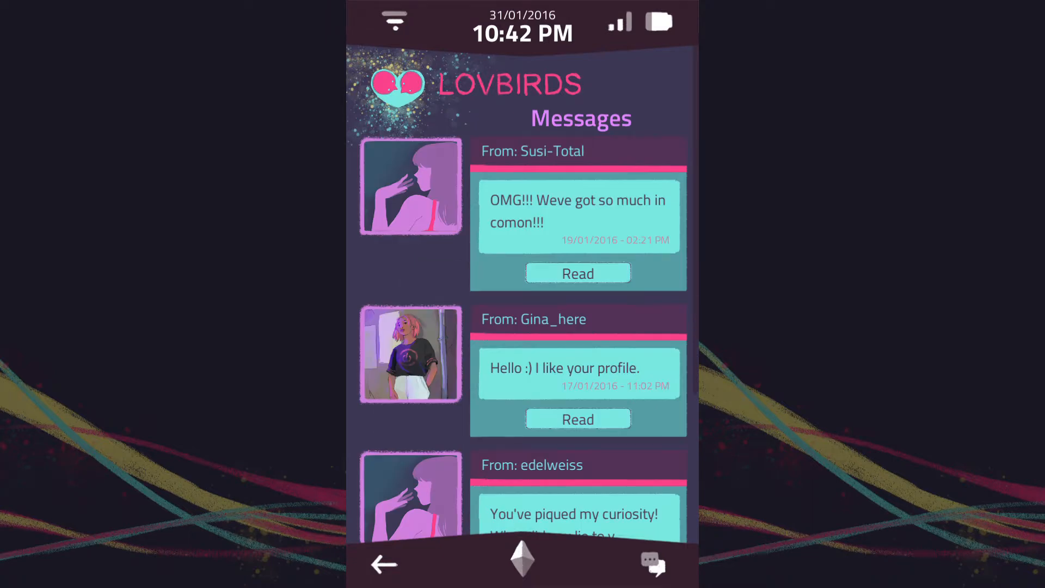
scroll("down", 3)
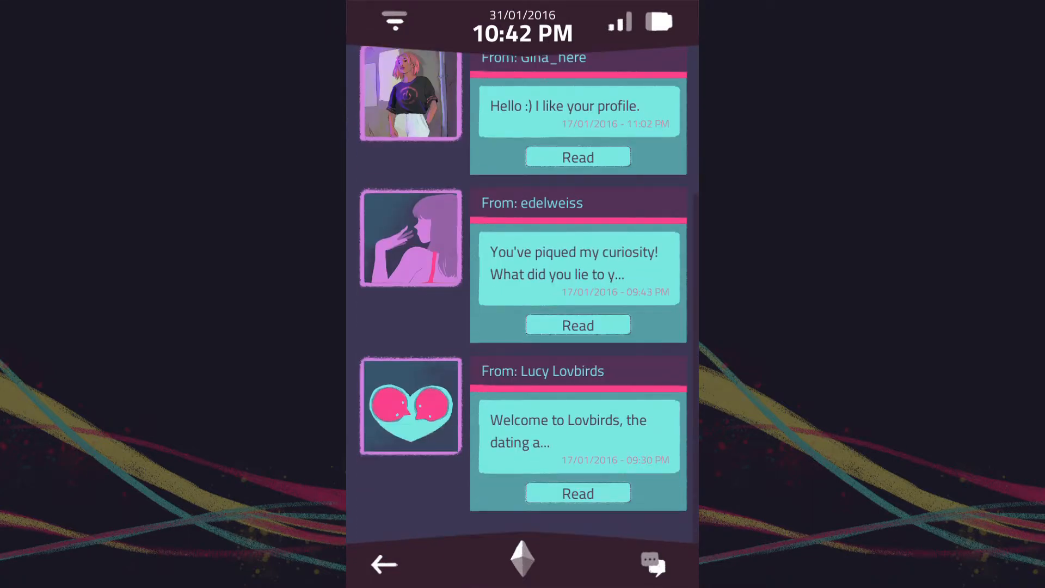
left_click(578, 493)
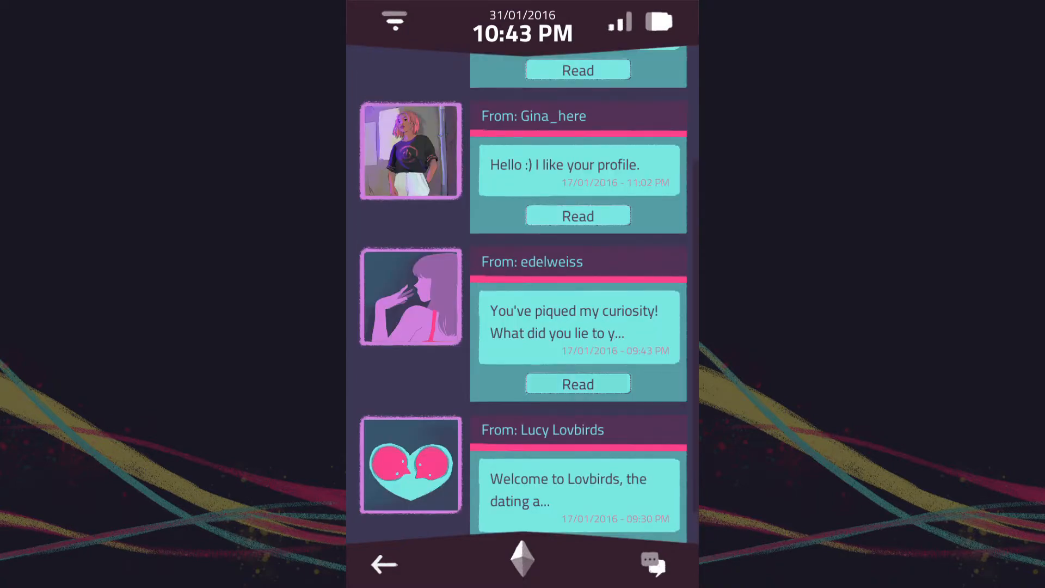
left_click(577, 383)
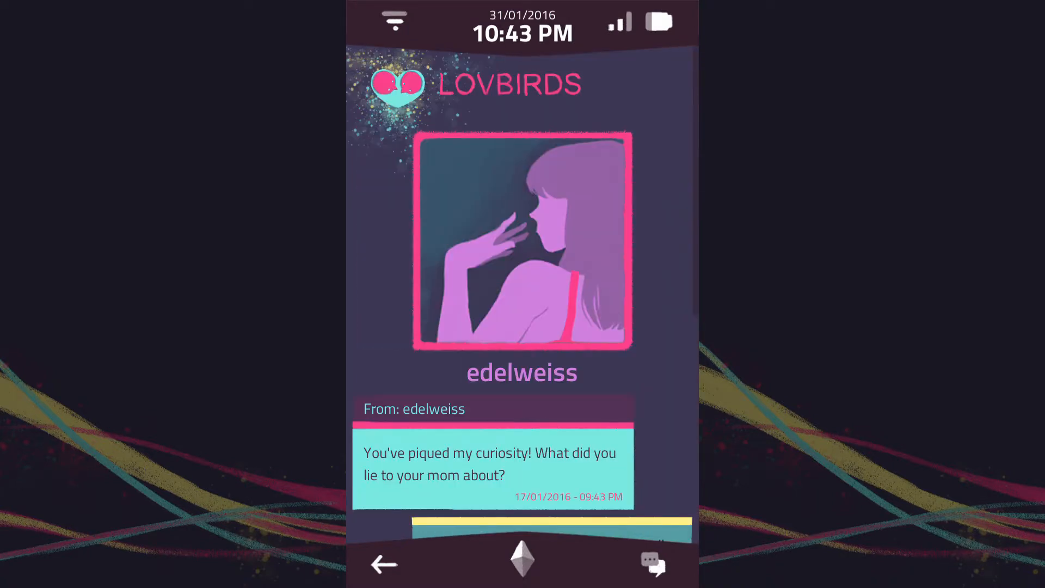
scroll("down", 3)
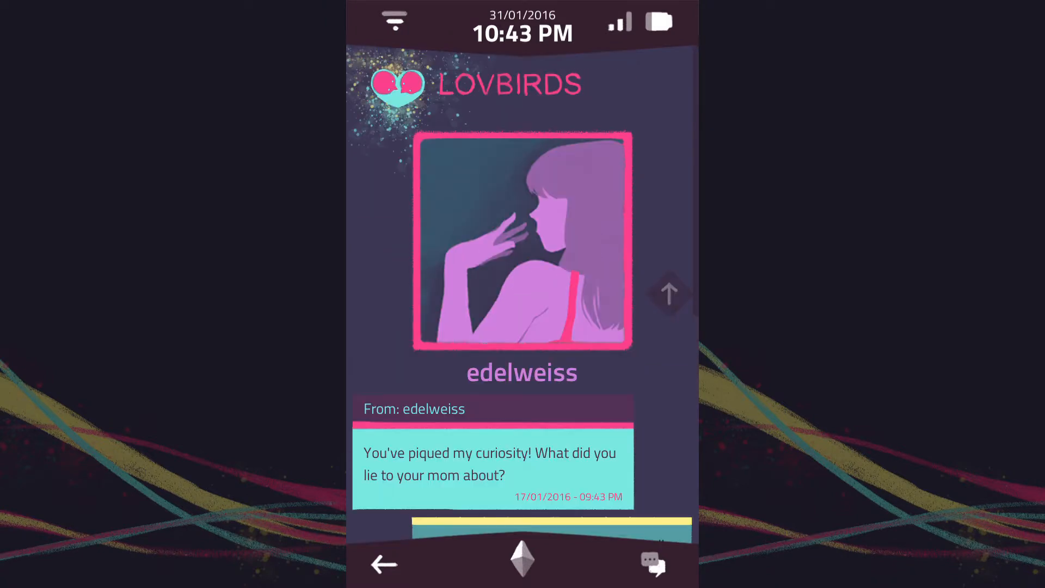
scroll("down", 3)
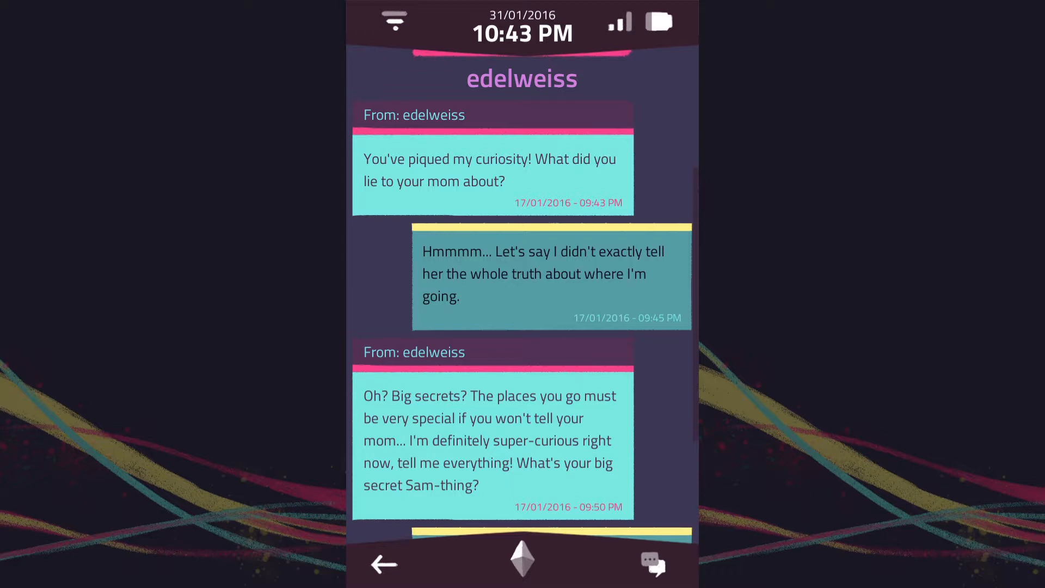
scroll("down", 3)
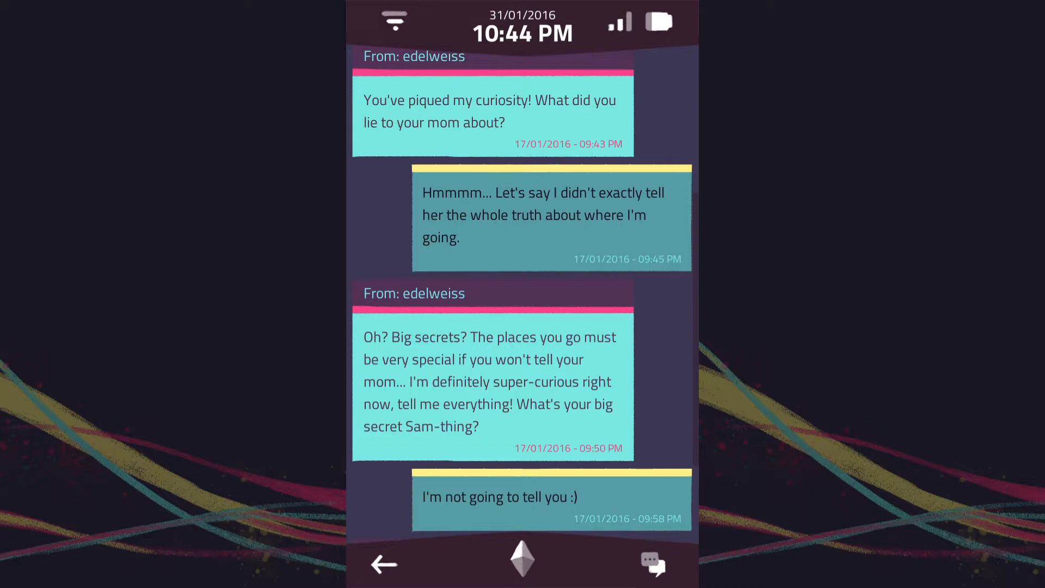
scroll("down", 3)
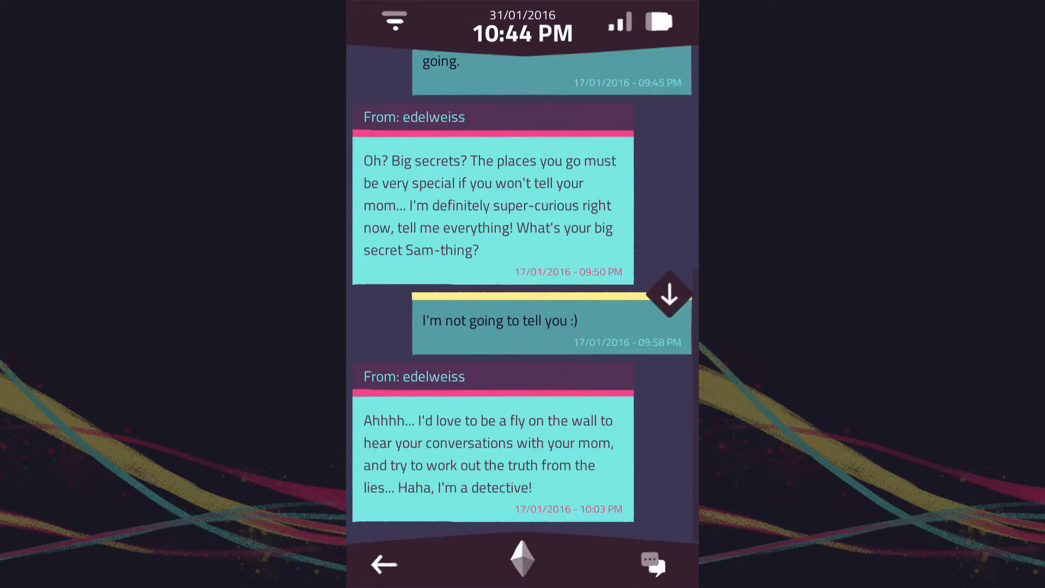
scroll("down", 3)
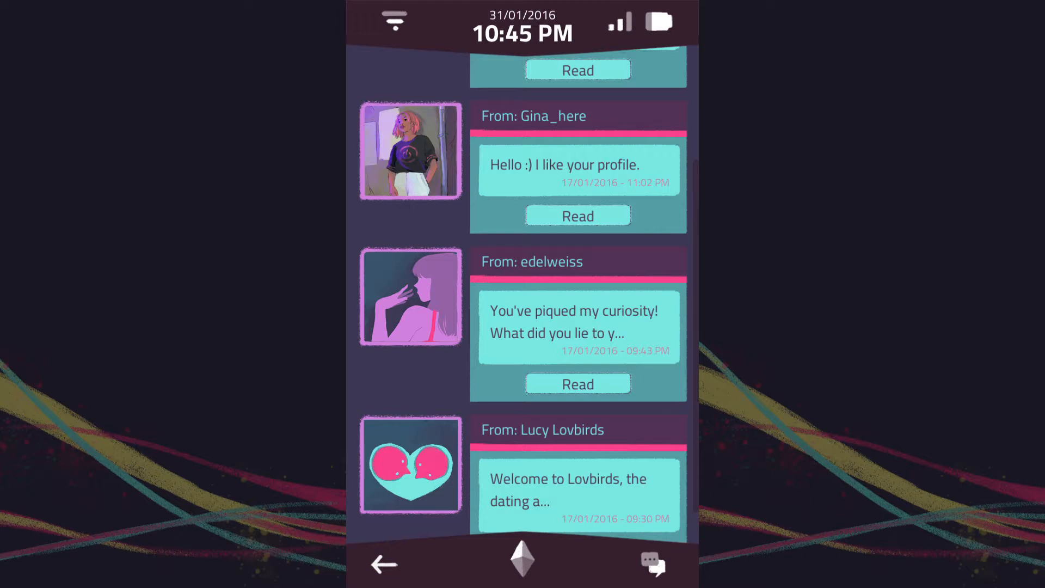
scroll("down", 3)
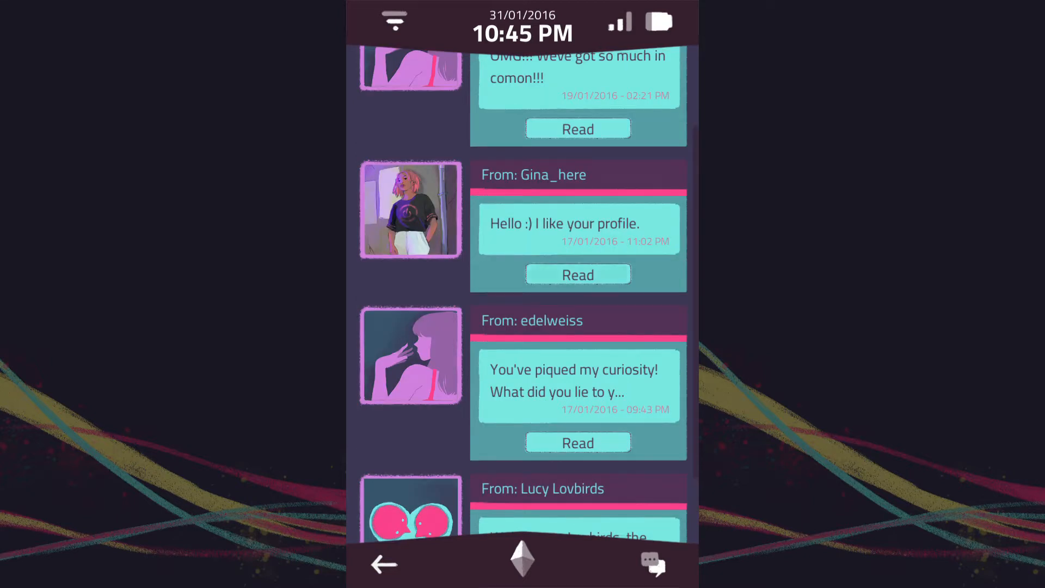
left_click(577, 274)
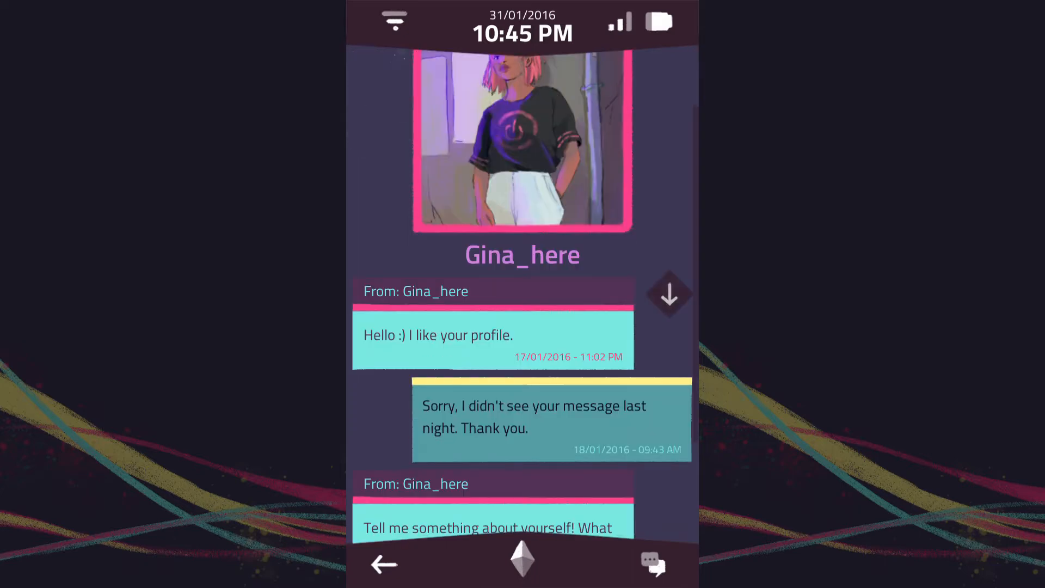
scroll("down", 3)
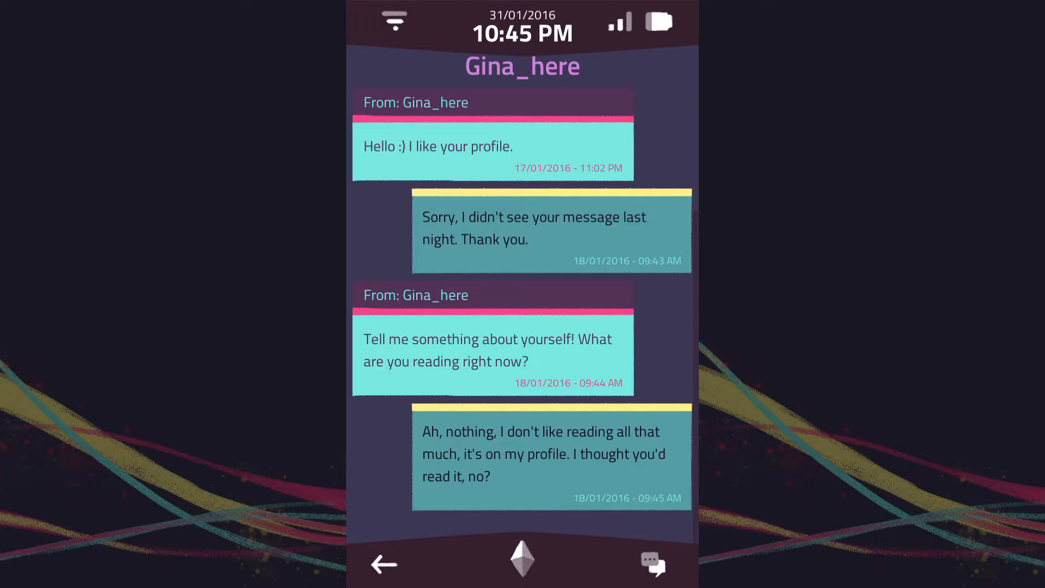
scroll("down", 3)
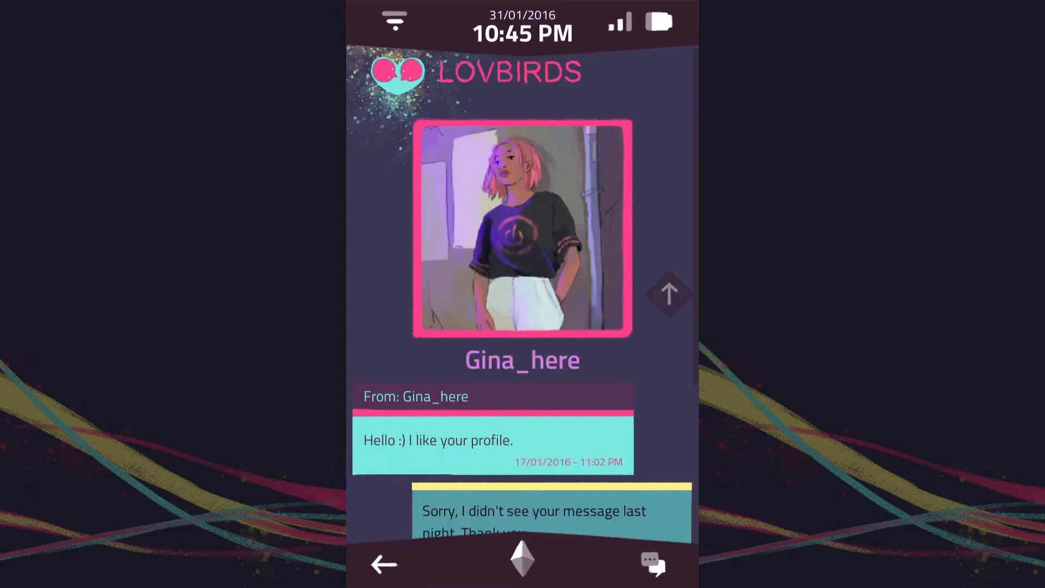
scroll("down", 3)
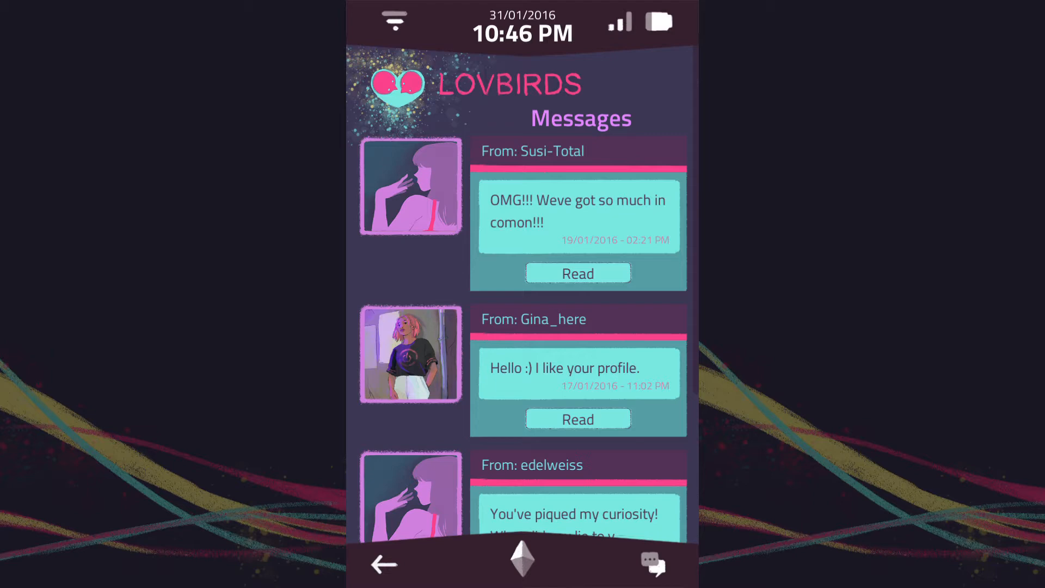
left_click(577, 273)
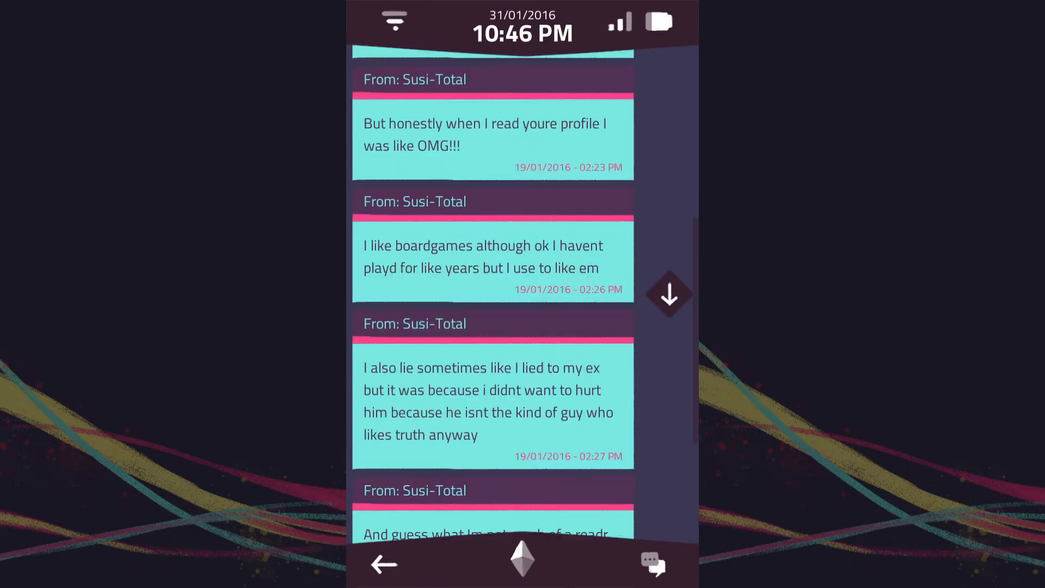
scroll("down", 3)
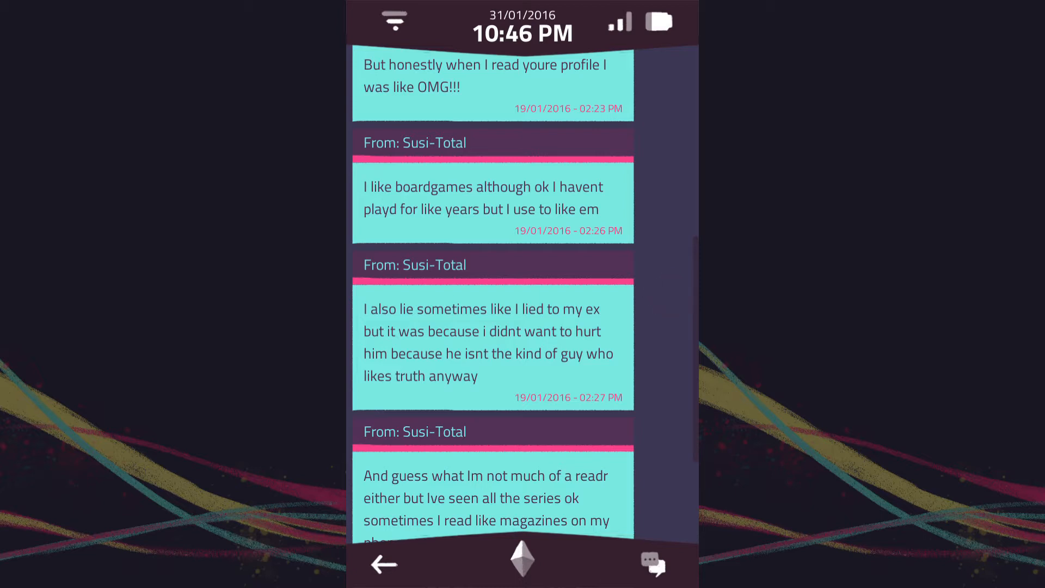
scroll("down", 3)
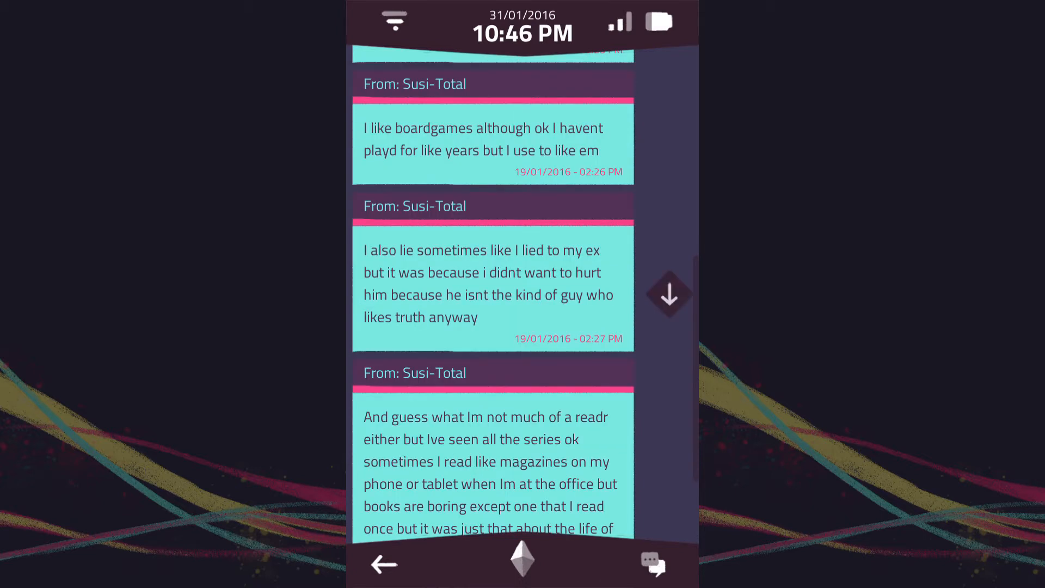
left_click(668, 293)
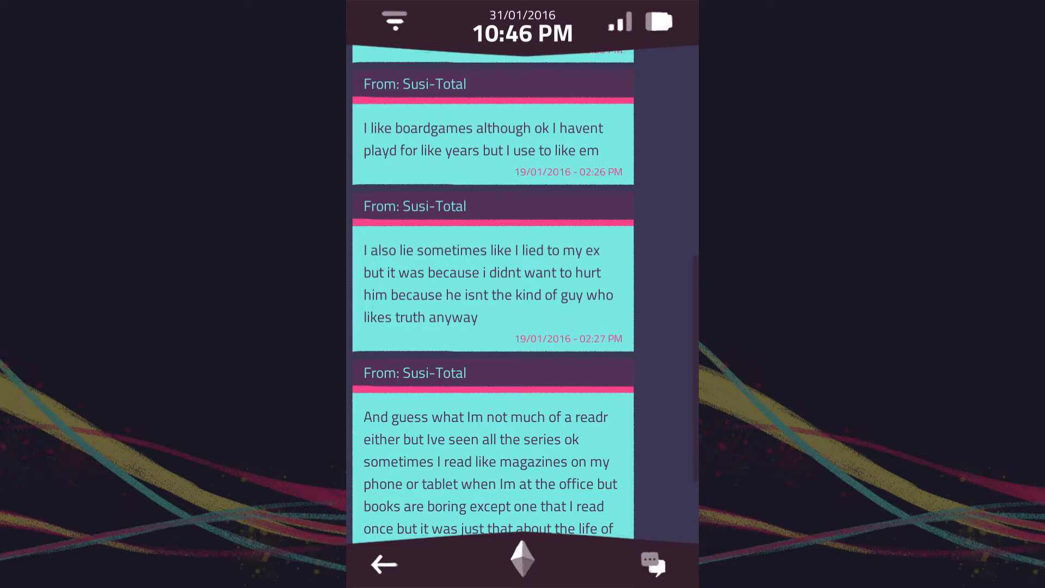
scroll("down", 3)
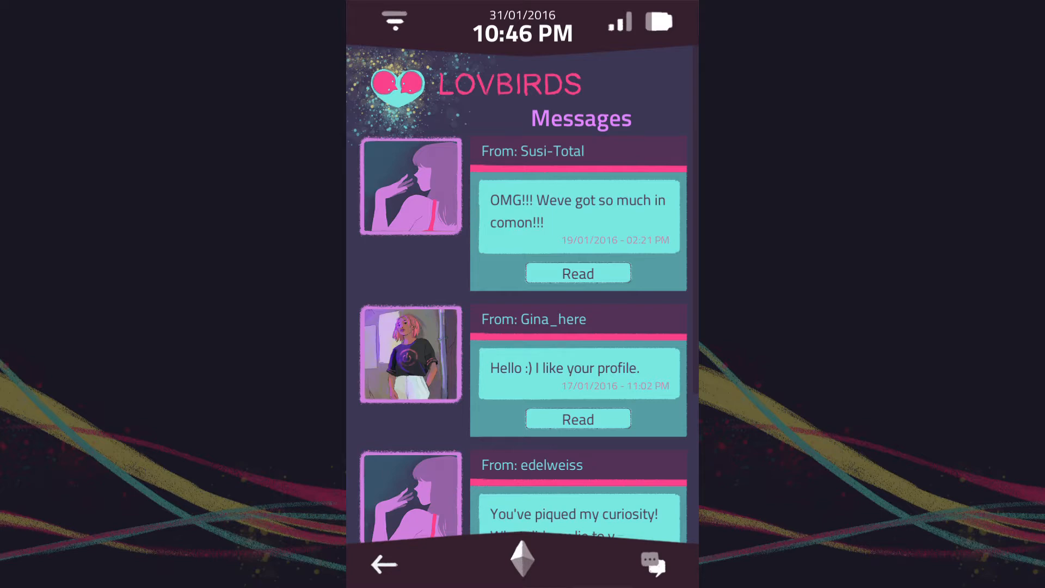
Step: Scroll Sam-thing's profile, then go back to the Sam-Thing/Sam-Thing-Else connection screen
scroll("down", 3)
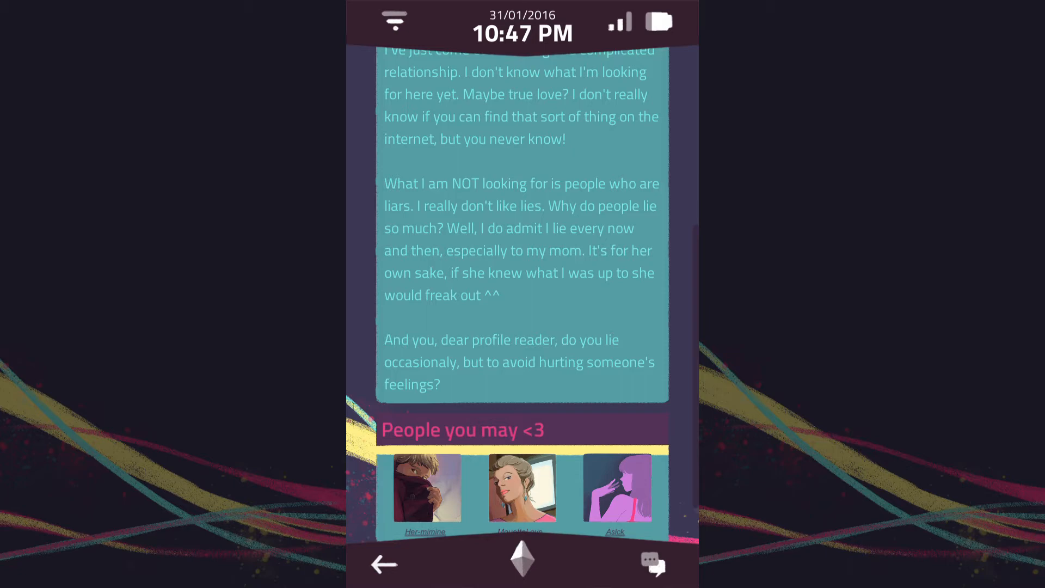
scroll("down", 3)
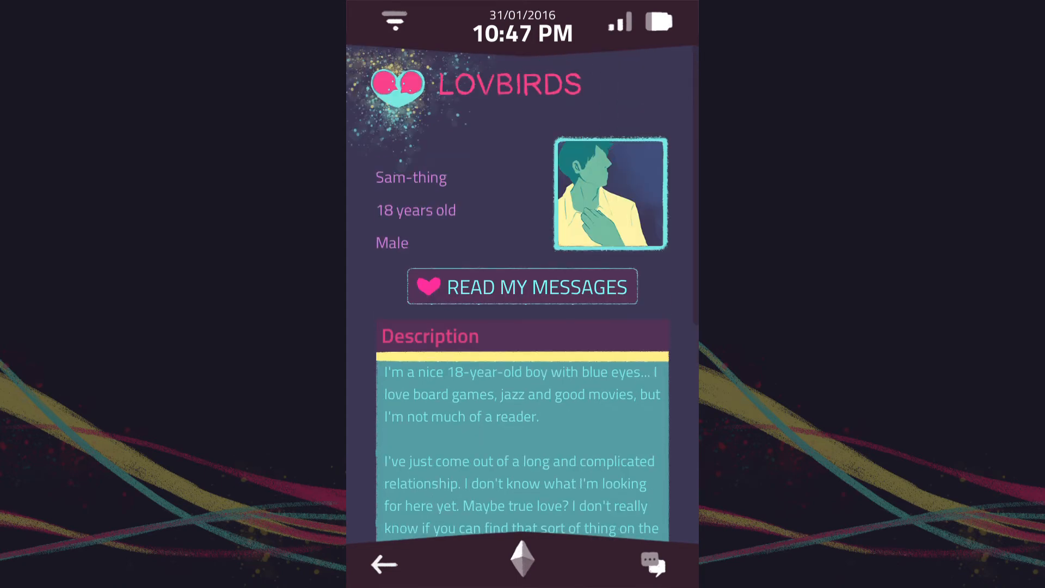
left_click(522, 287)
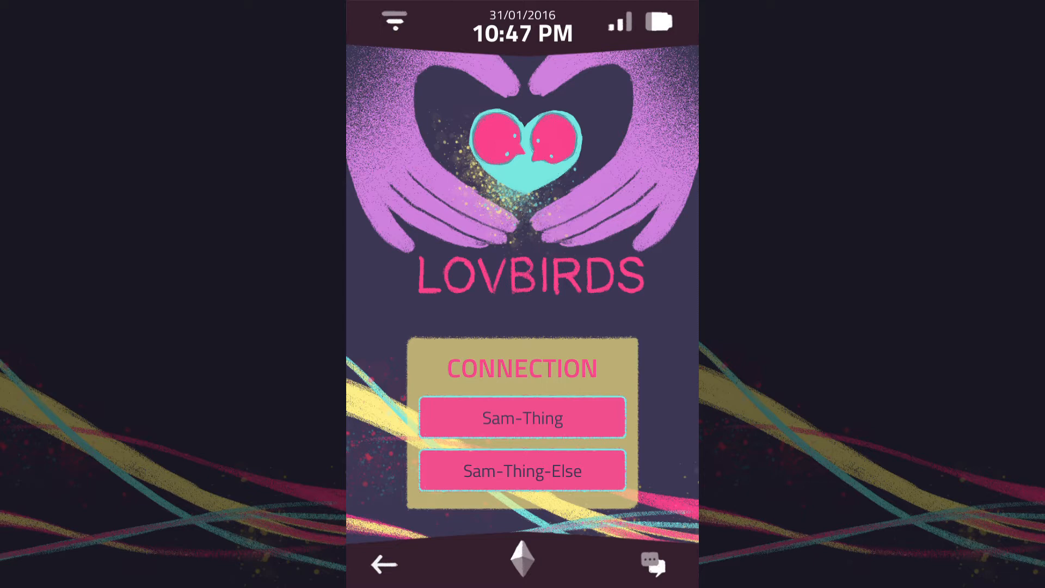
Step: Log into the Sam-Thing account with its passcode, retrying after the first entry
left_click(522, 417)
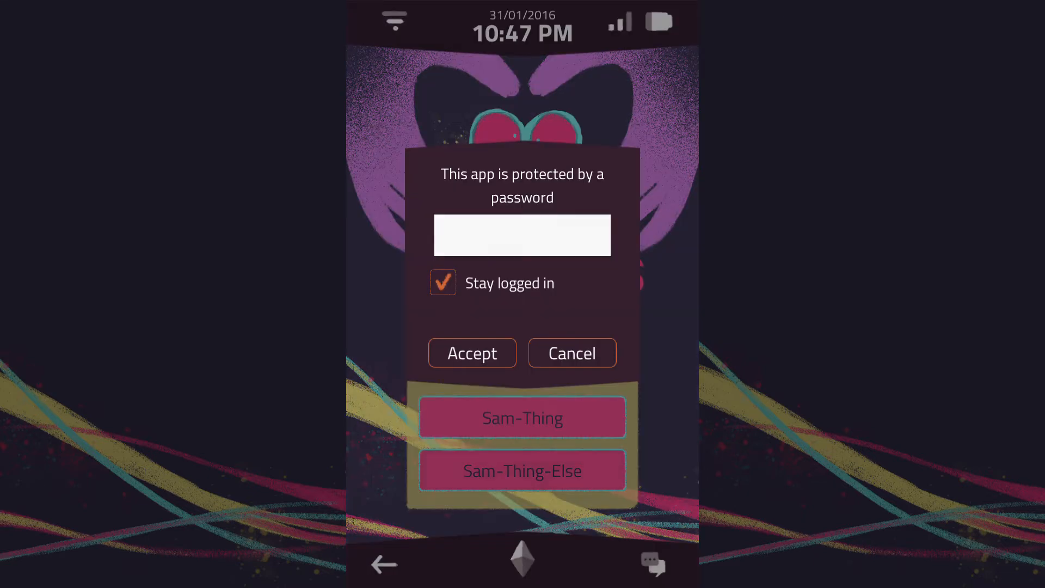
left_click(522, 235)
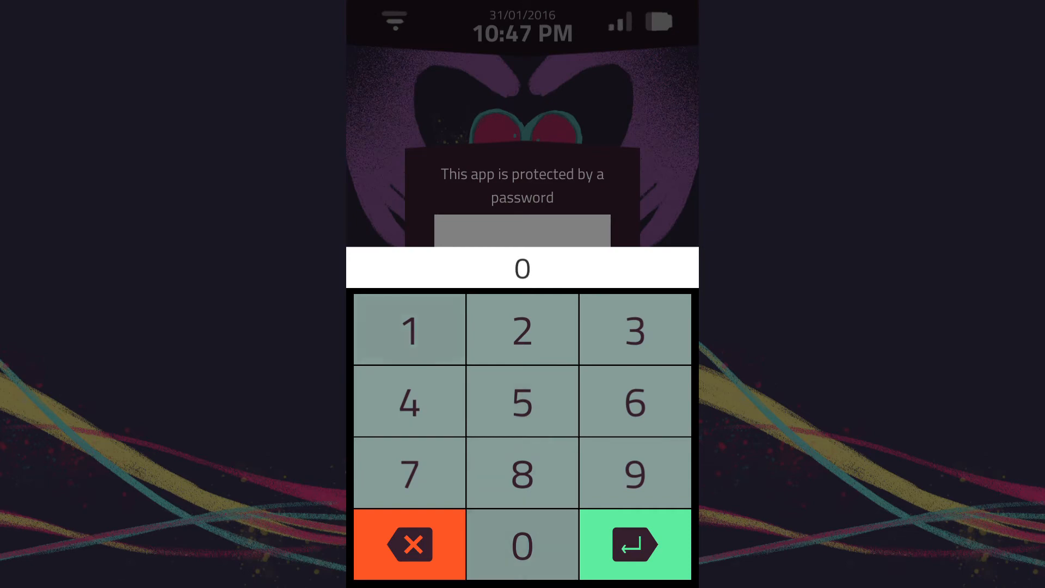
left_click(634, 544)
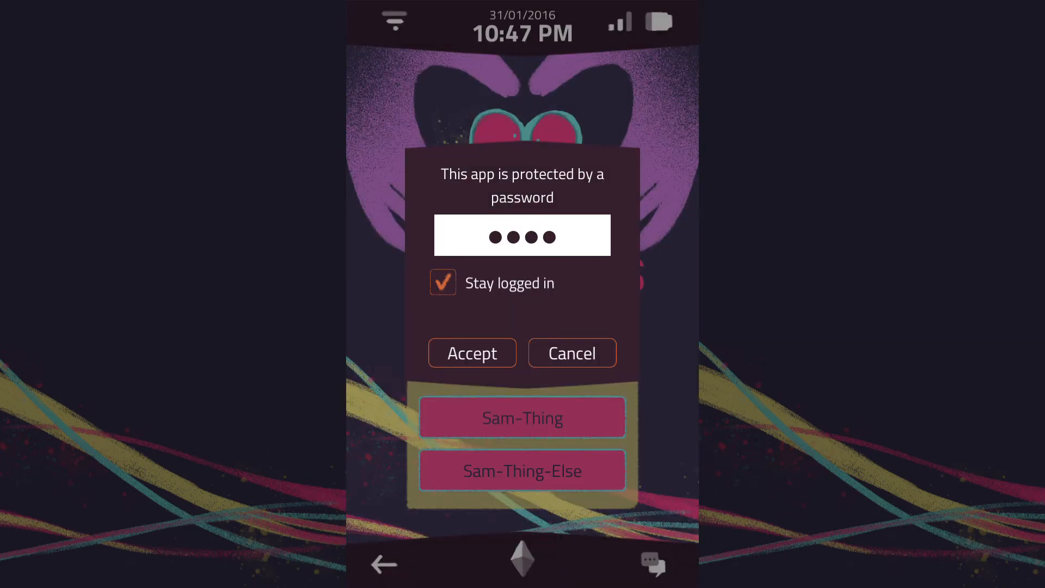
left_click(471, 352)
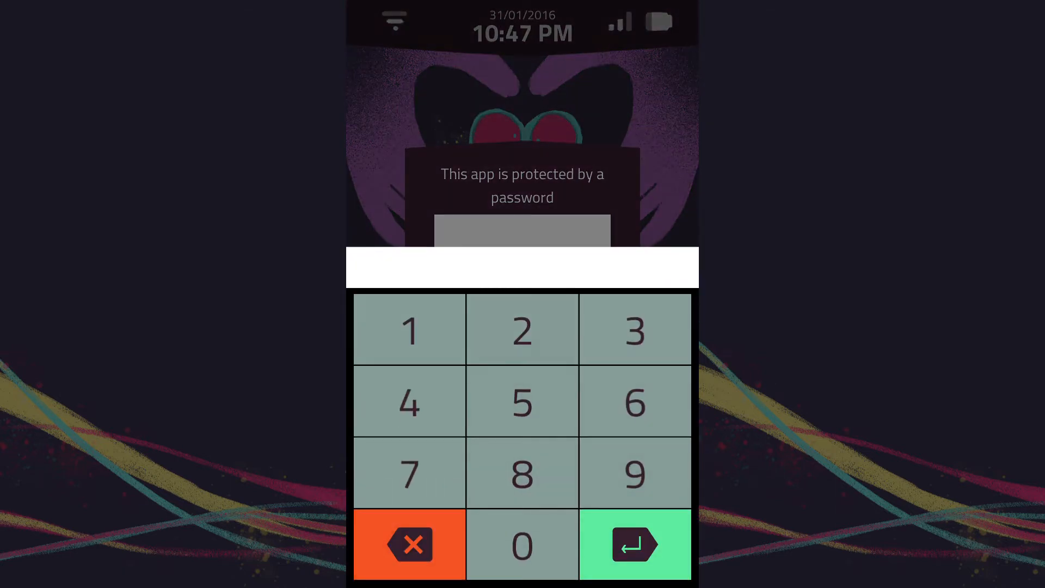
left_click(634, 329)
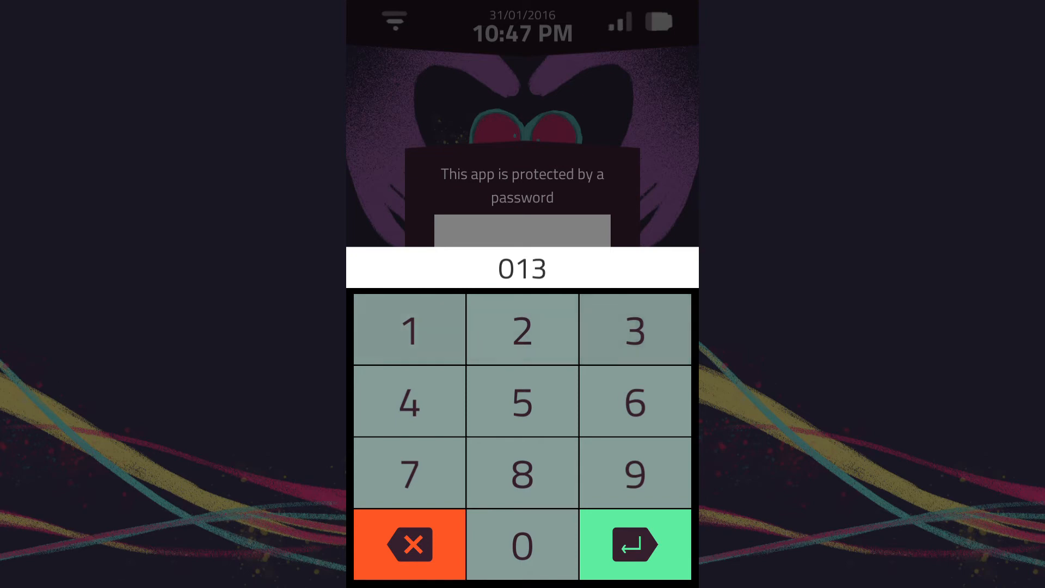
left_click(633, 544)
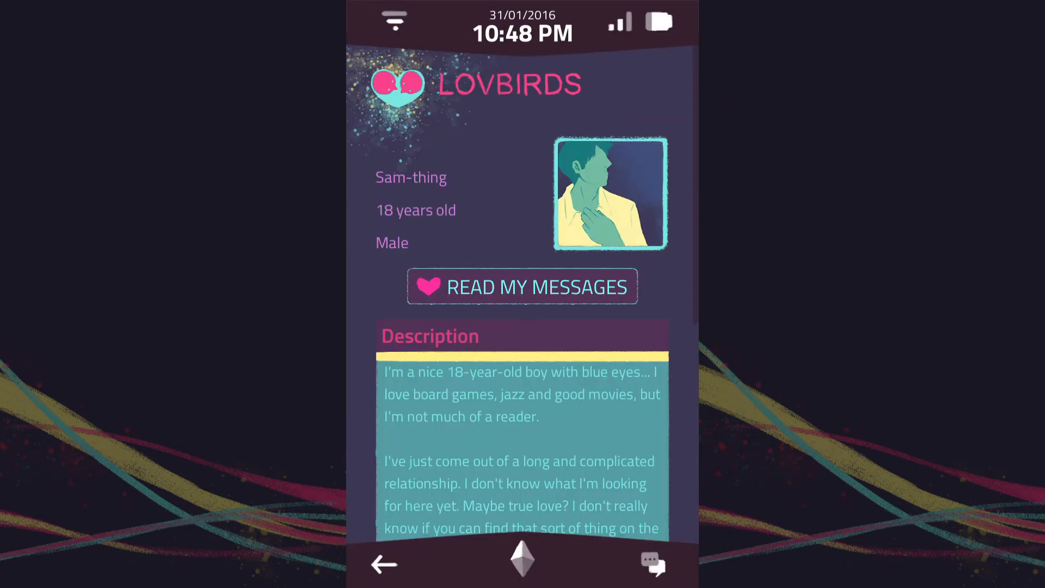
Step: Scroll through Sam-thing's Lovbirds profile description again
scroll("down", 3)
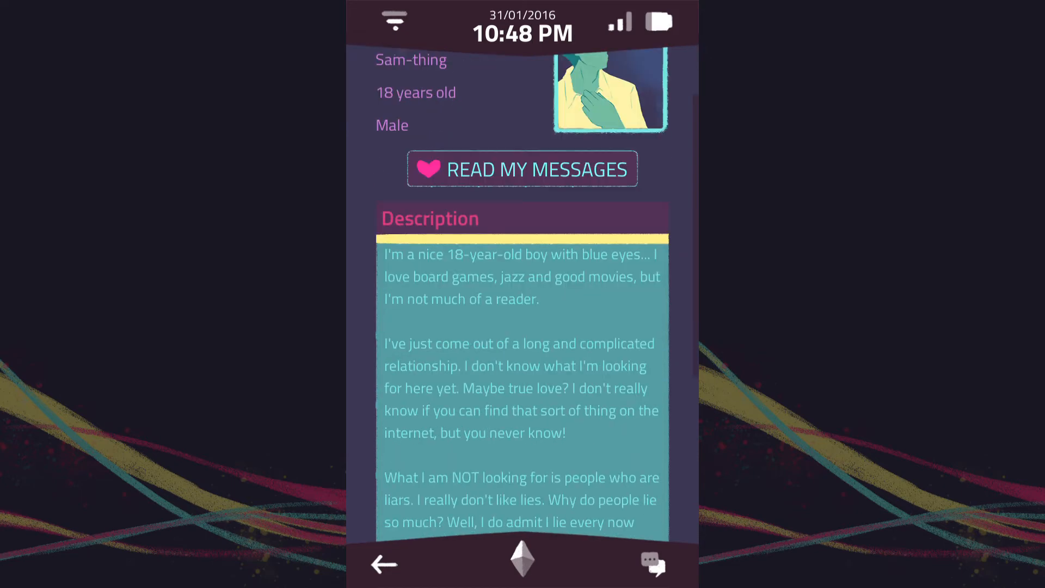
scroll("down", 3)
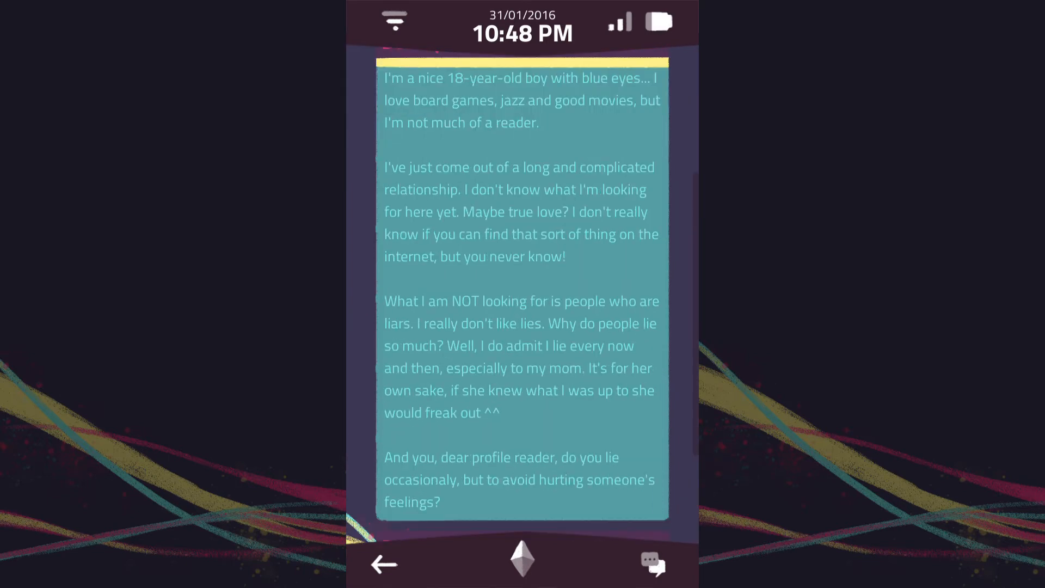
scroll("down", 3)
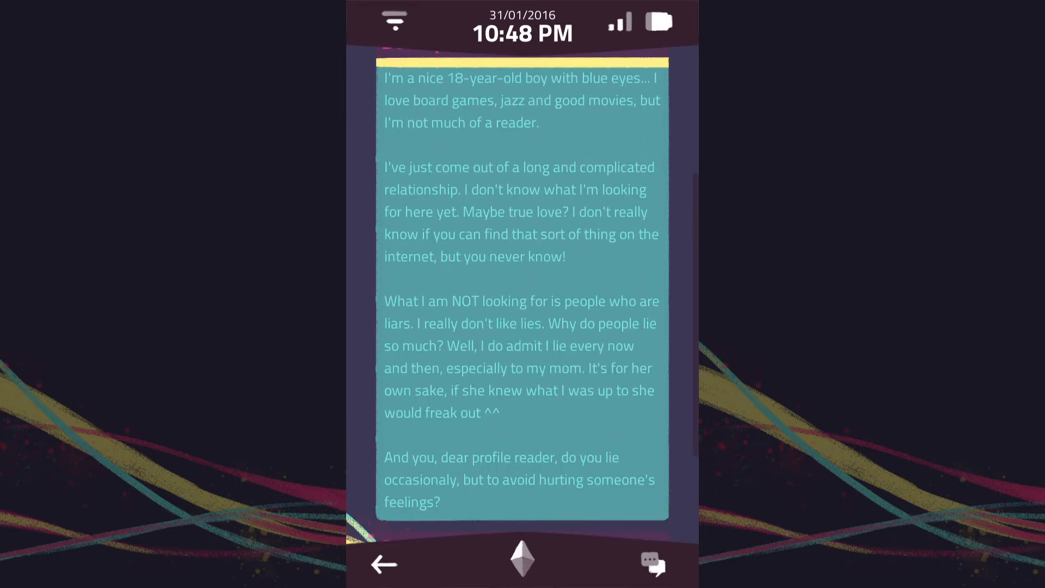
scroll("down", 3)
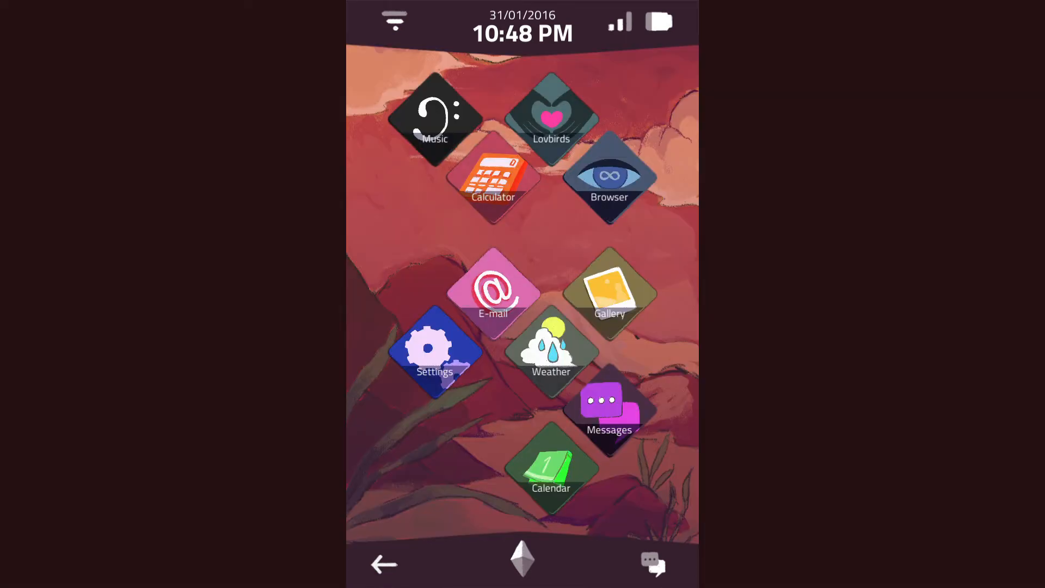
Step: Reopen Lovbirds, submit the passcode and choose the female Sam-Thing-Else account
left_click(550, 470)
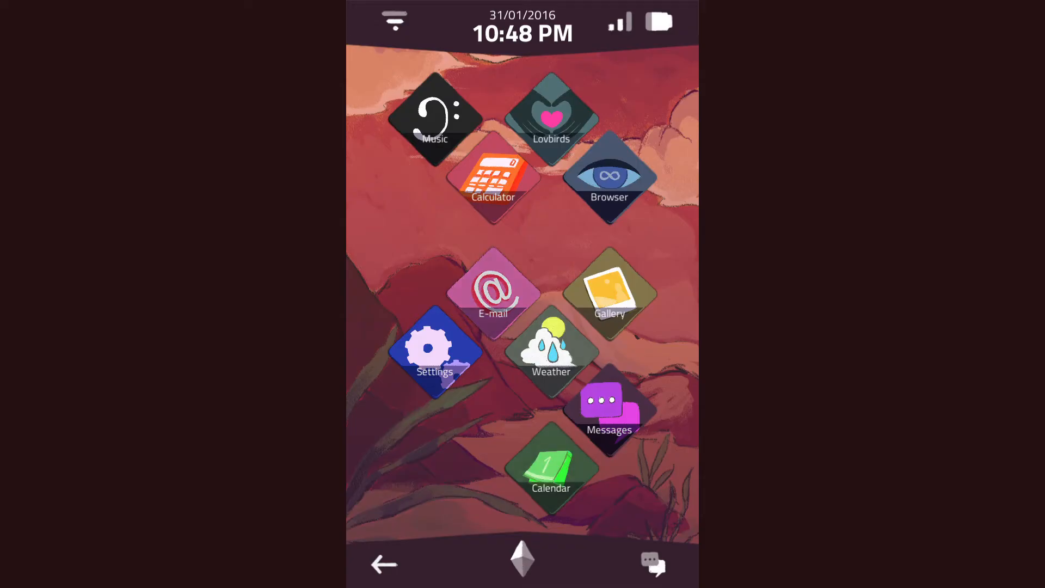
left_click(550, 118)
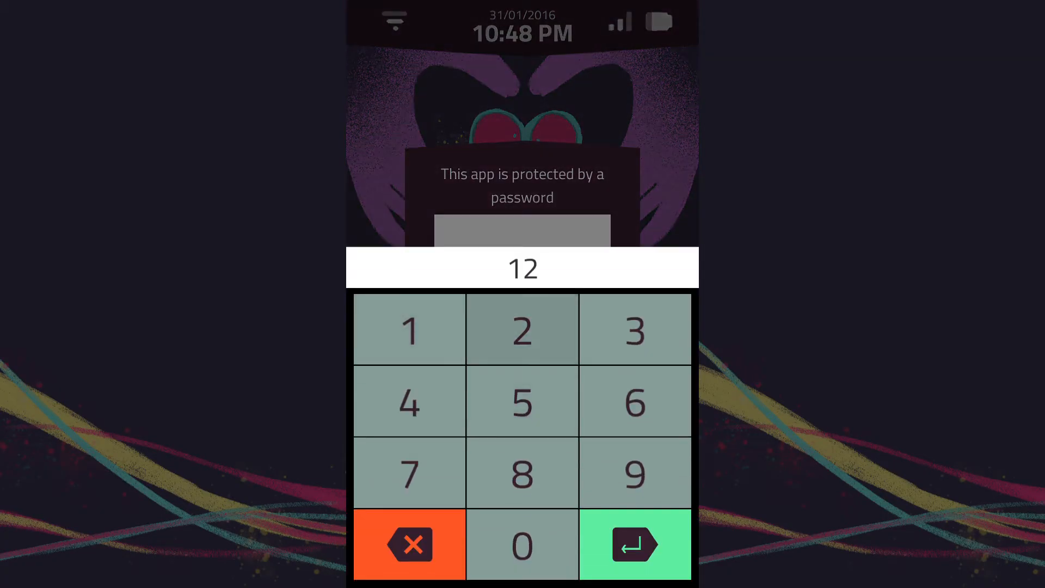
left_click(634, 544)
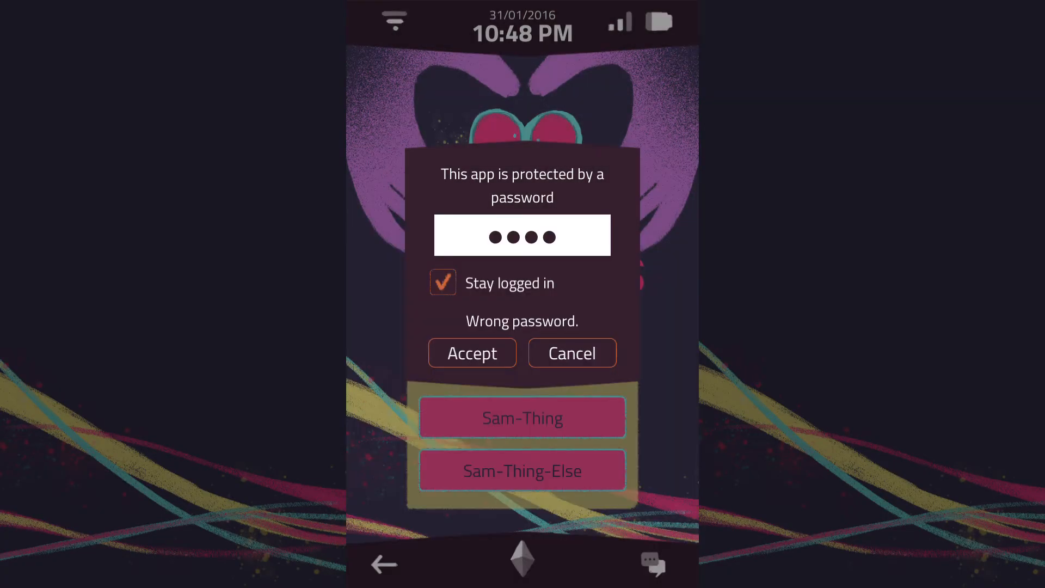
left_click(471, 353)
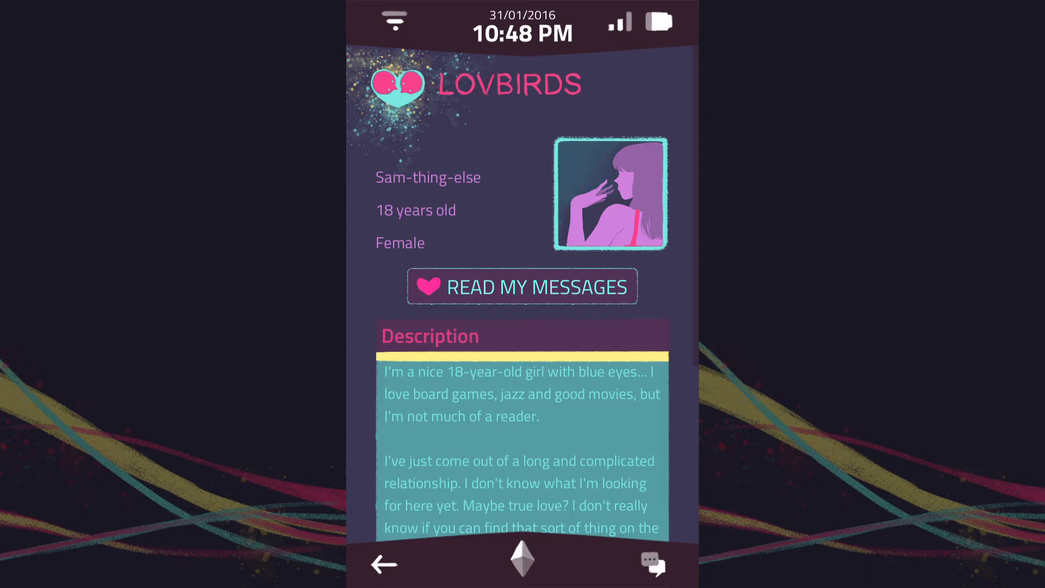
scroll("down", 3)
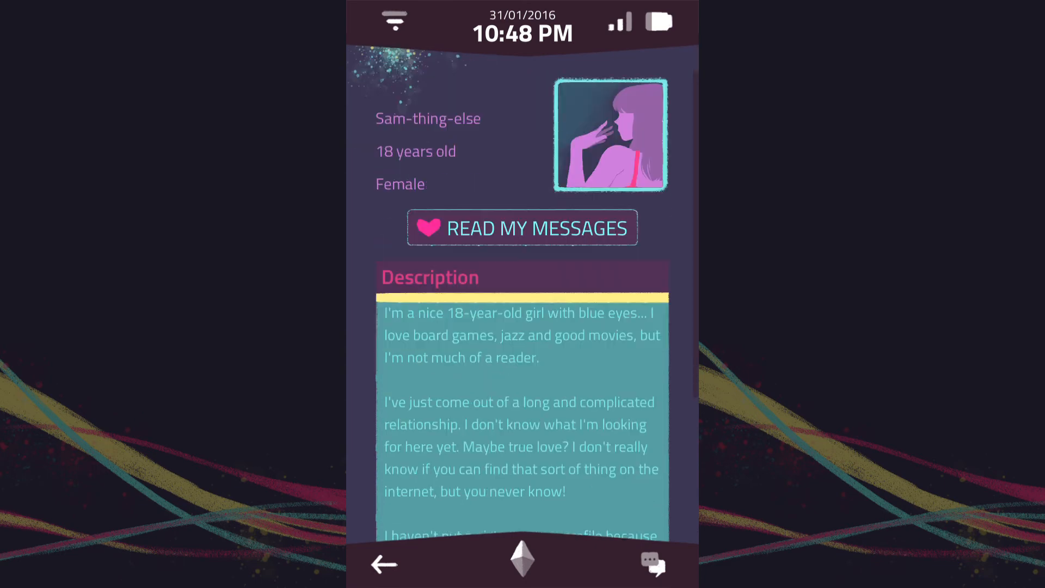
scroll("down", 3)
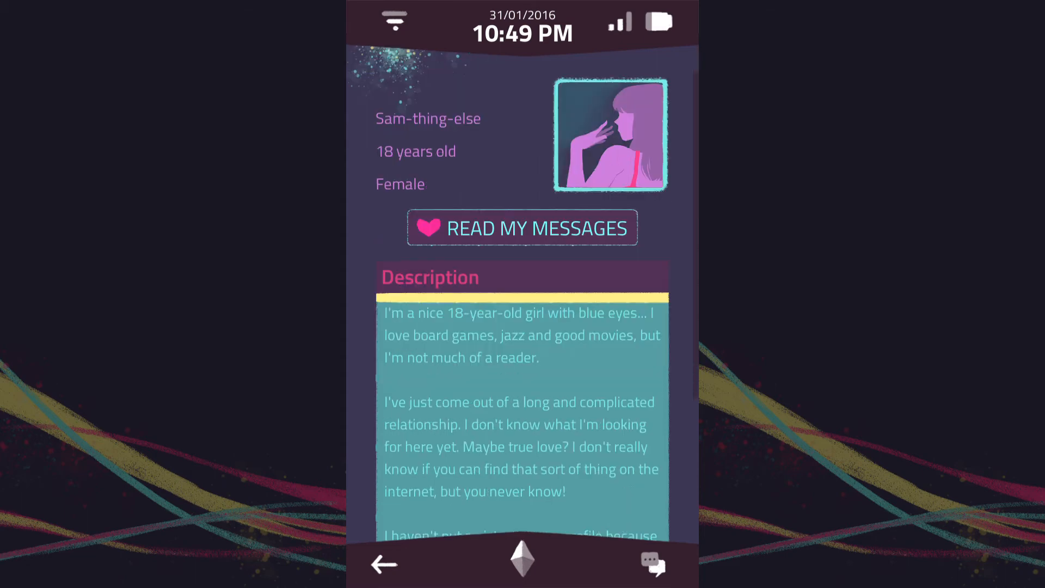
scroll("down", 3)
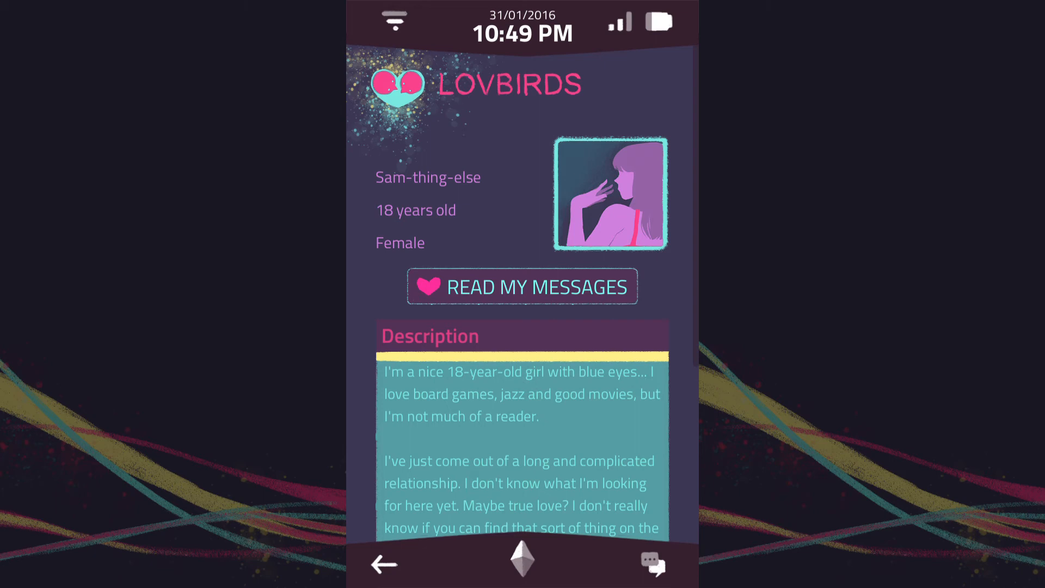
scroll("down", 3)
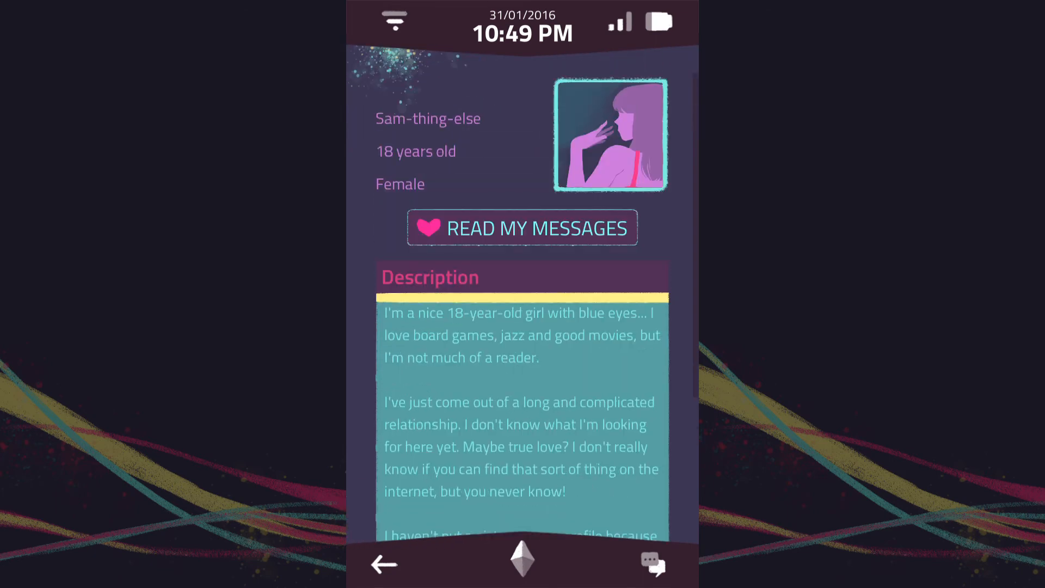
scroll("down", 3)
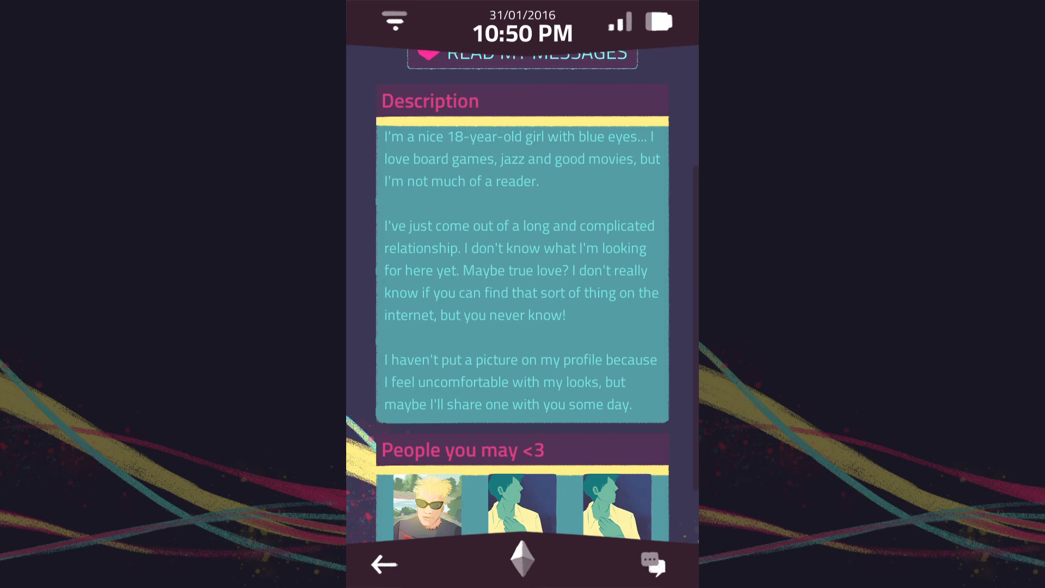
scroll("down", 3)
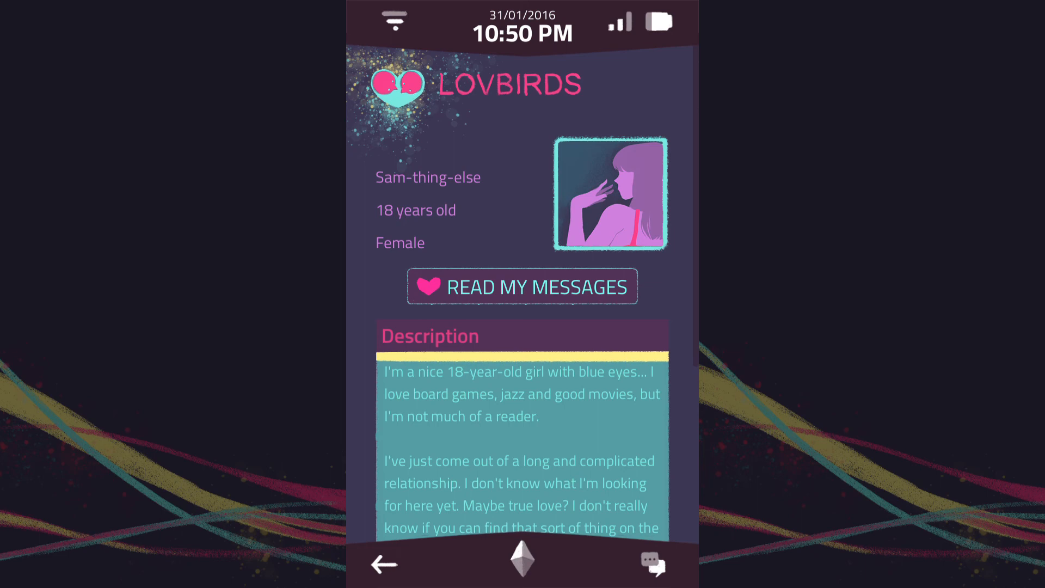
scroll("down", 3)
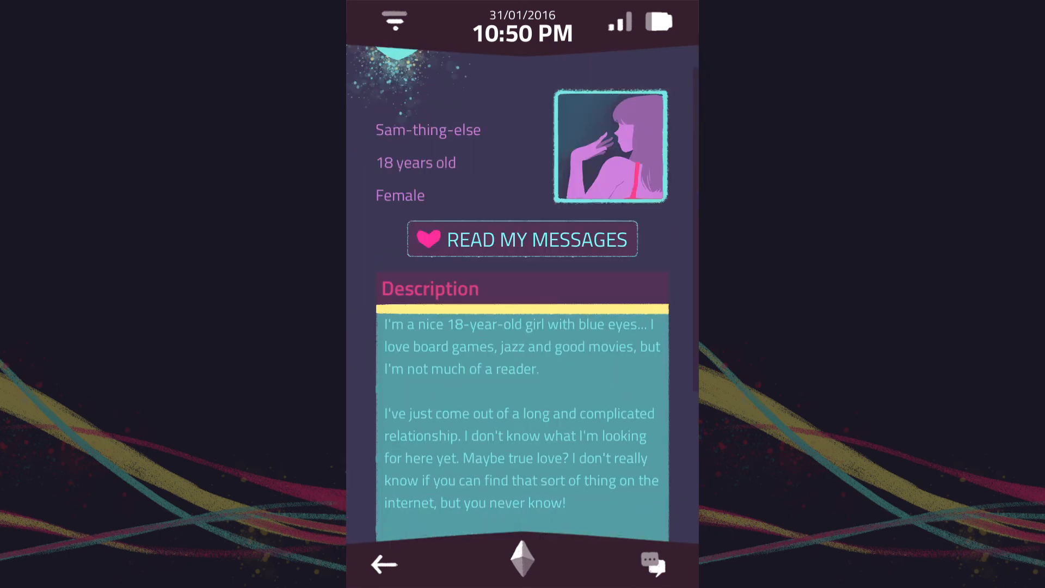
scroll("down", 3)
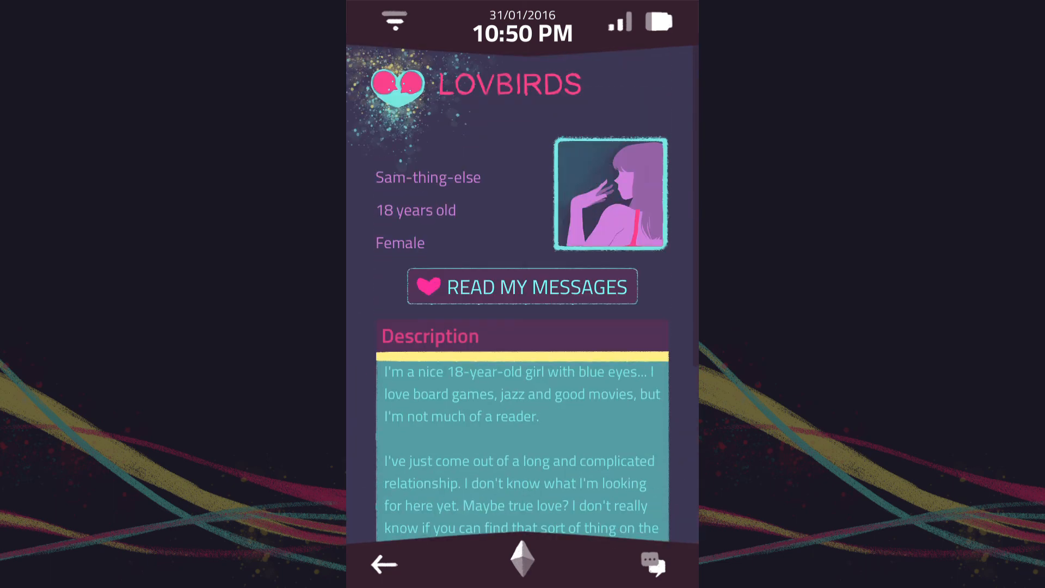
scroll("down", 3)
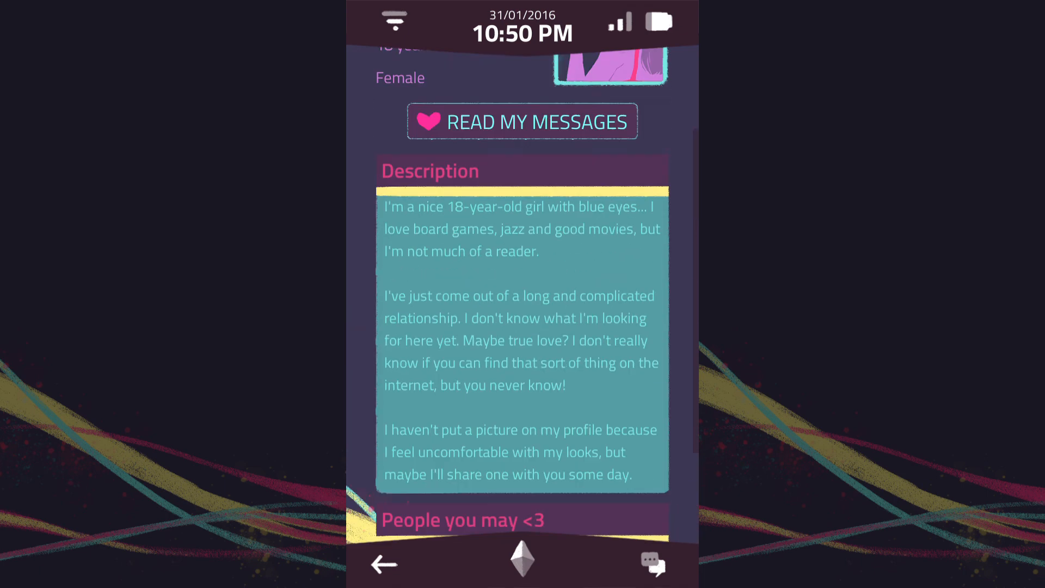
scroll("down", 3)
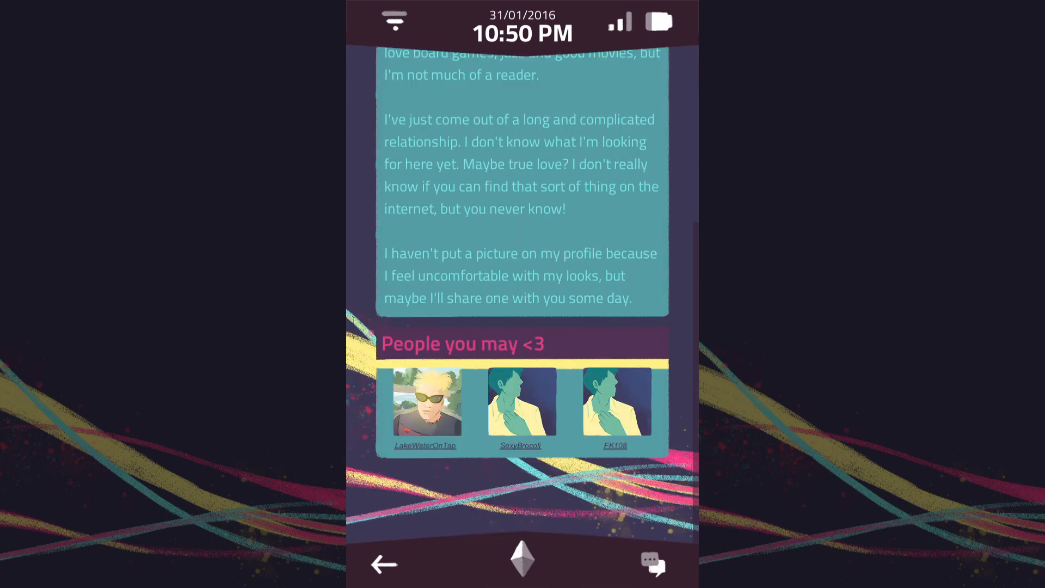
left_click(425, 402)
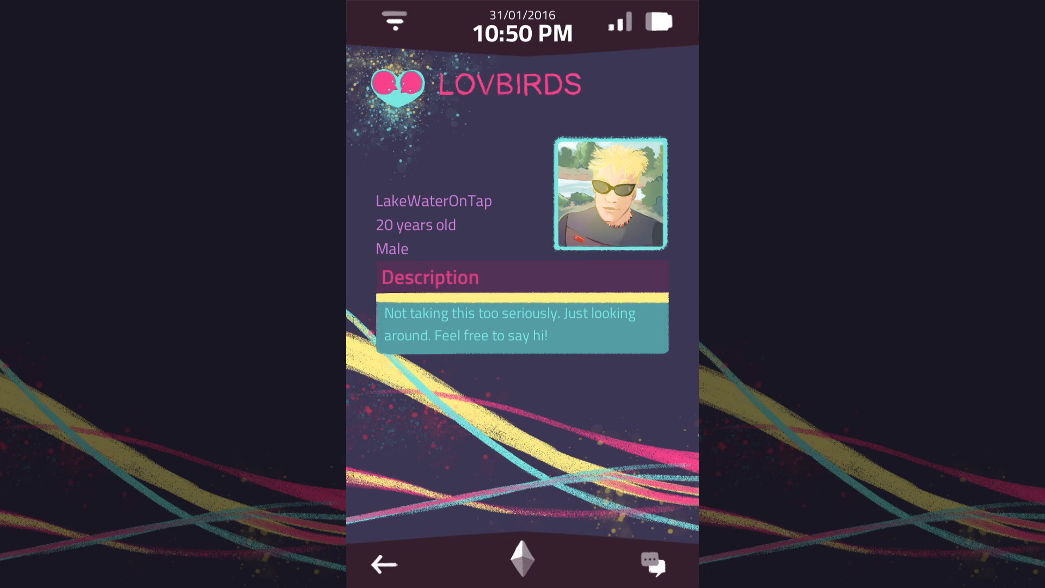
scroll("down", 3)
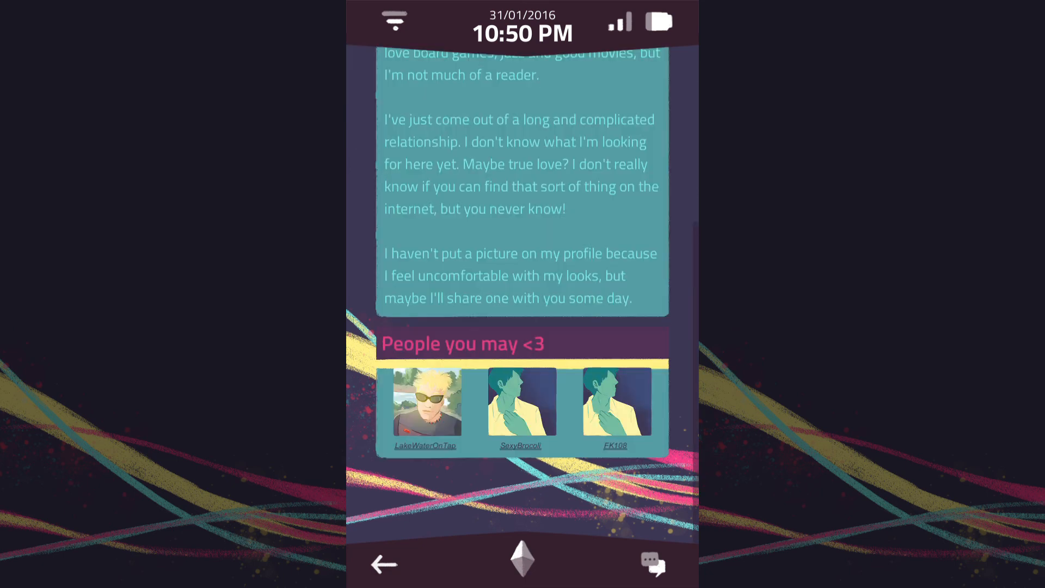
left_click(522, 402)
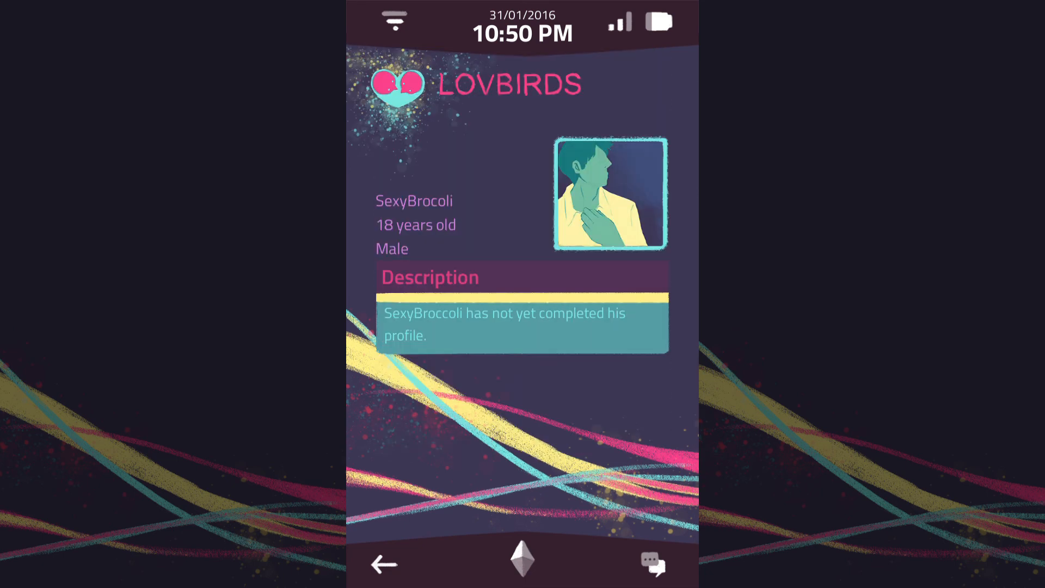
scroll("down", 3)
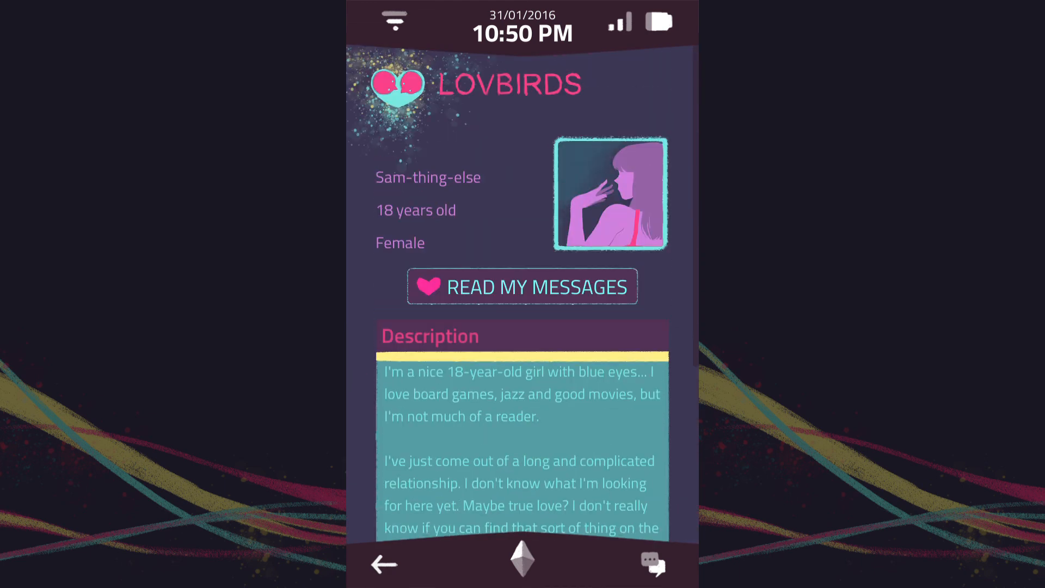
left_click(522, 287)
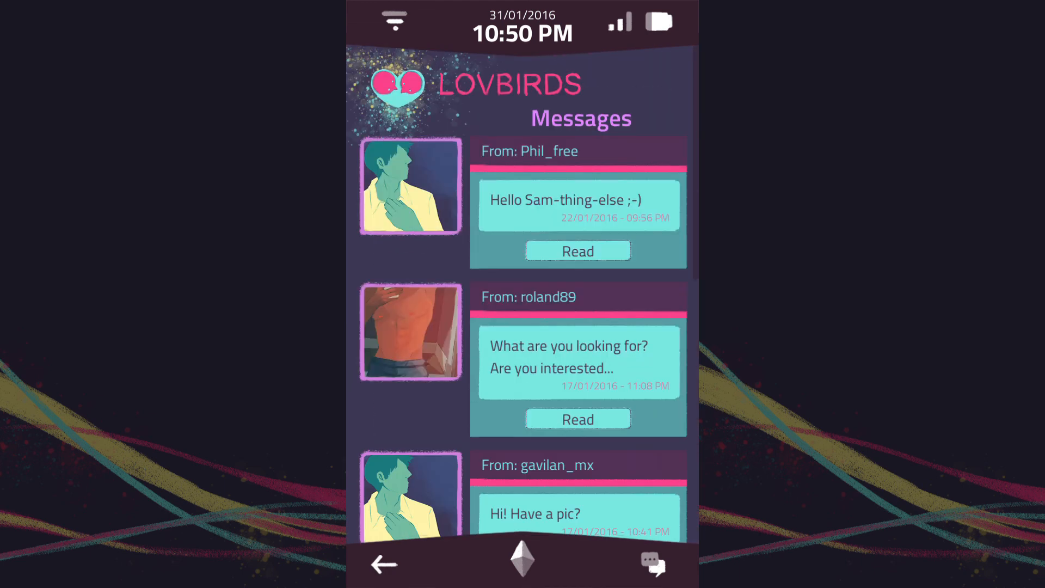